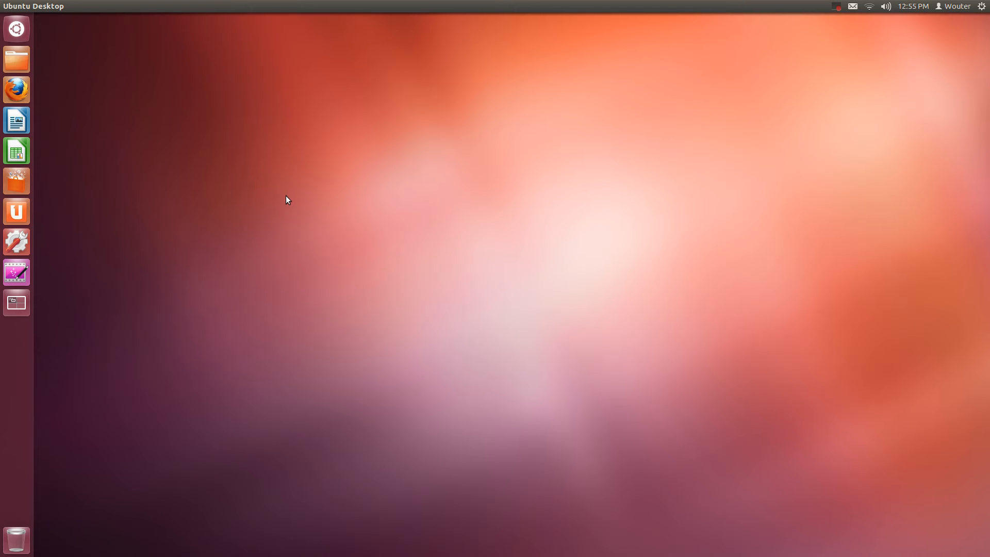
mouse_move(292, 204)
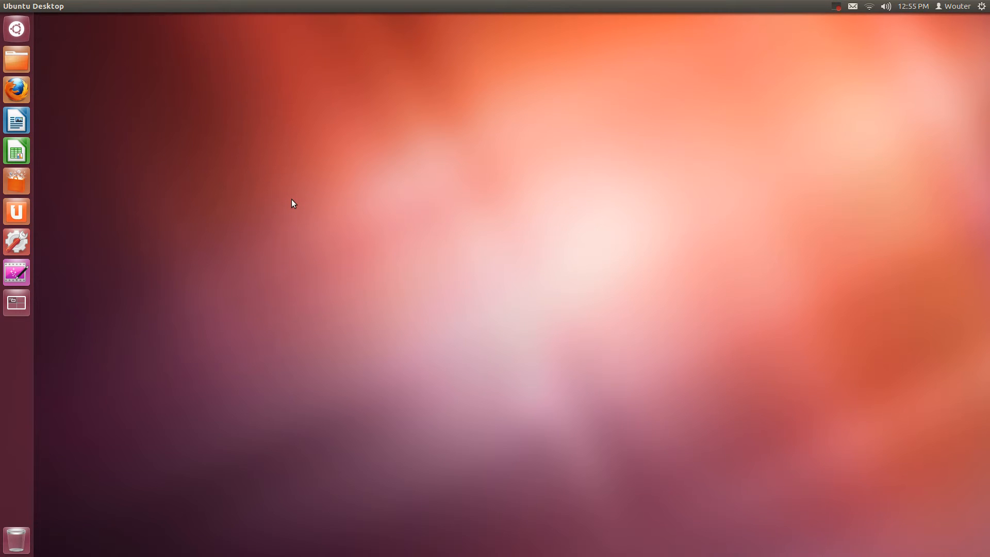
mouse_move(292, 200)
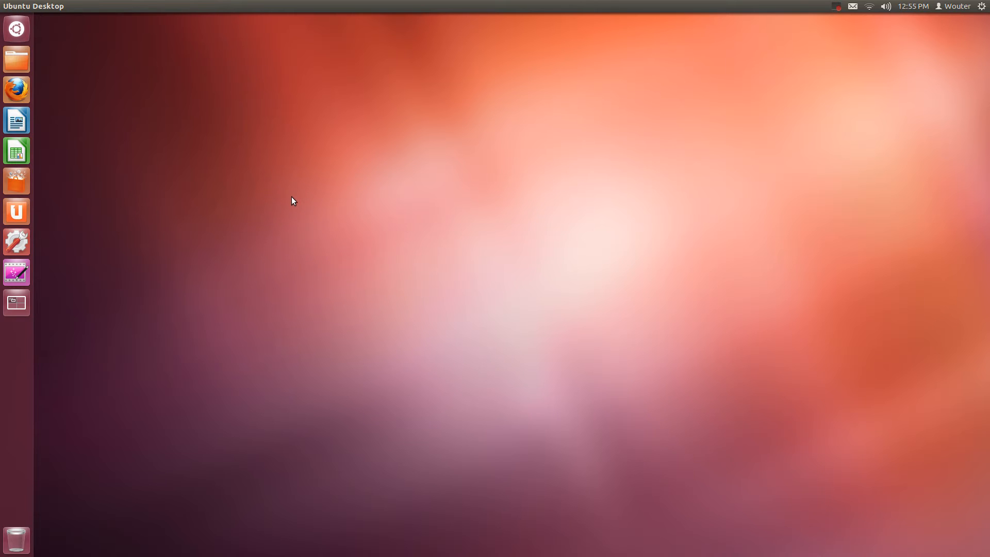
mouse_move(293, 196)
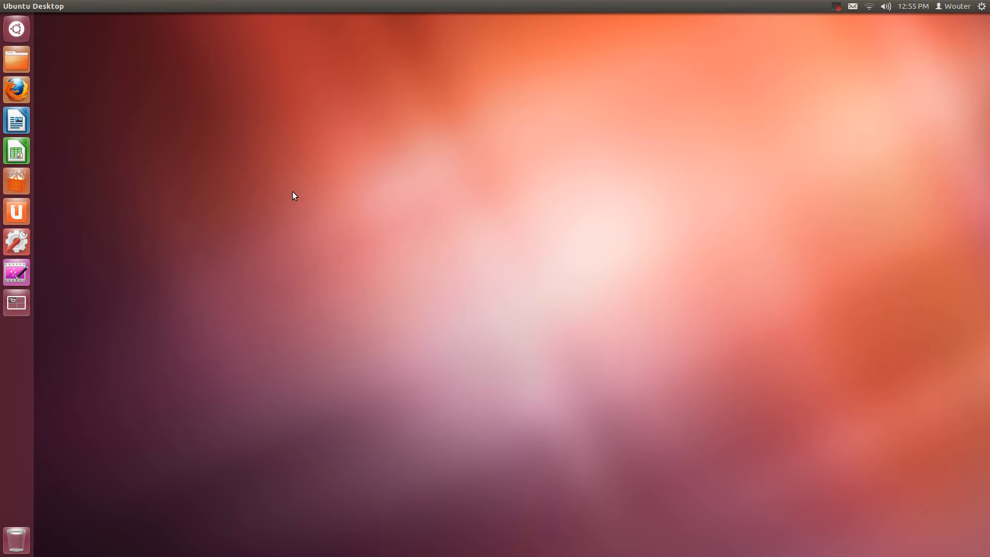
mouse_move(290, 188)
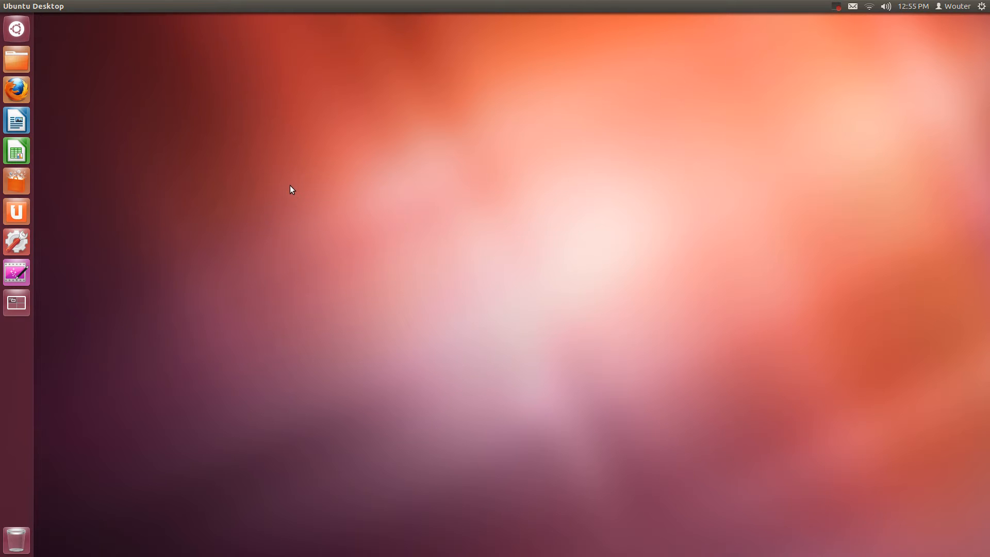
mouse_move(695, 168)
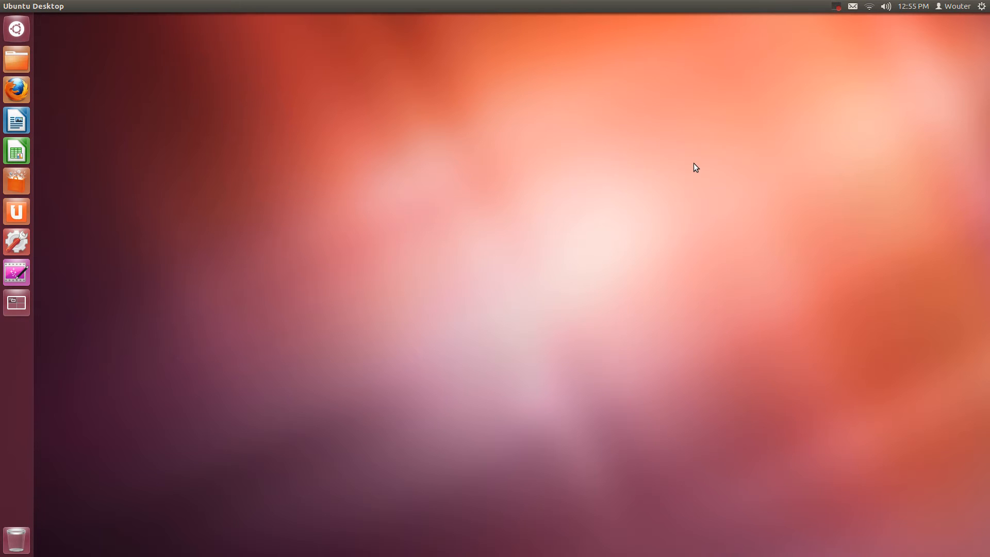
Search System Settings for 'info' and view Details: Ubuntu 12.04 LTS, 7.8 GiB, Core i3.
left_click(985, 6)
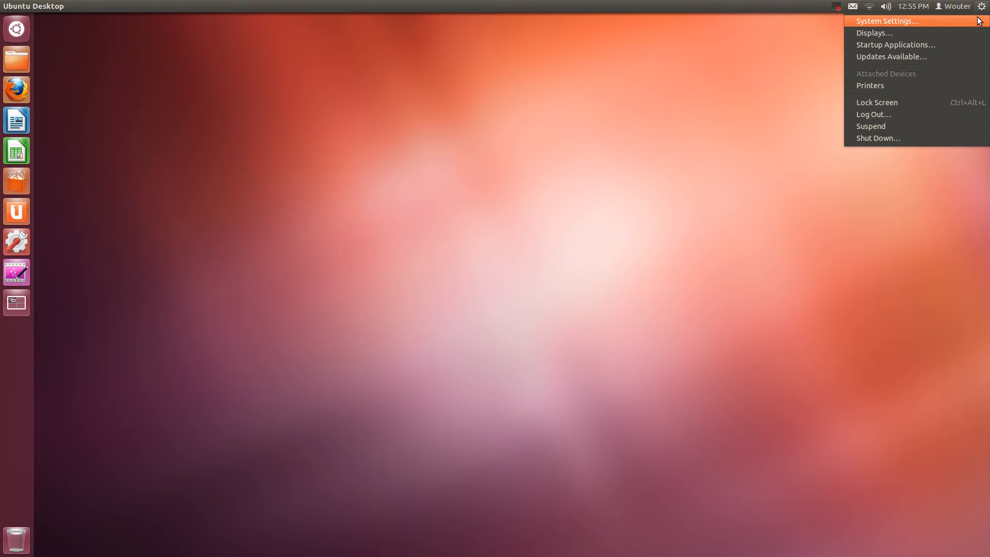
left_click(886, 21)
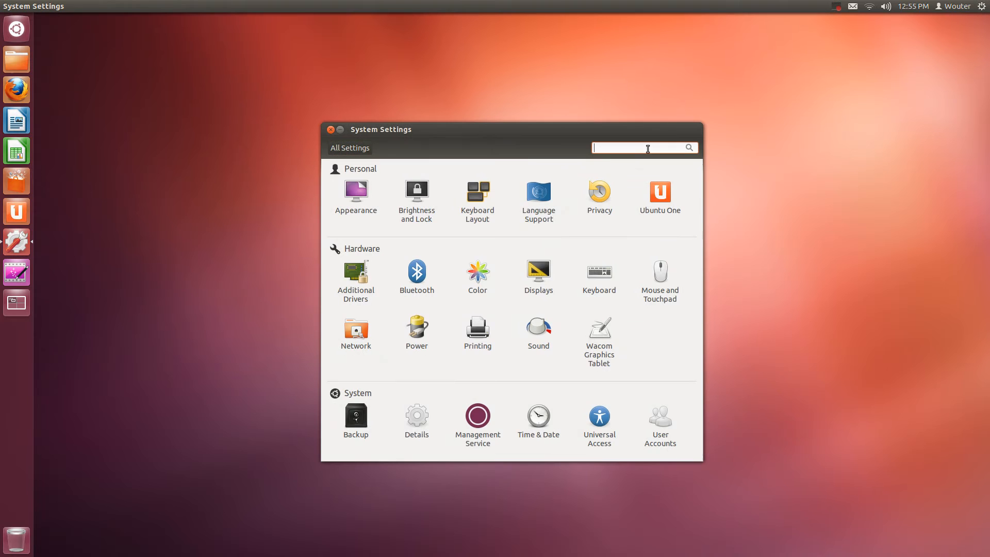
type("info")
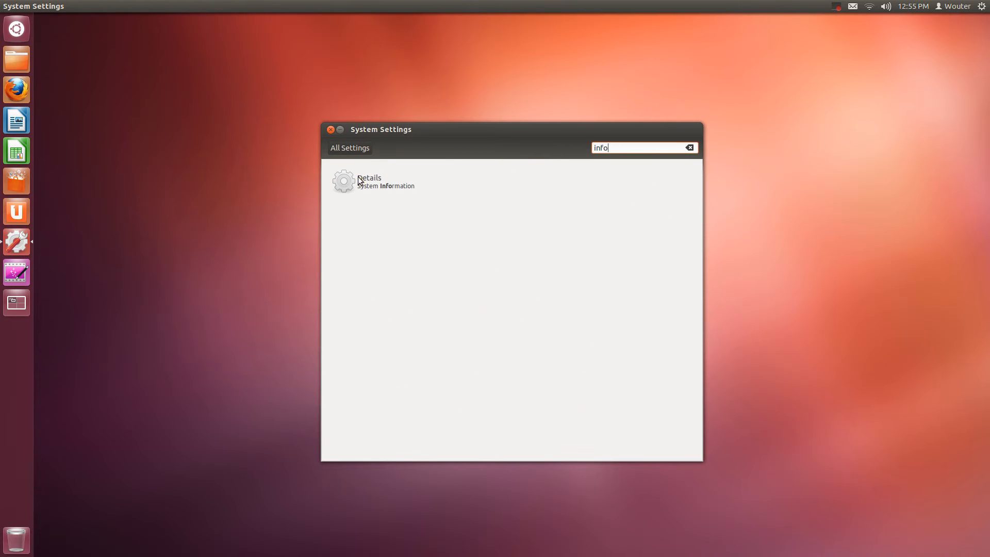
left_click(372, 181)
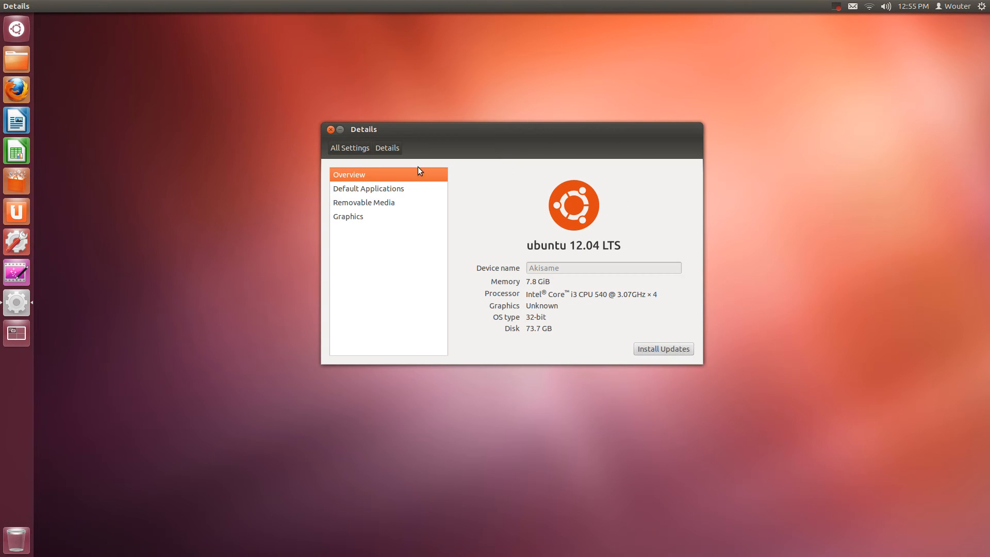
mouse_move(593, 252)
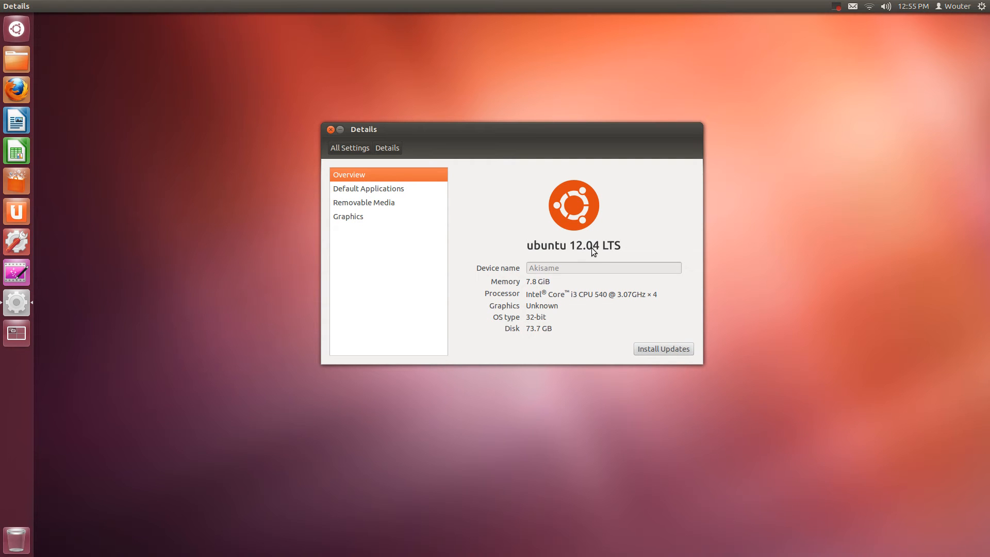
mouse_move(607, 253)
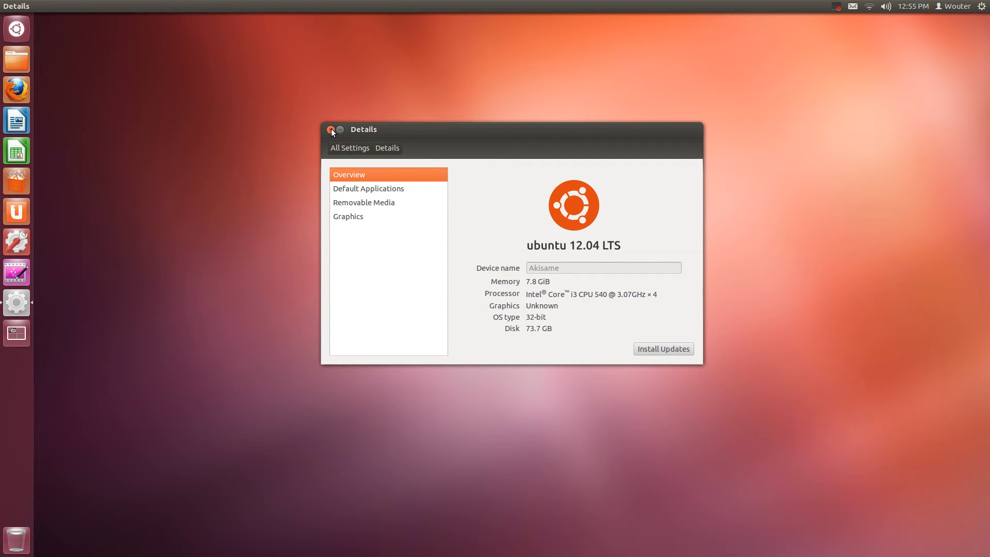
Close the System Settings Details window.
left_click(331, 129)
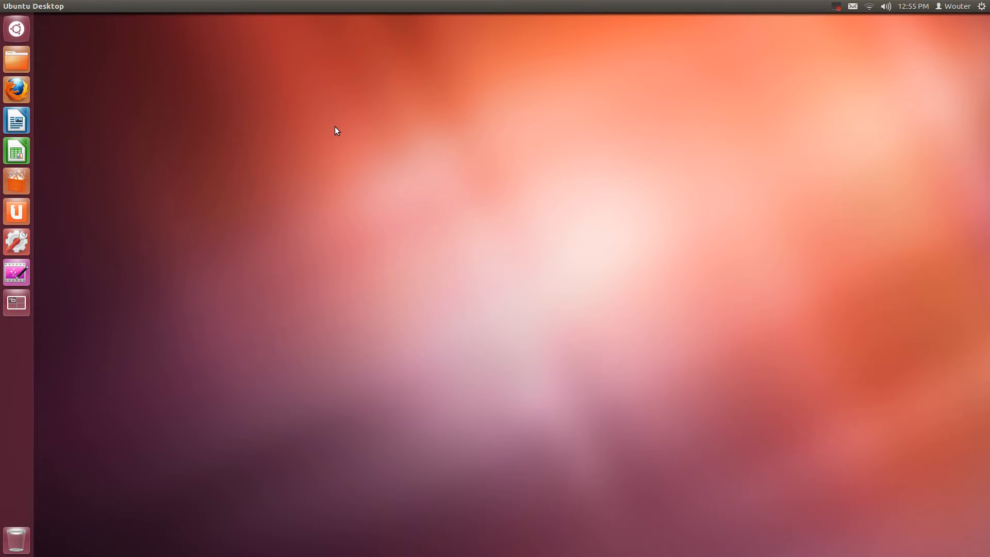
mouse_move(341, 141)
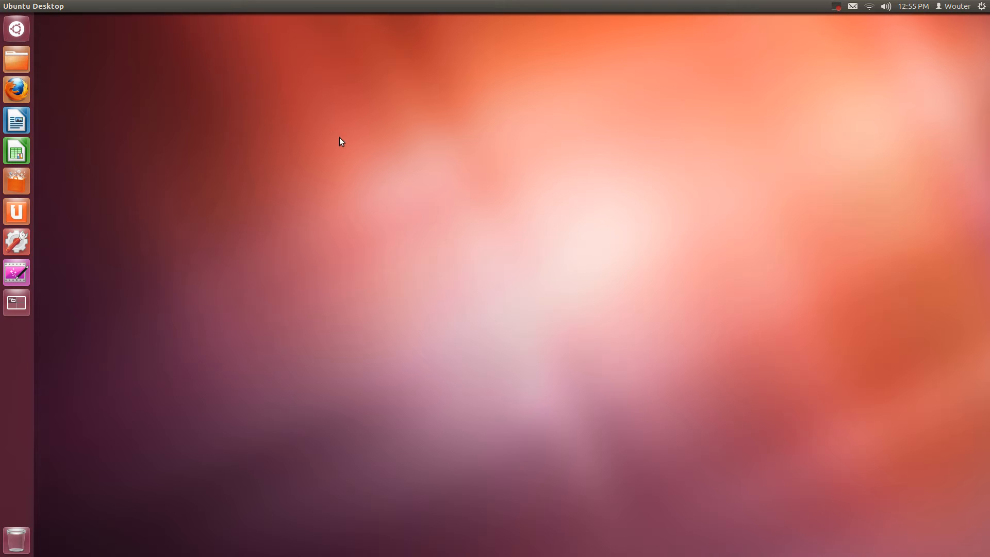
mouse_move(369, 160)
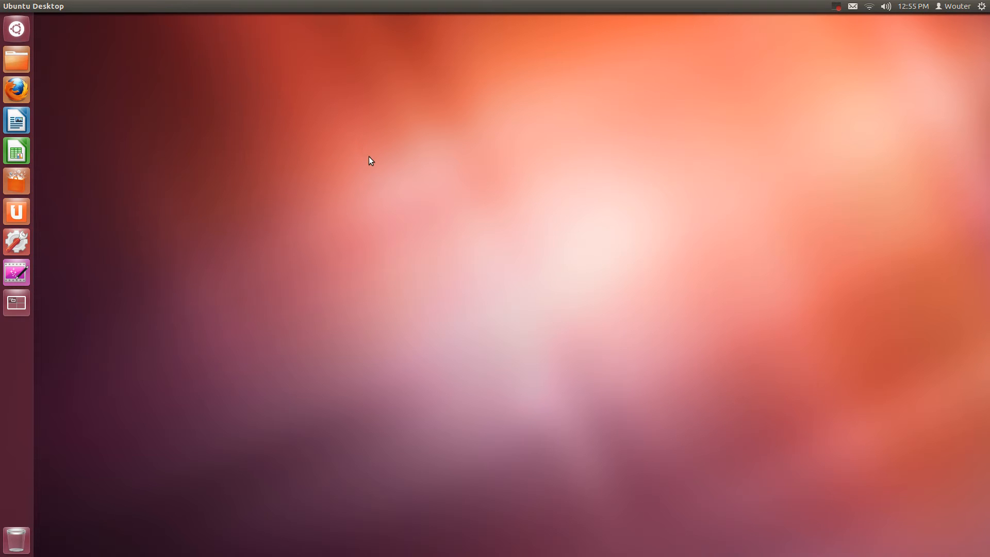
mouse_move(310, 158)
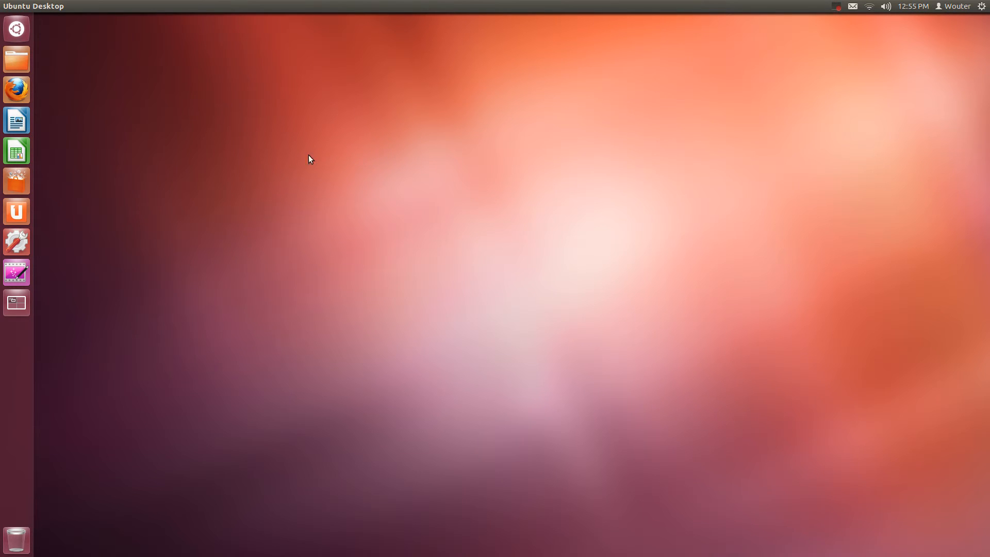
mouse_move(268, 158)
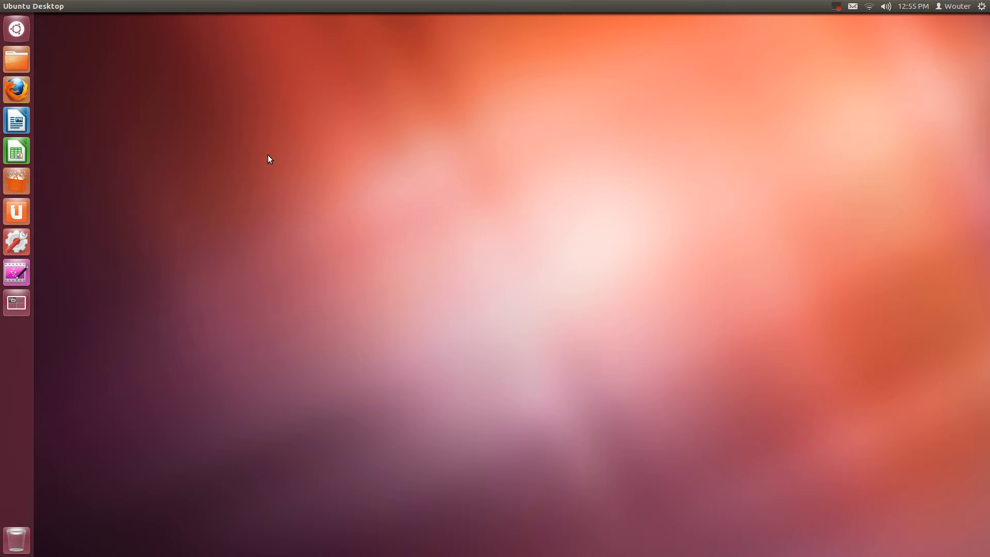
mouse_move(469, 213)
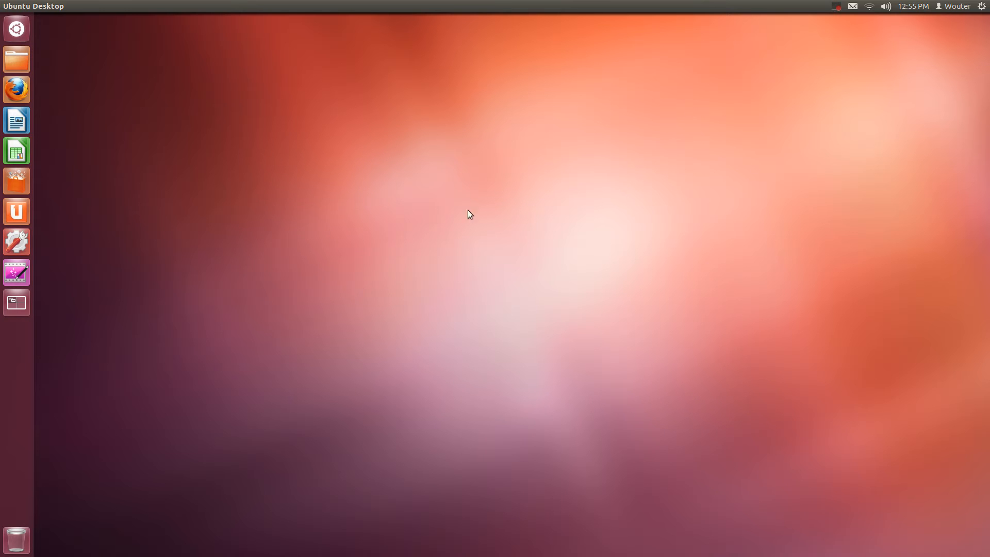
mouse_move(17, 309)
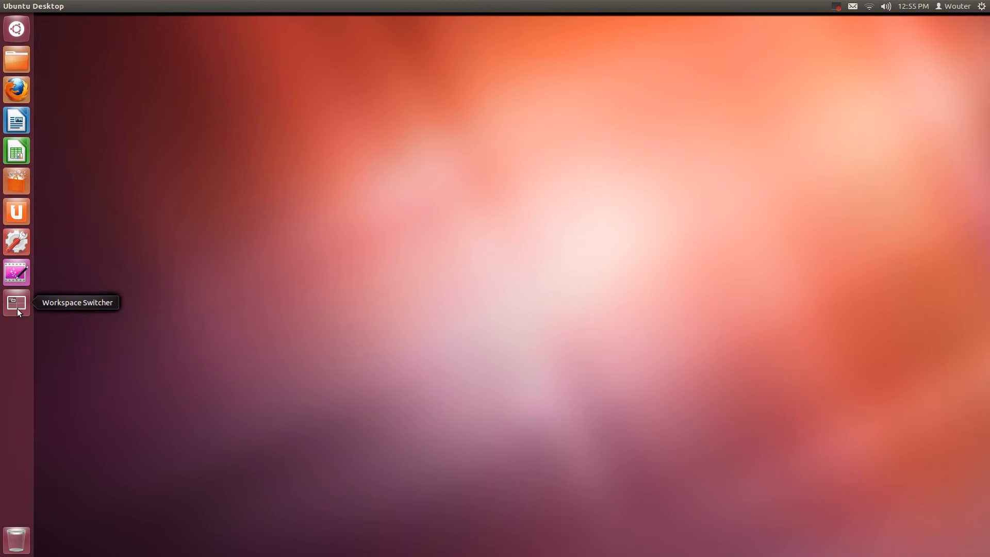
mouse_move(16, 150)
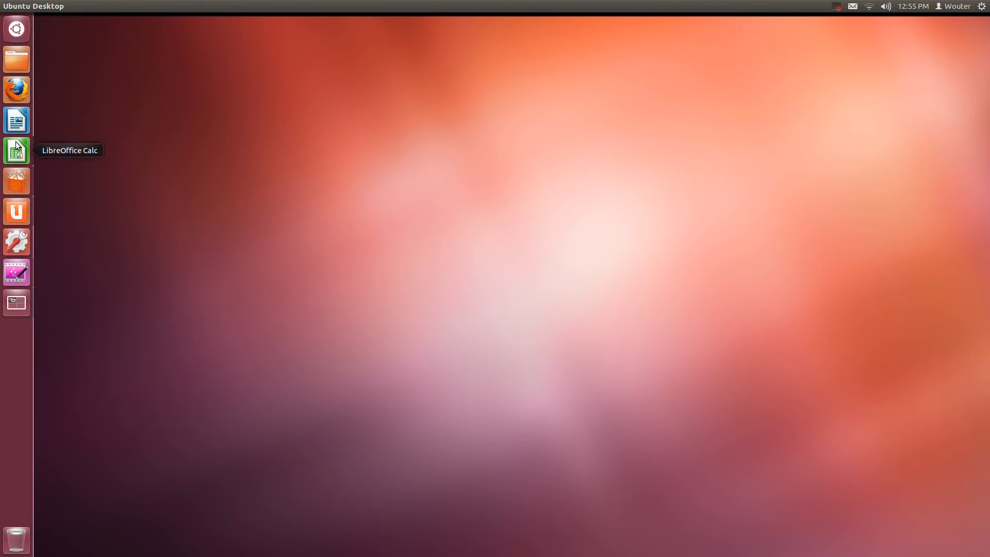
mouse_move(16, 59)
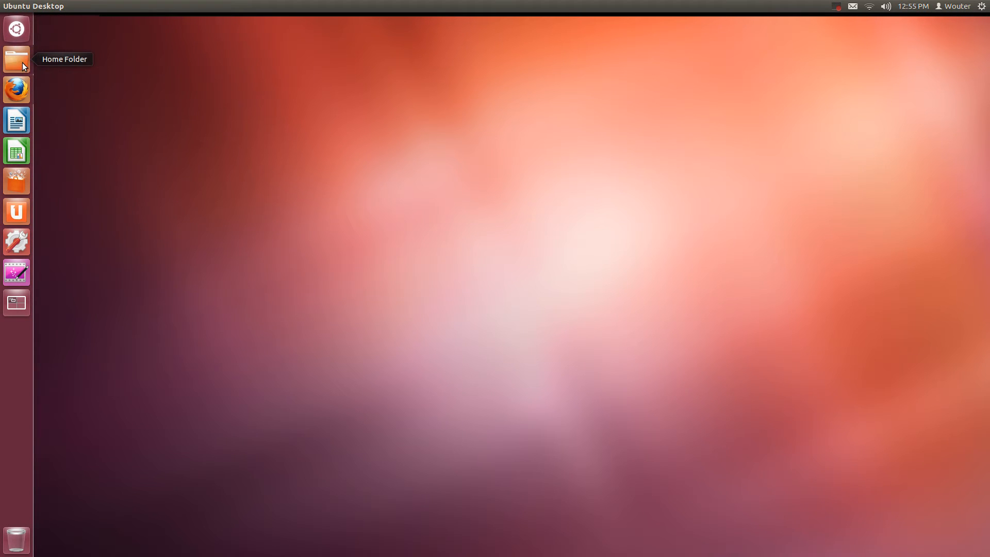
mouse_move(5, 96)
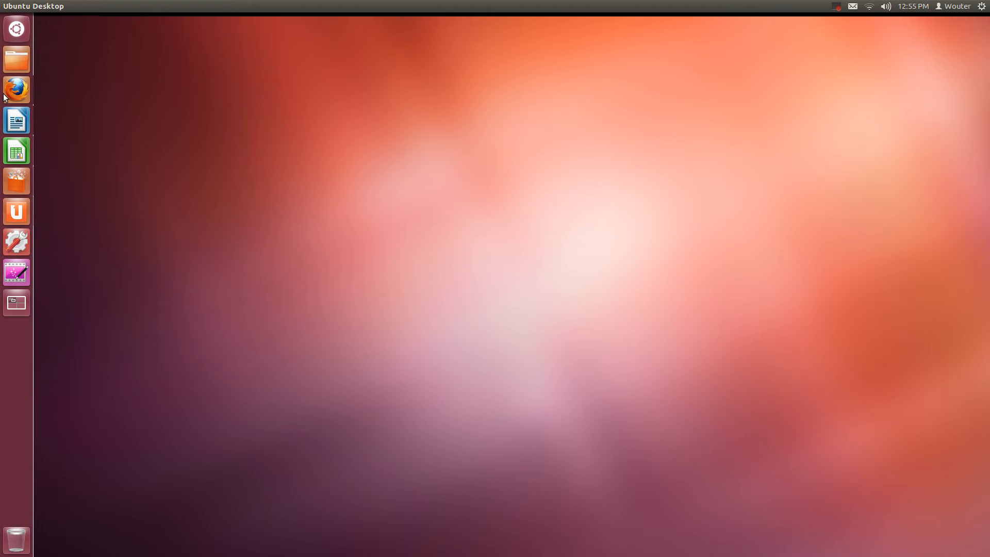
mouse_move(16, 90)
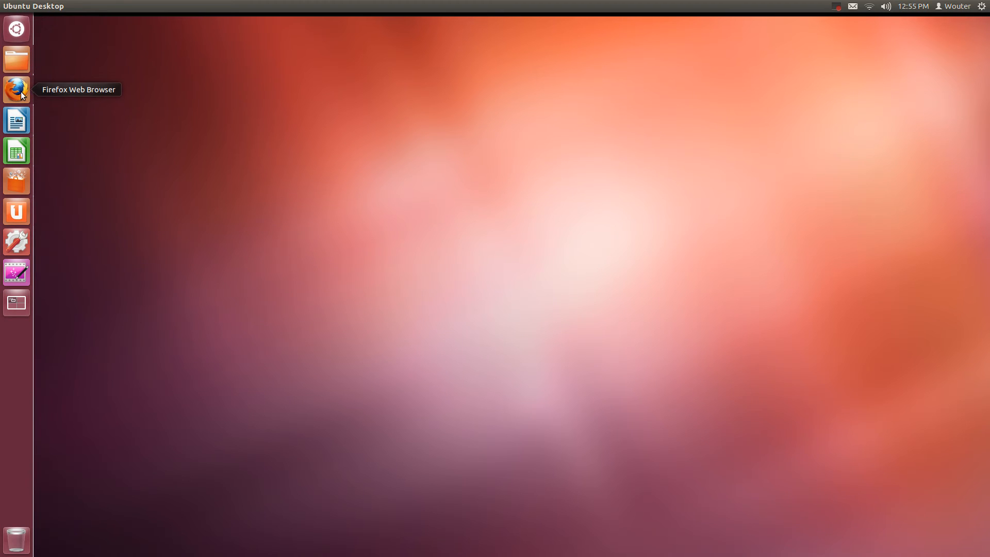
mouse_move(16, 119)
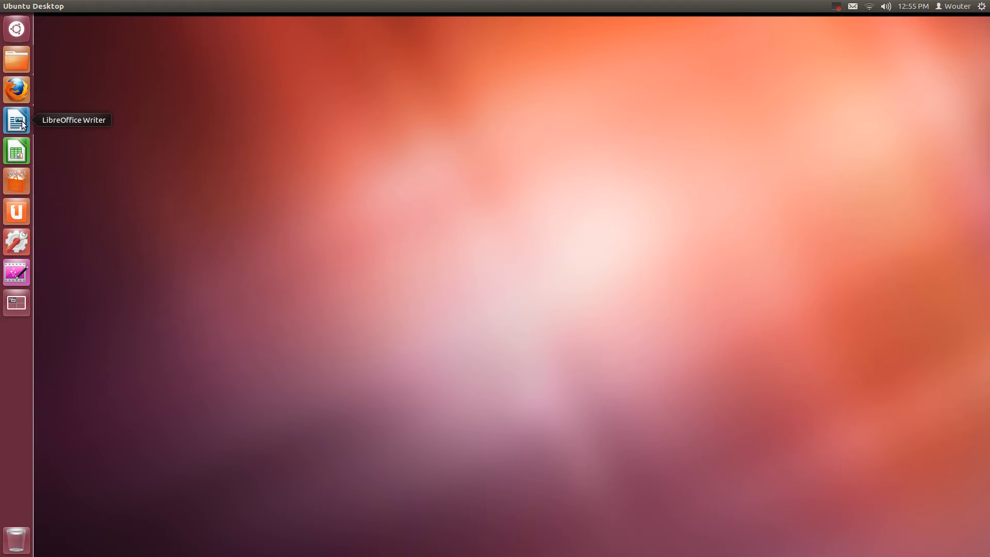
mouse_move(16, 58)
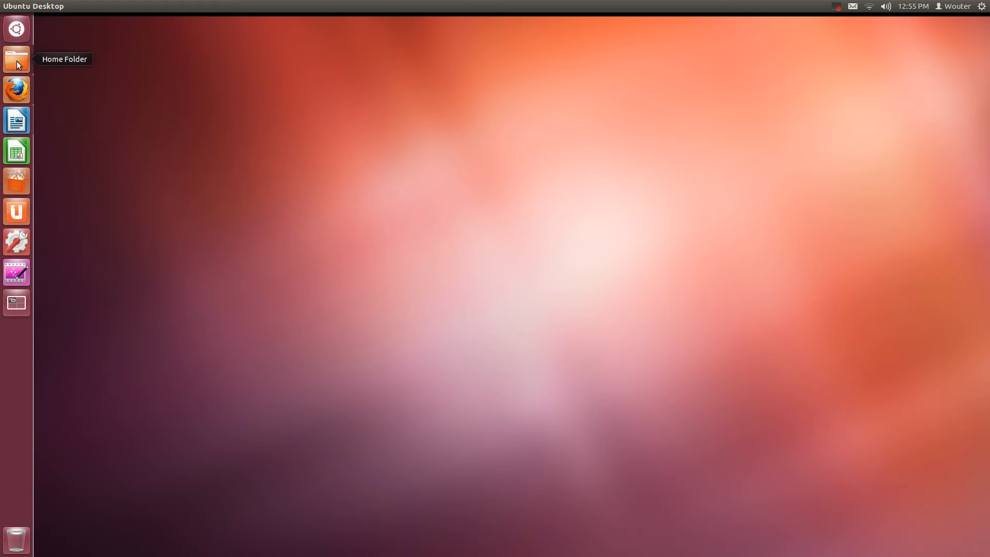
mouse_move(400, 163)
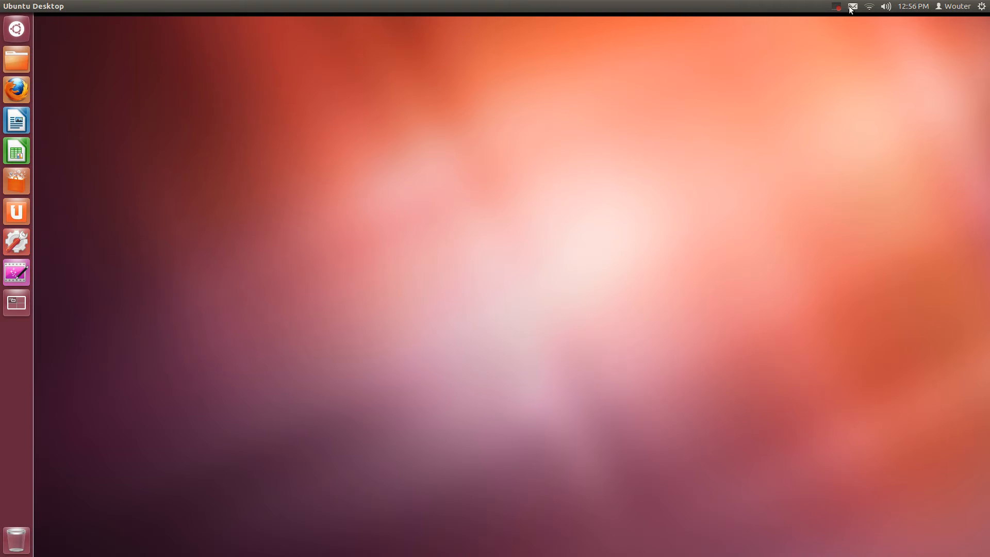
mouse_move(881, 12)
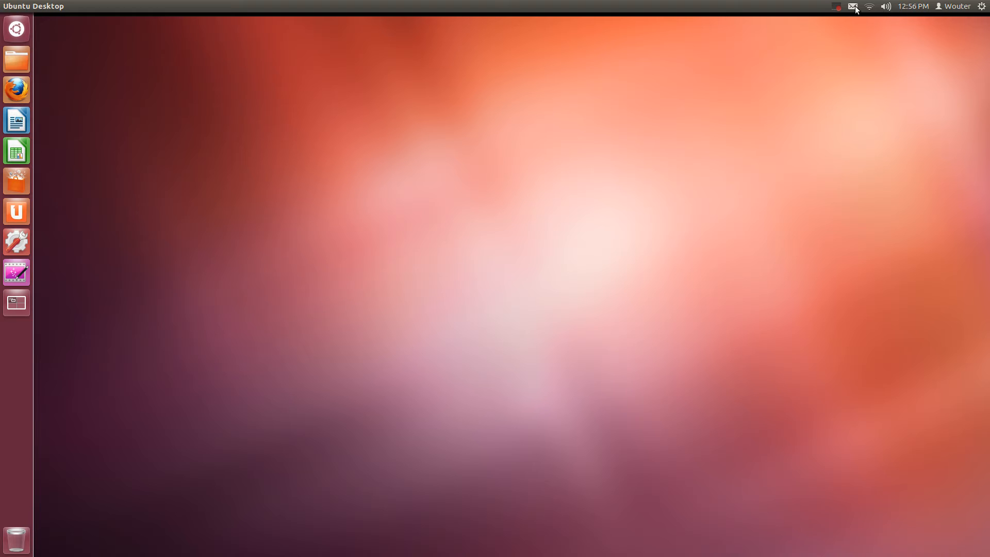
mouse_move(885, 12)
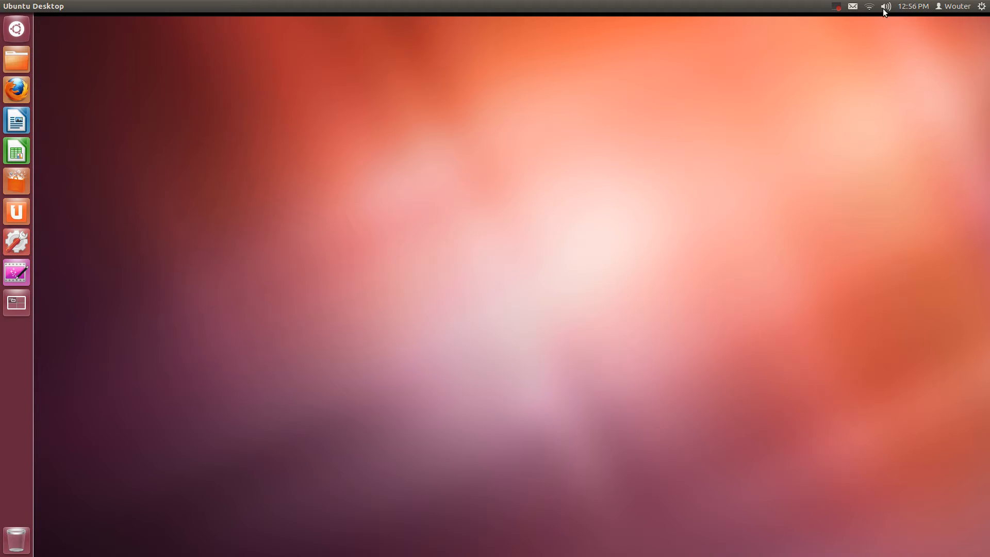
Browse the network, sound, calendar and user-switching indicator menus in the top panel.
left_click(869, 6)
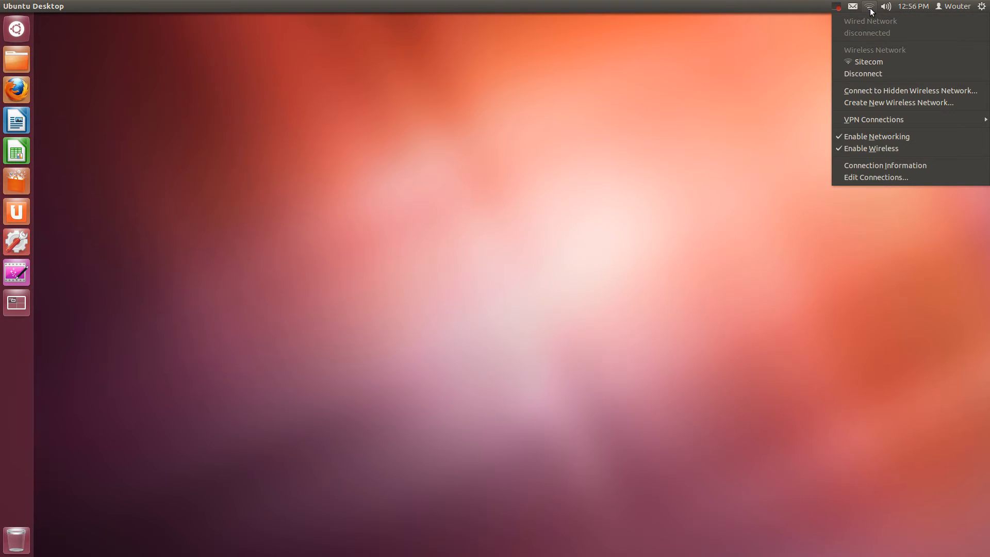
left_click(885, 6)
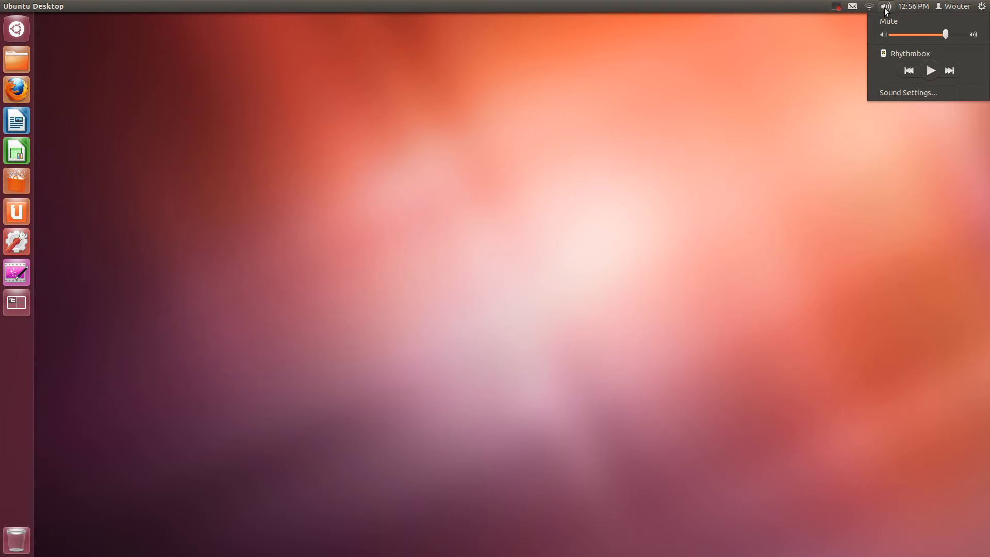
left_click(912, 6)
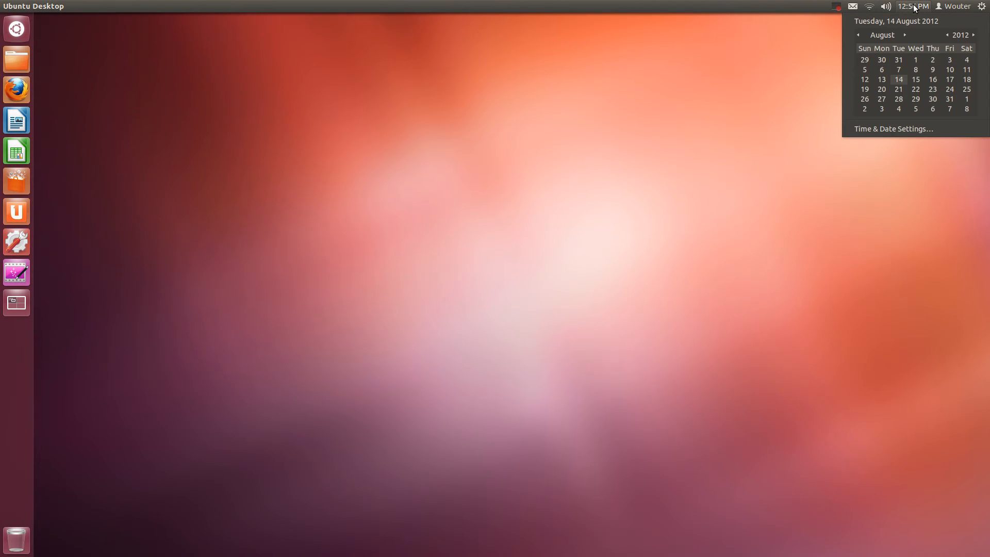
left_click(956, 6)
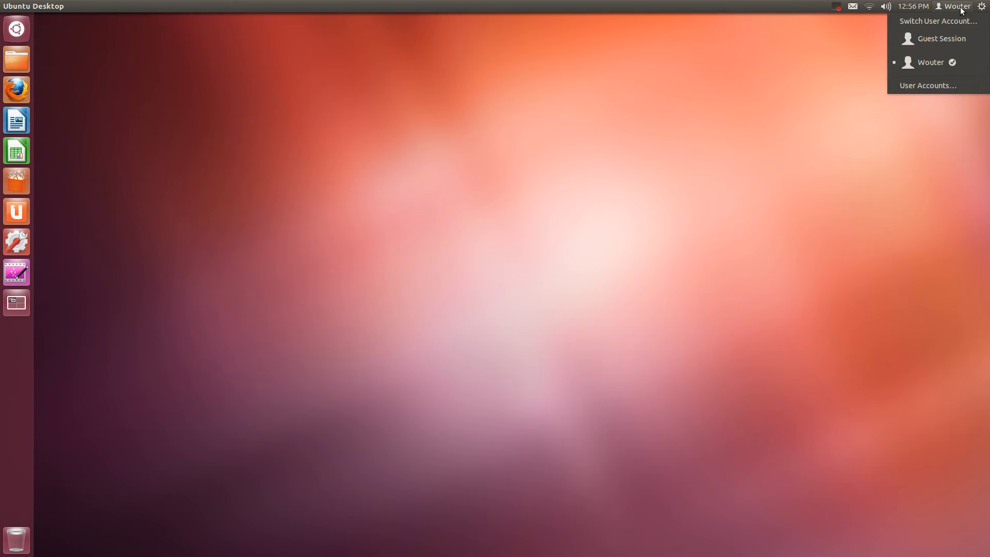
left_click(853, 6)
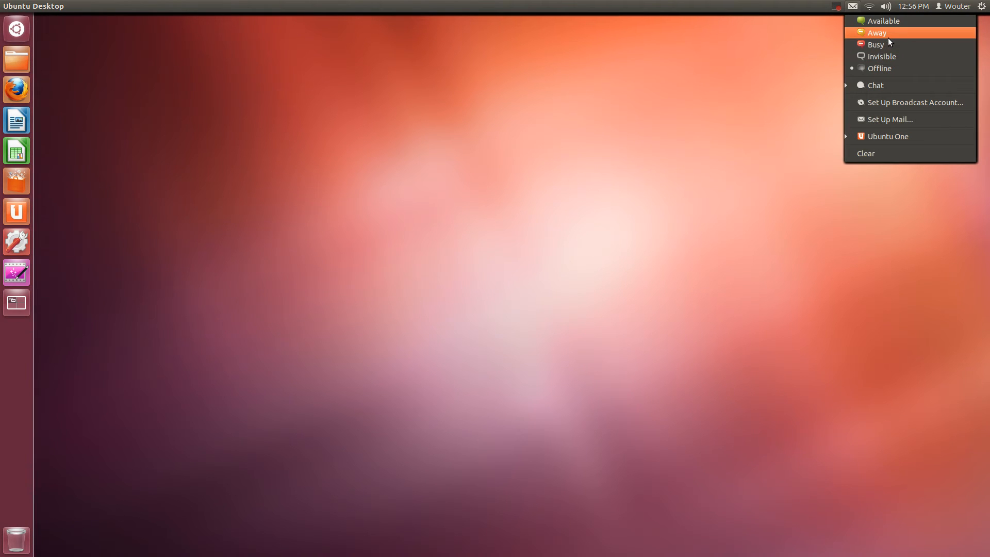
mouse_move(877, 44)
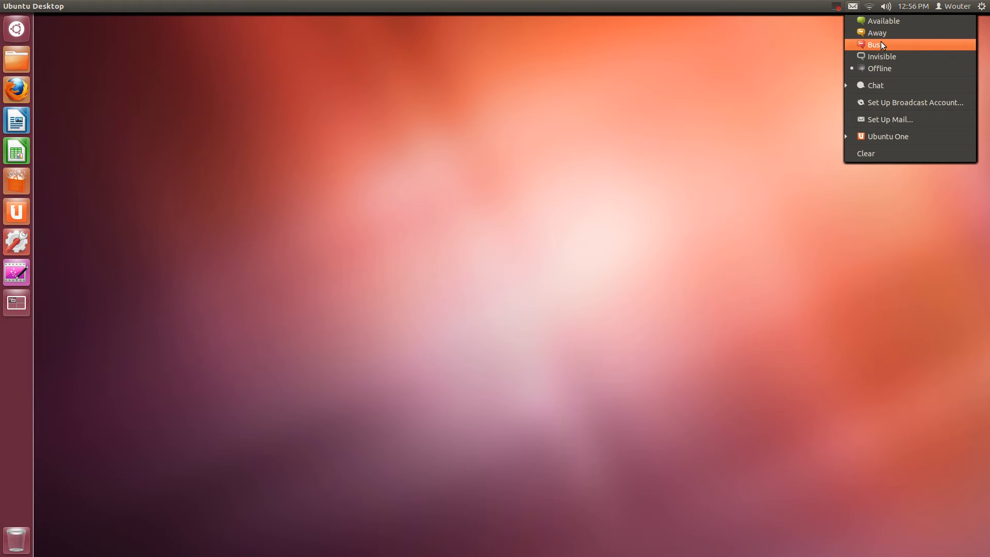
mouse_move(883, 20)
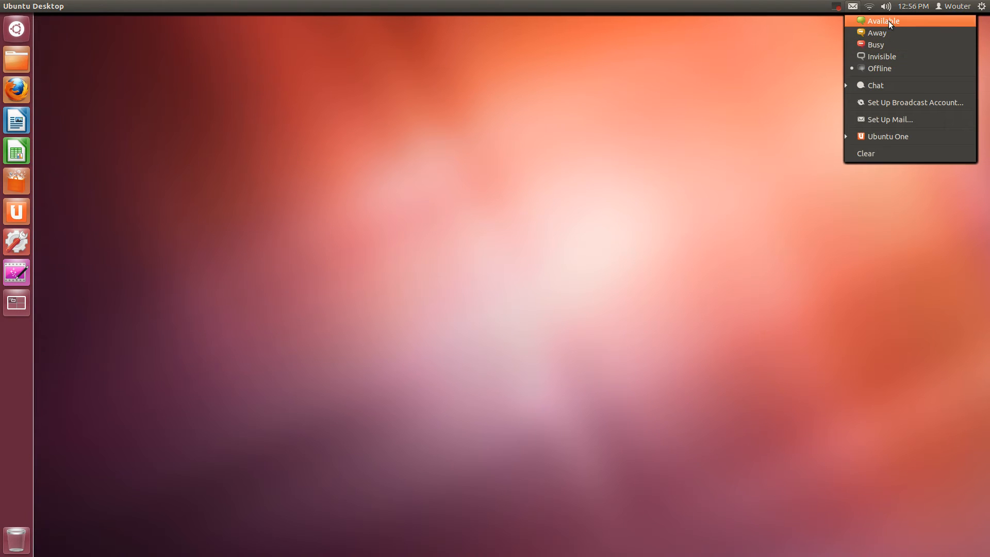
mouse_move(937, 28)
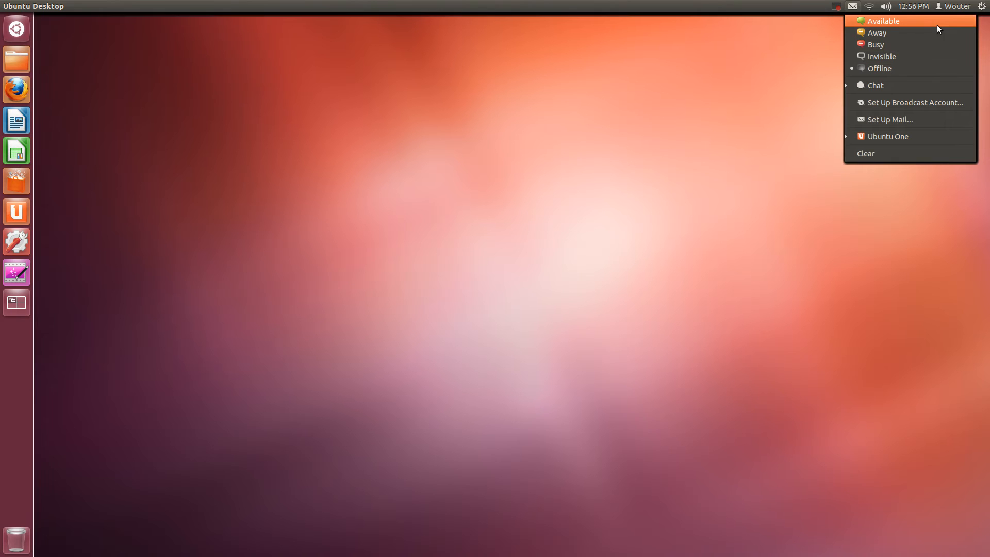
mouse_move(876, 33)
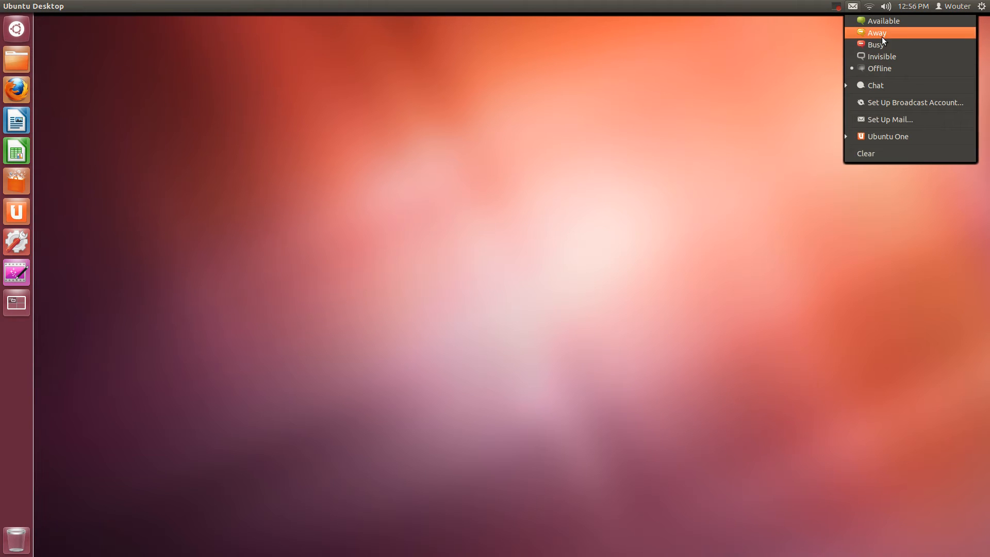
mouse_move(878, 36)
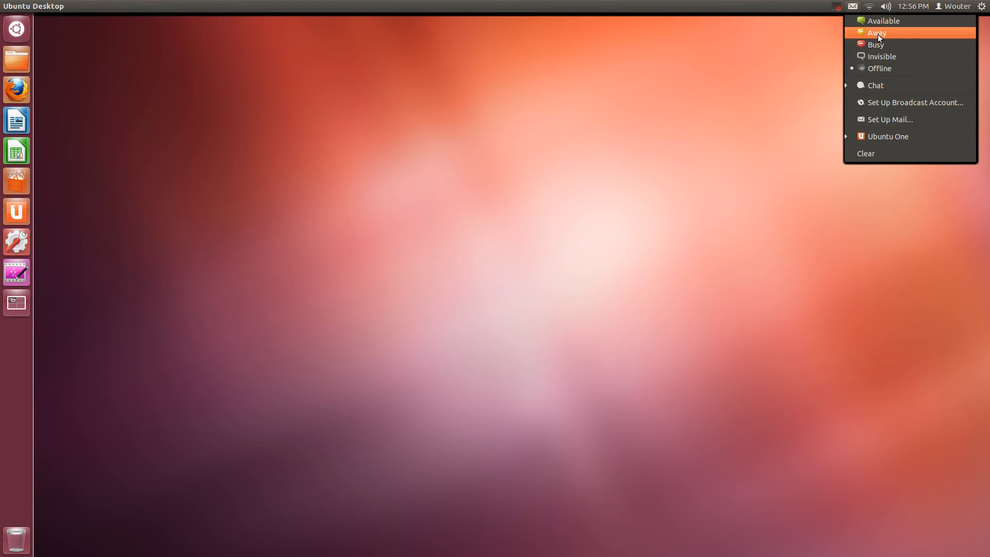
mouse_move(914, 38)
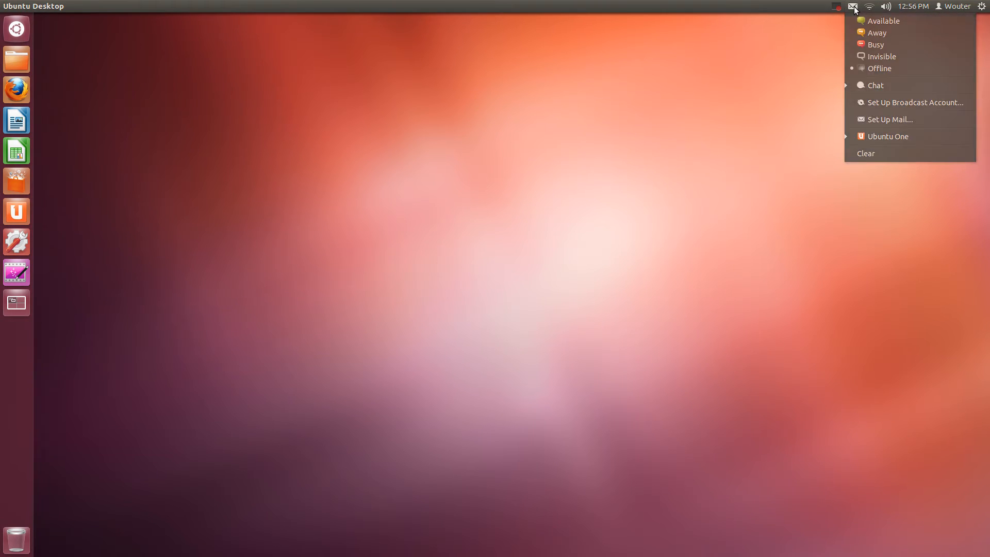
Open the gear menu listing System Settings, Displays, Lock Screen and Shut Down.
left_click(981, 7)
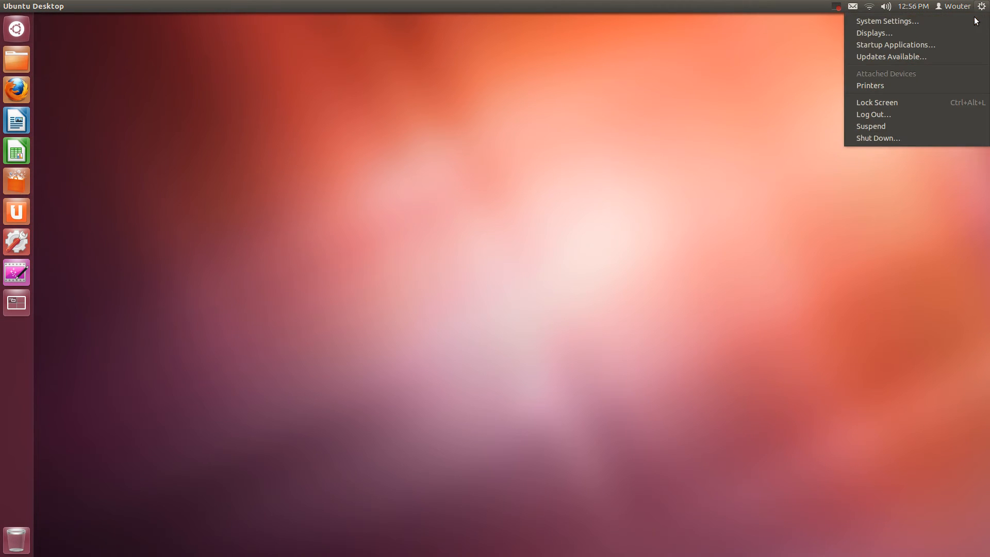
mouse_move(873, 33)
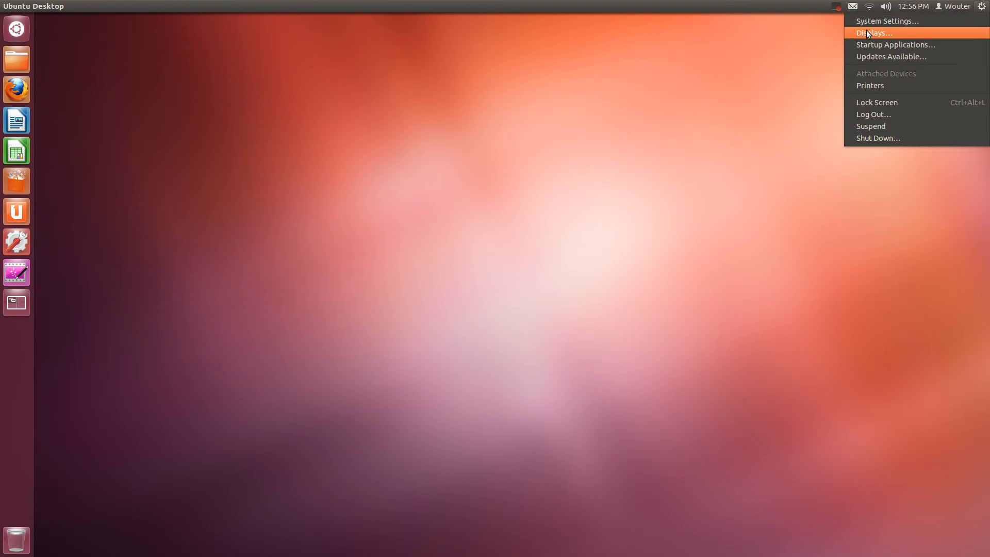
mouse_move(895, 45)
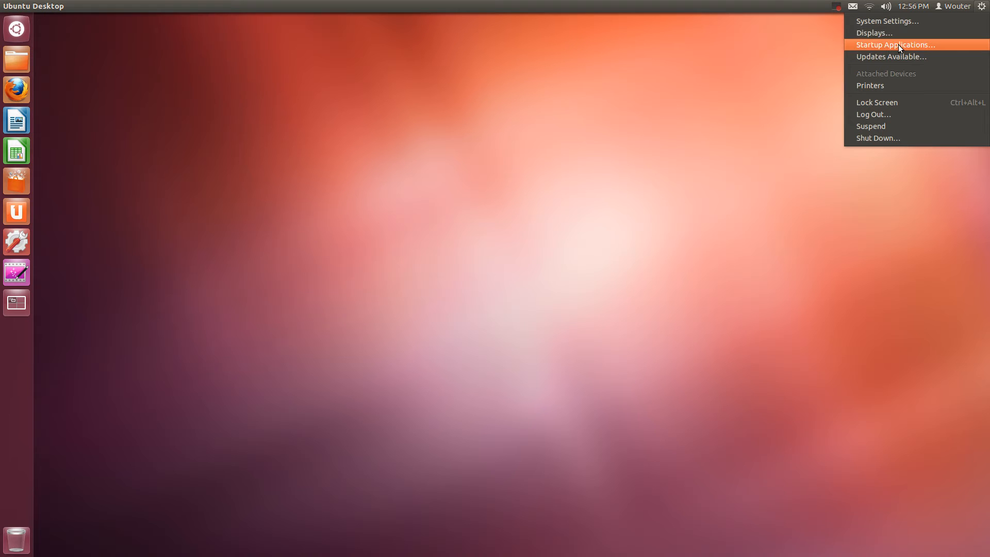
mouse_move(891, 56)
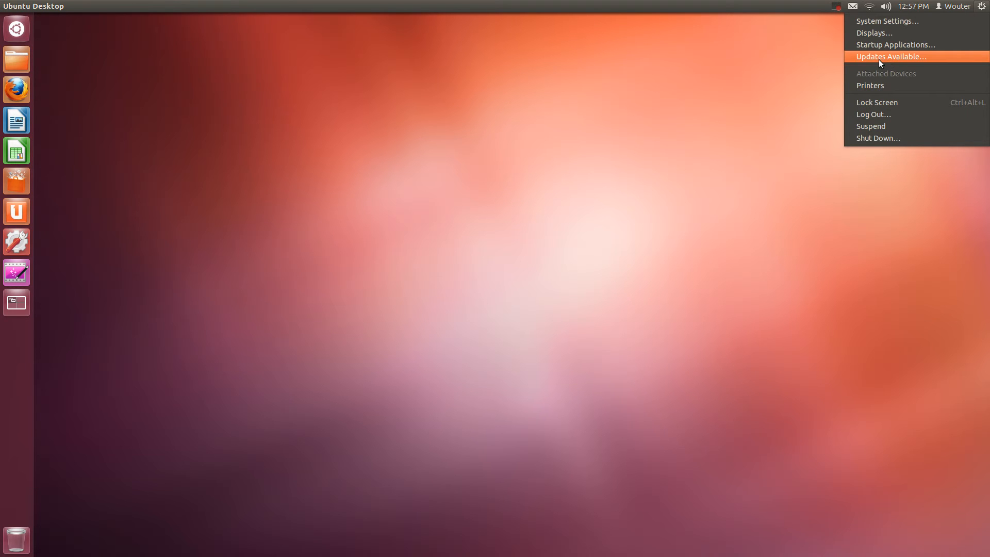
mouse_move(870, 85)
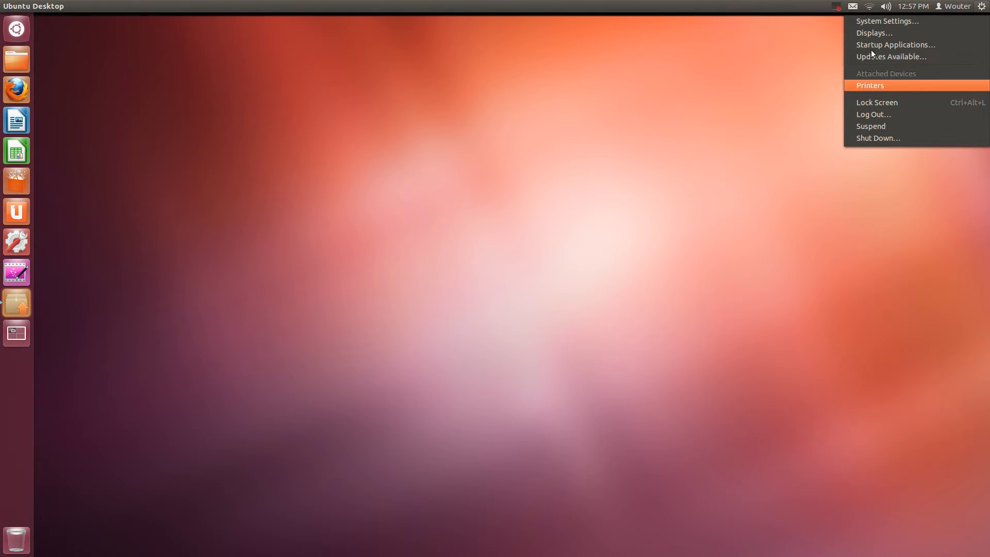
mouse_move(884, 56)
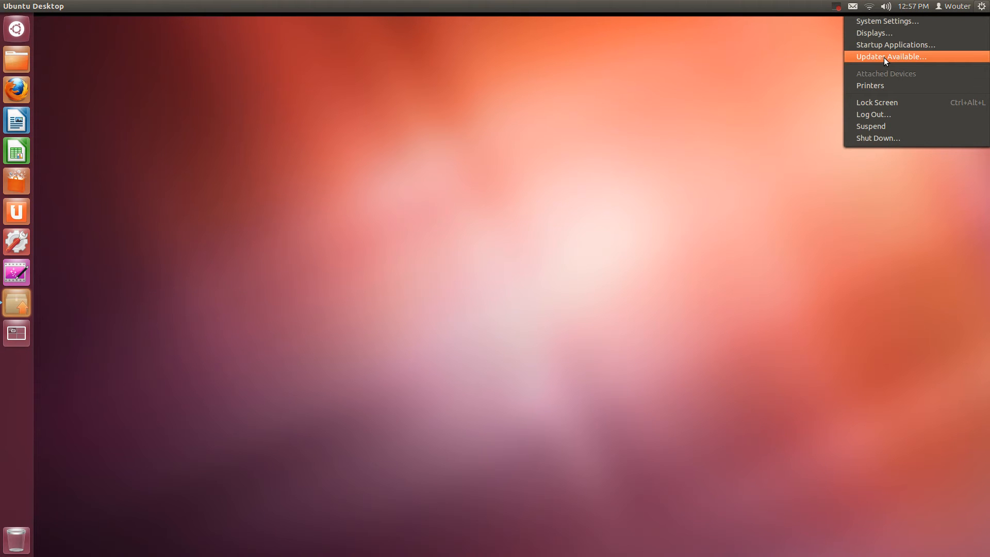
Choose 'Updates Available…' from the gear menu to launch Update Manager.
left_click(890, 56)
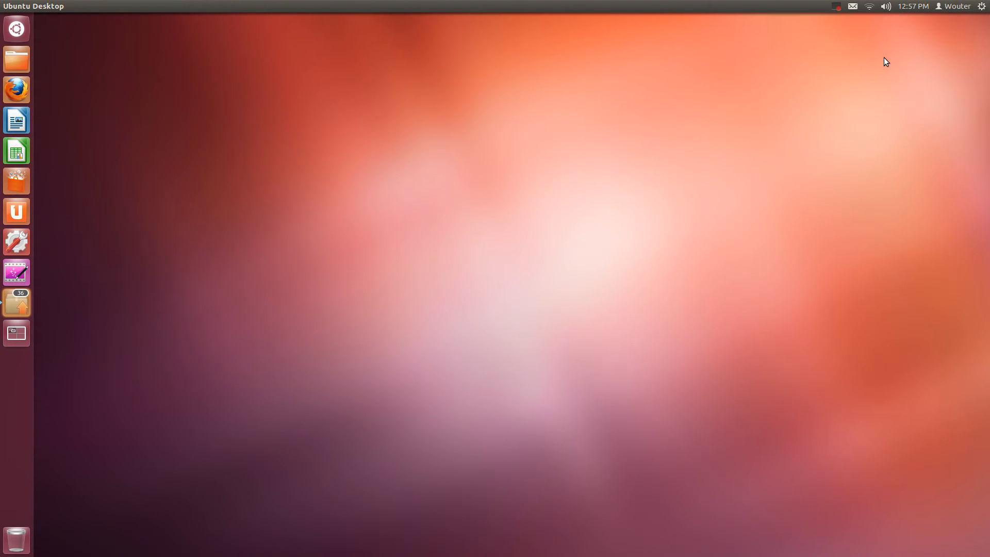
mouse_move(31, 301)
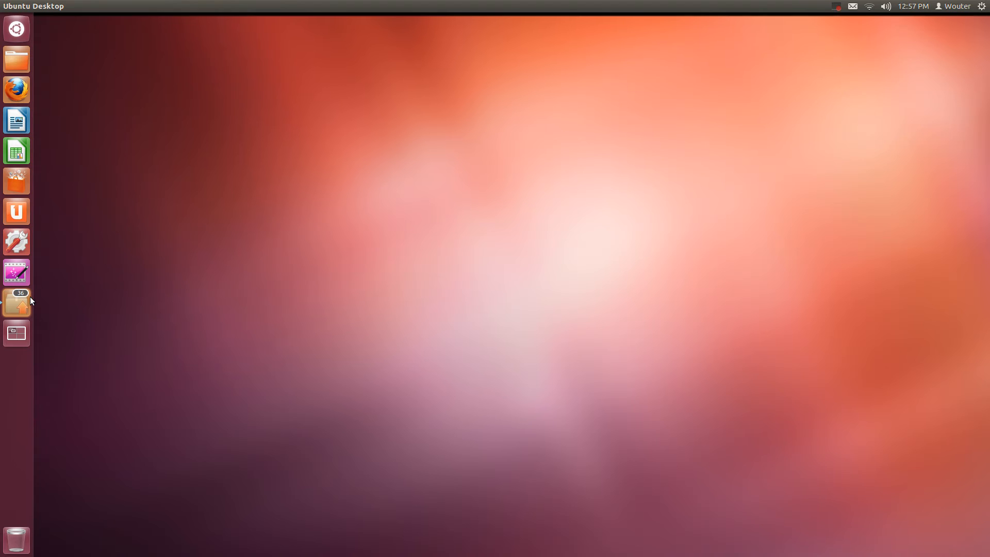
mouse_move(17, 303)
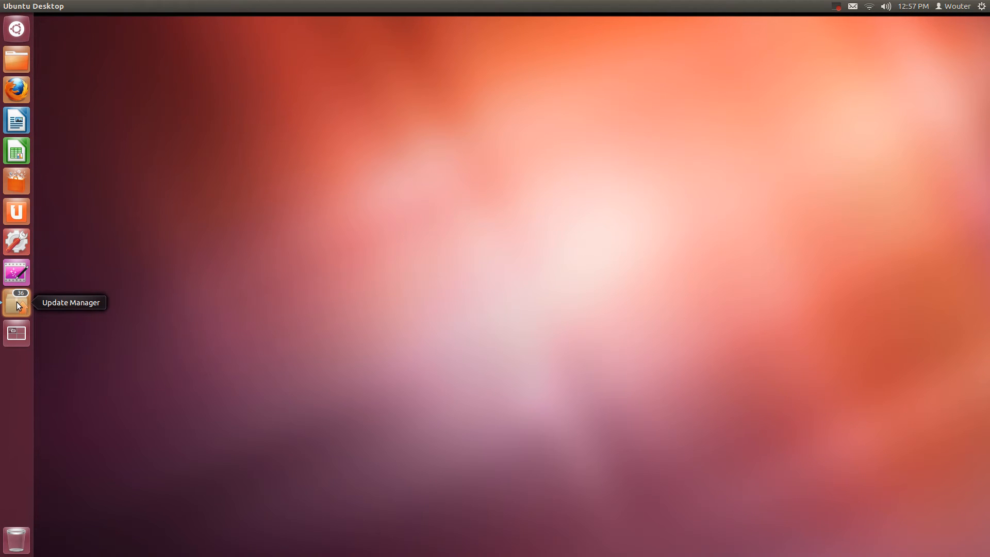
mouse_move(16, 28)
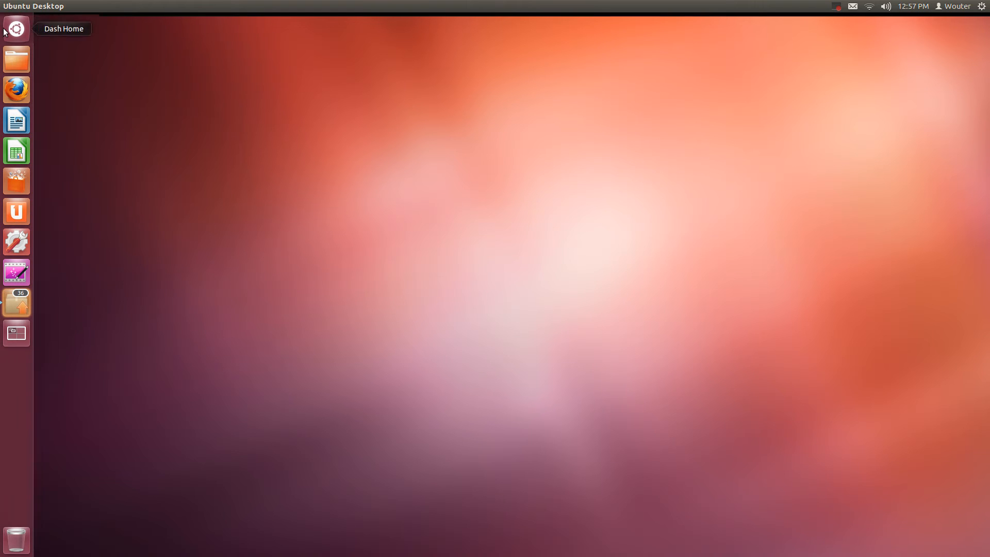
Raise the Update Manager window and drag it higher while the updates load.
left_click(16, 303)
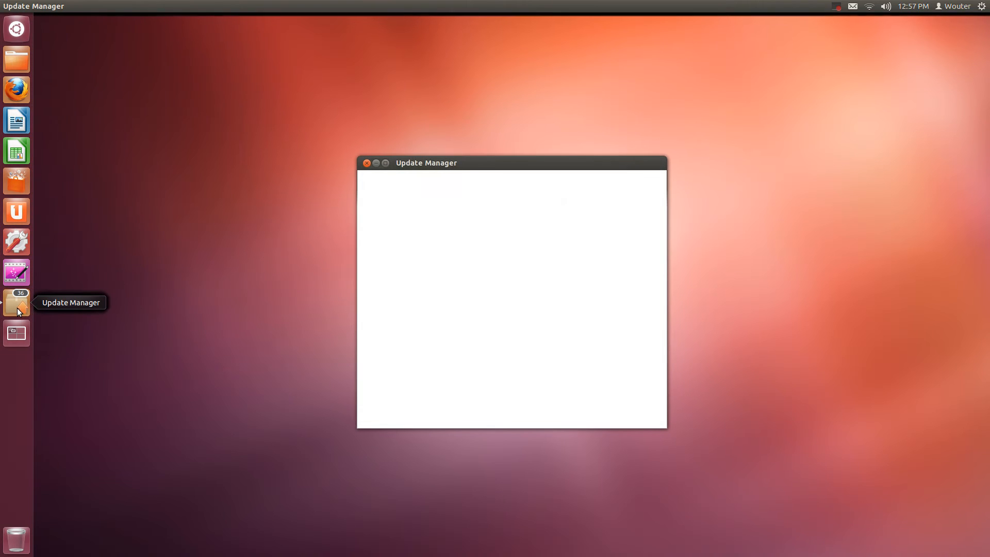
mouse_move(105, 297)
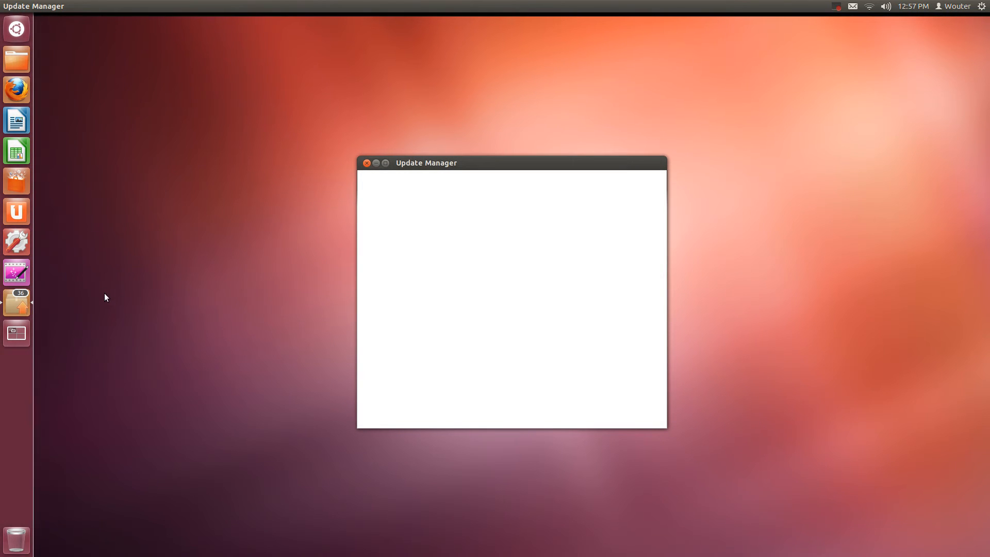
mouse_move(502, 167)
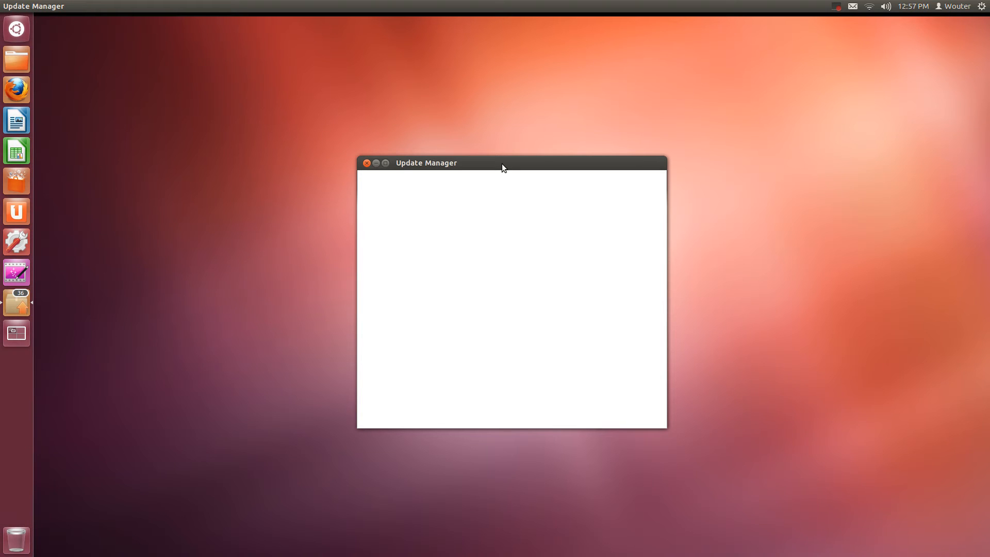
mouse_move(506, 166)
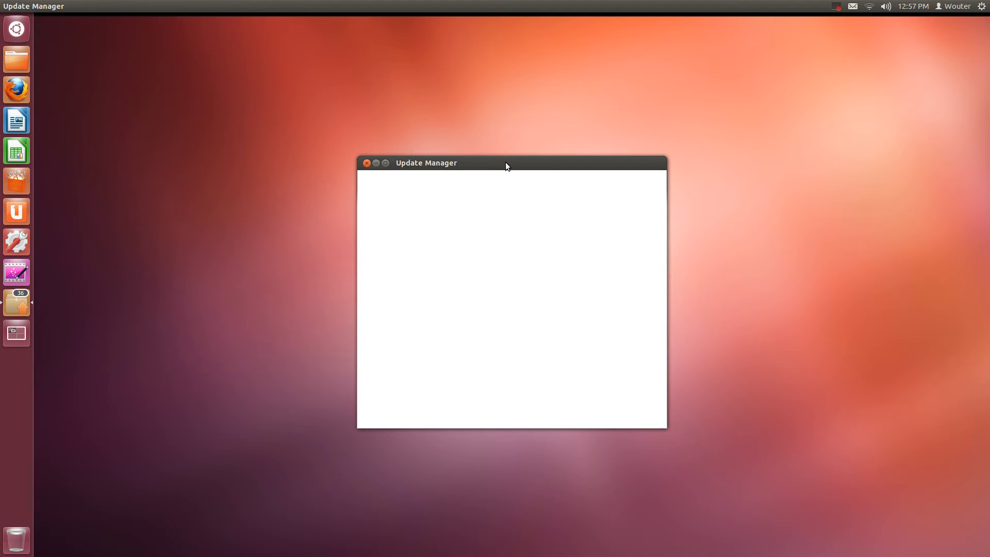
left_click_drag(505, 162, 478, 100)
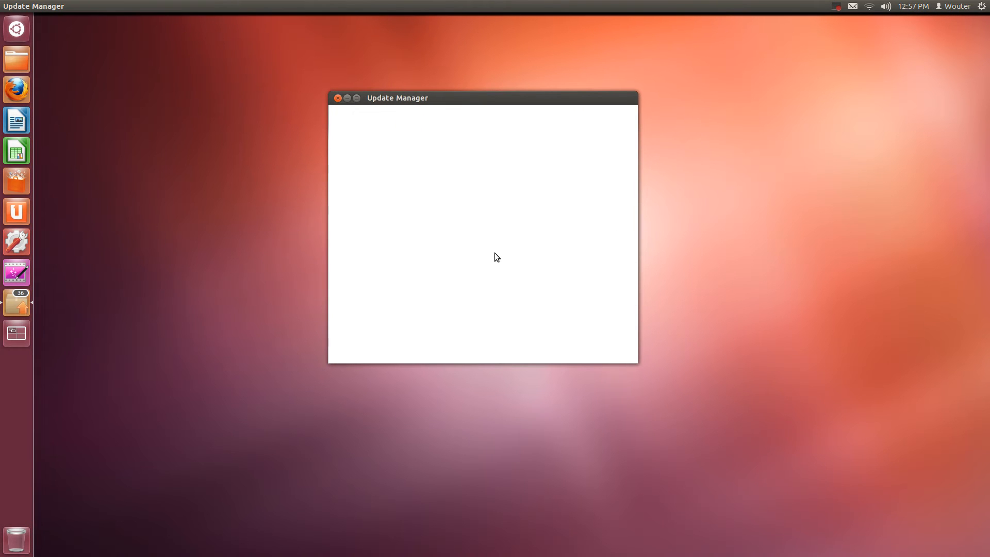
mouse_move(369, 217)
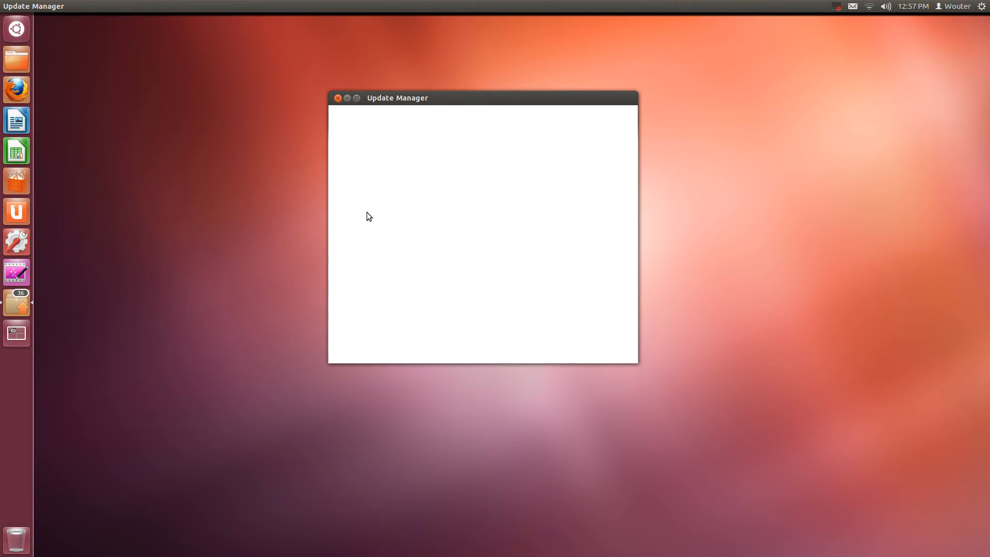
mouse_move(583, 282)
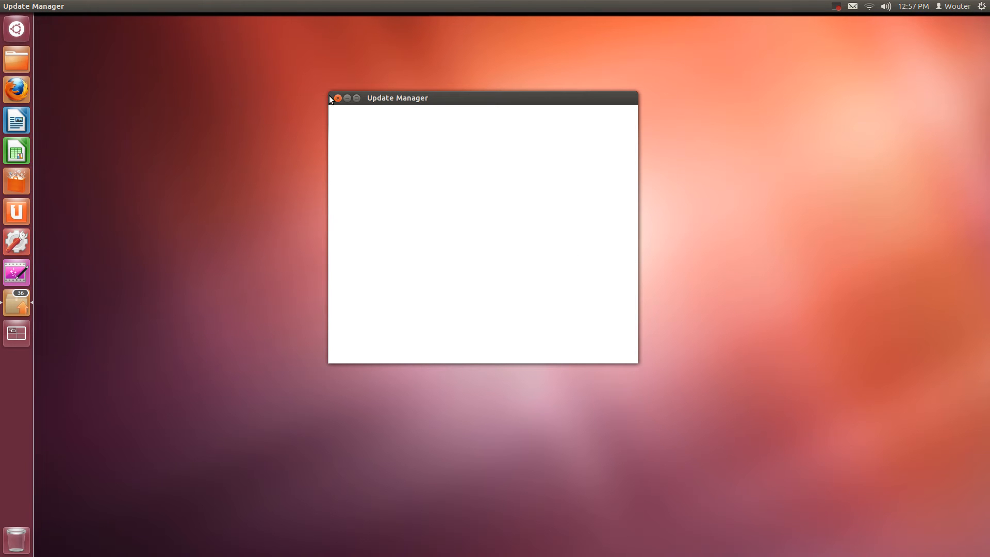
mouse_move(637, 95)
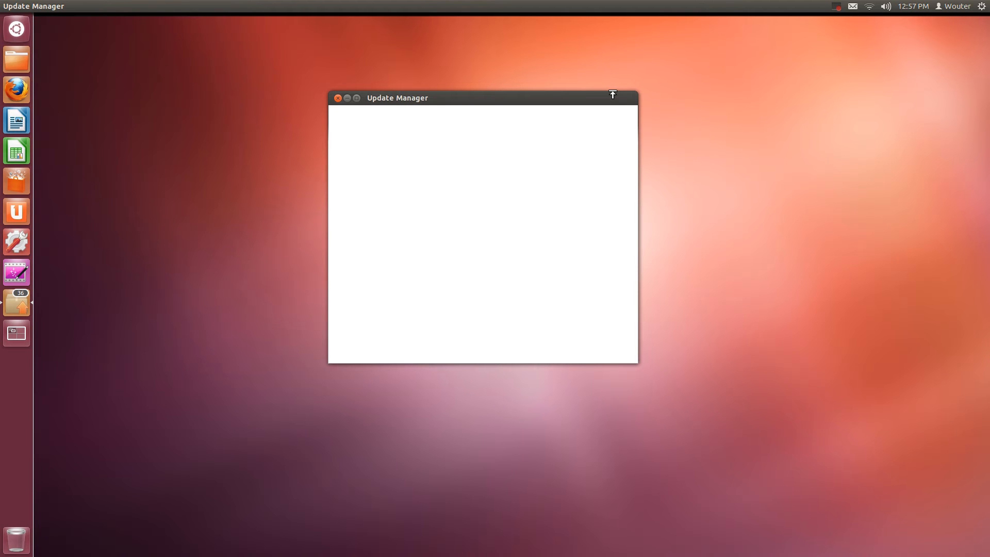
mouse_move(602, 86)
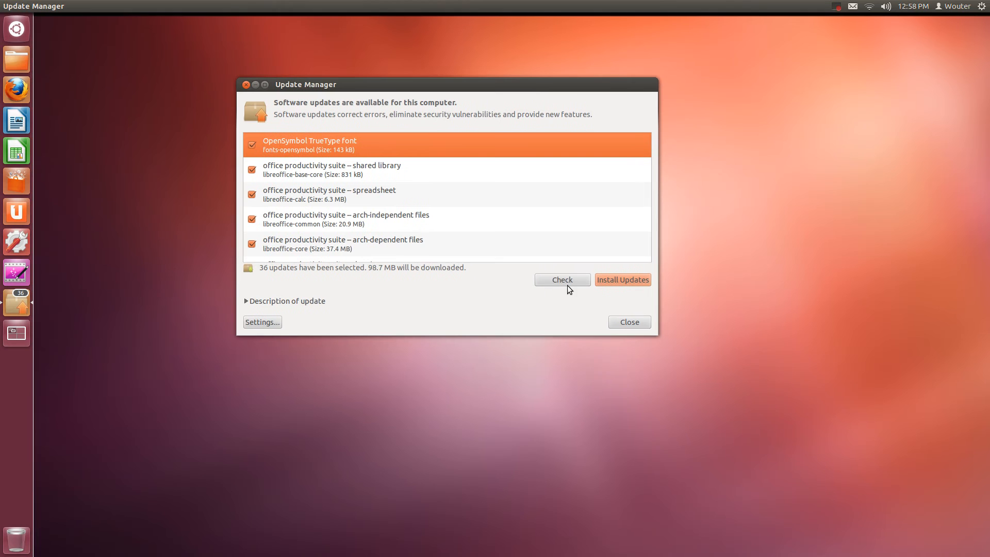
Install the 36 updates and collapse the Details in the Applying changes dialog.
left_click(623, 280)
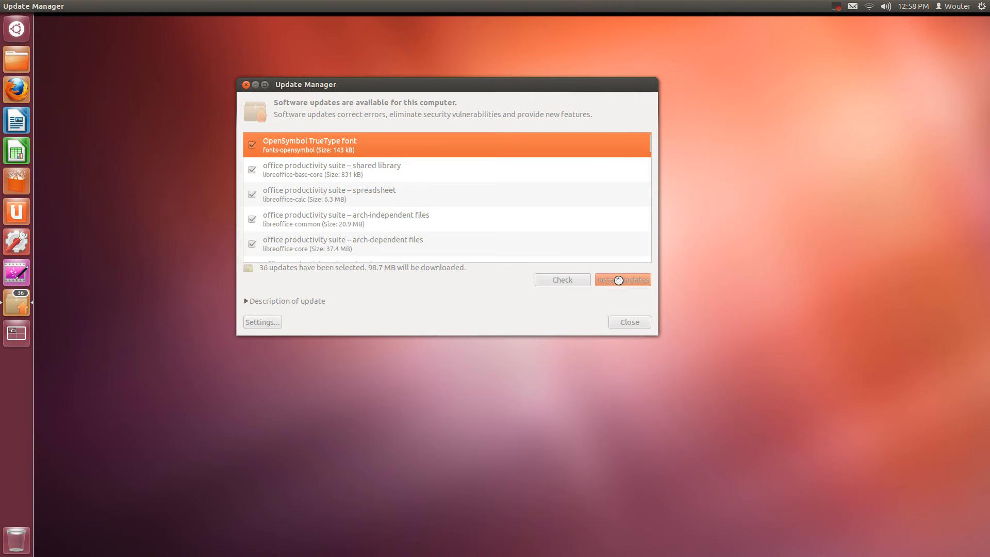
left_click(621, 280)
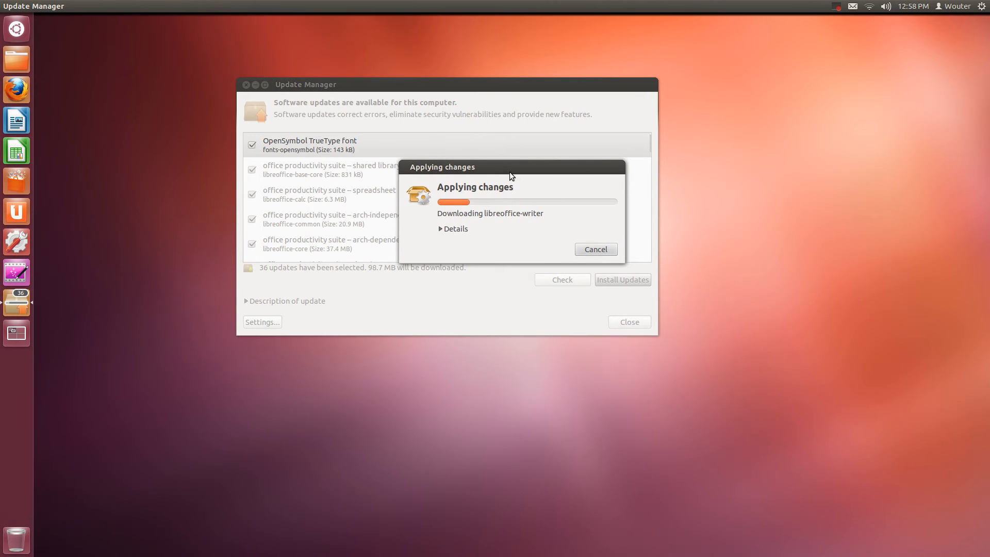
mouse_move(489, 237)
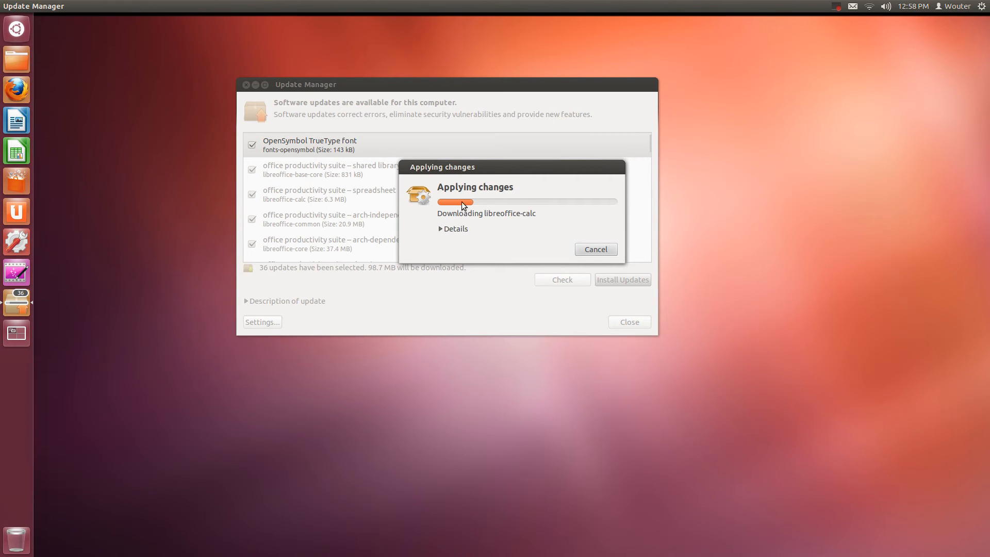
mouse_move(470, 208)
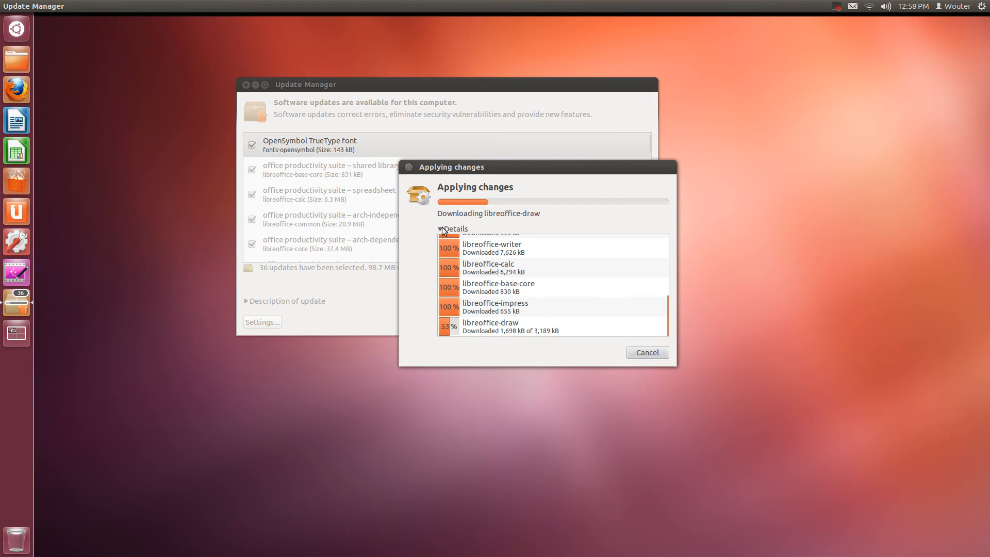
left_click(452, 228)
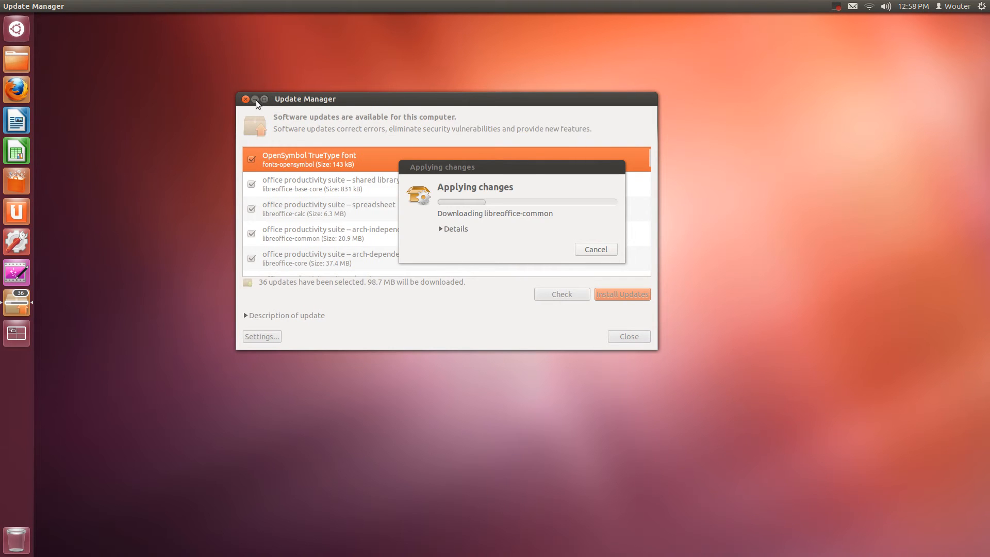
left_click(246, 99)
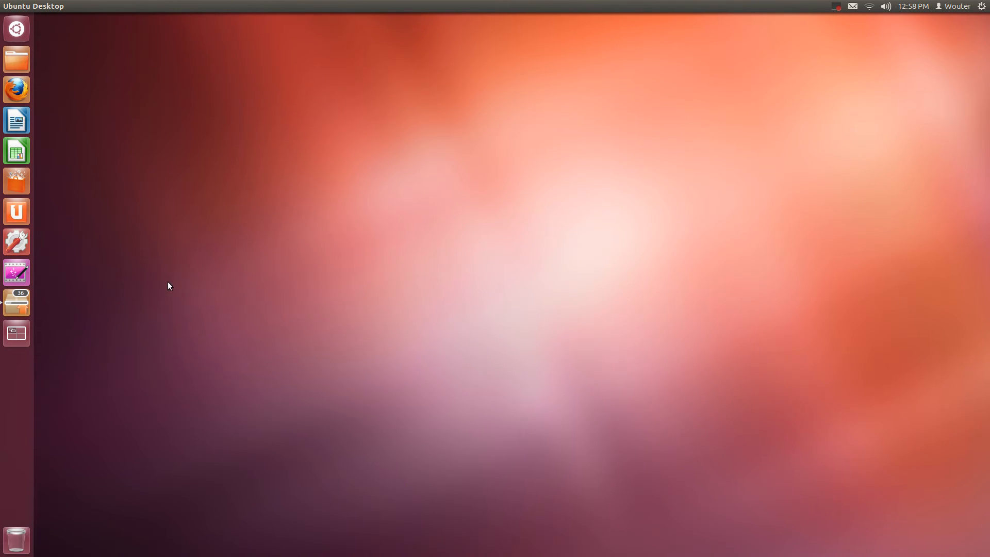
mouse_move(16, 303)
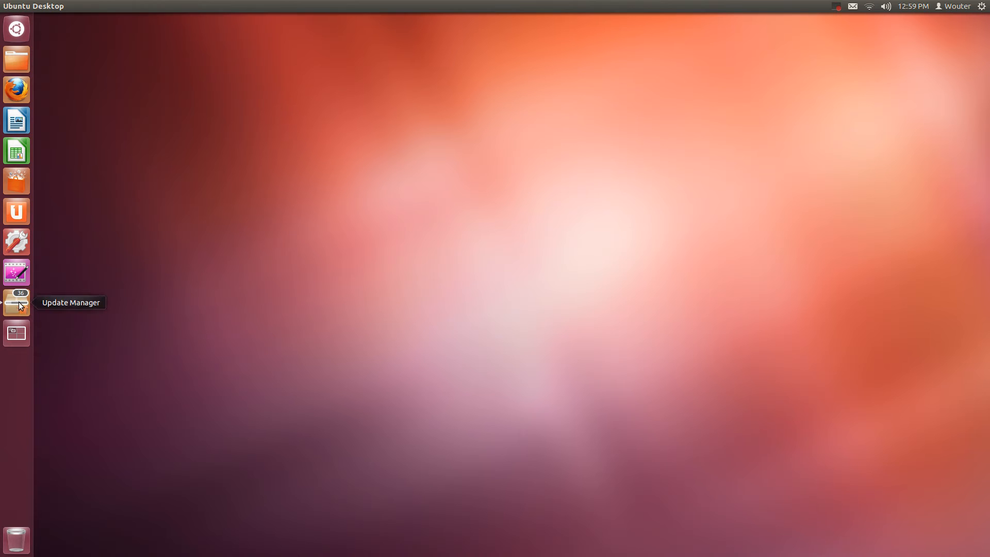
mouse_move(16, 333)
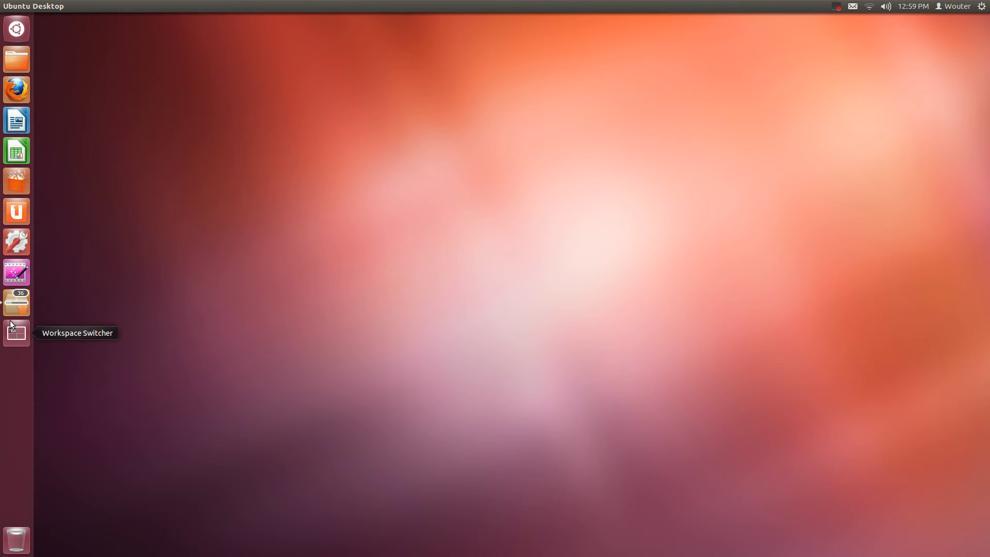
mouse_move(16, 303)
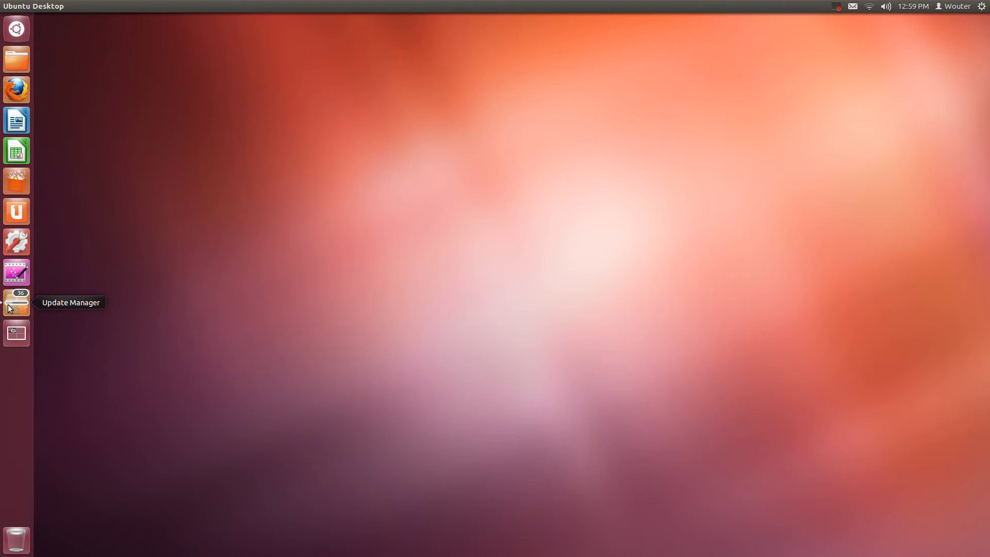
mouse_move(28, 310)
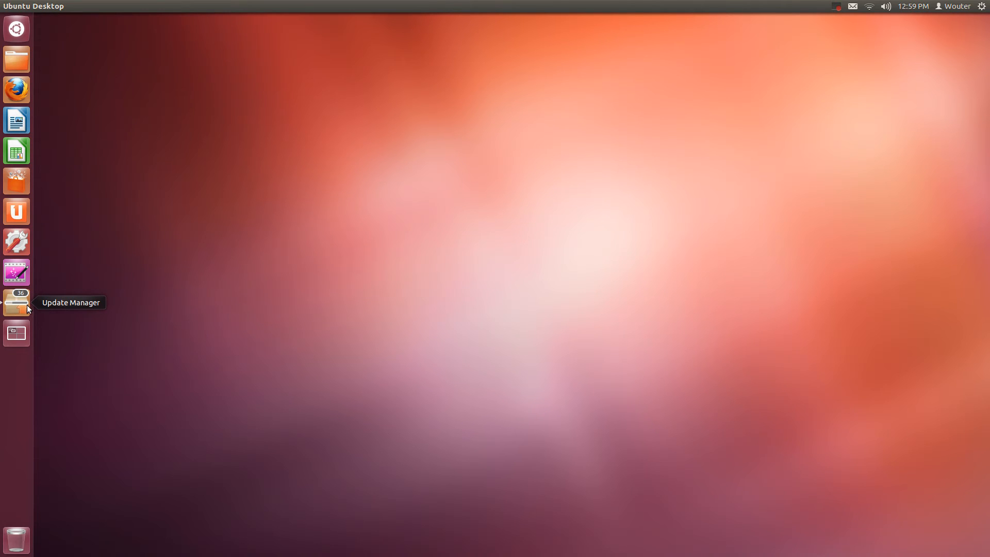
mouse_move(22, 308)
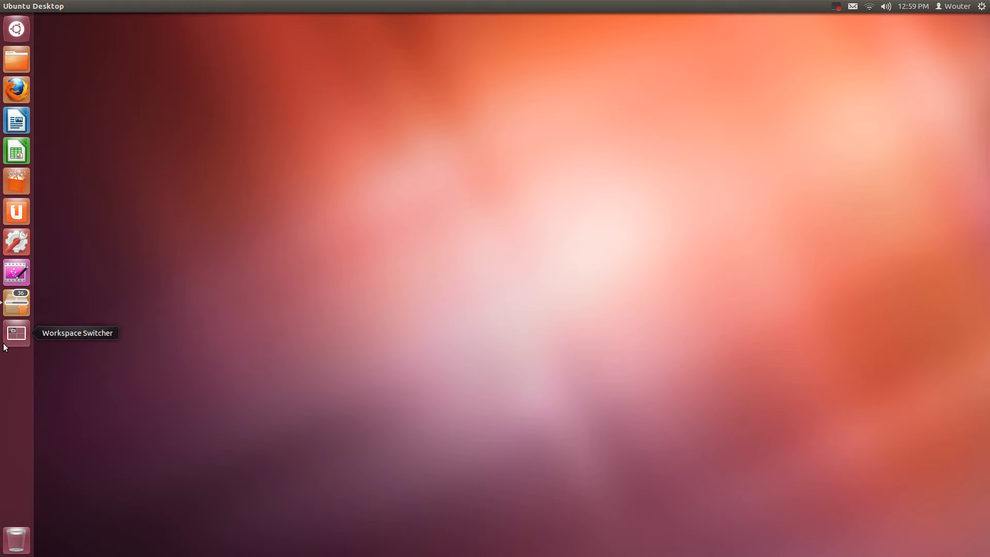
mouse_move(16, 301)
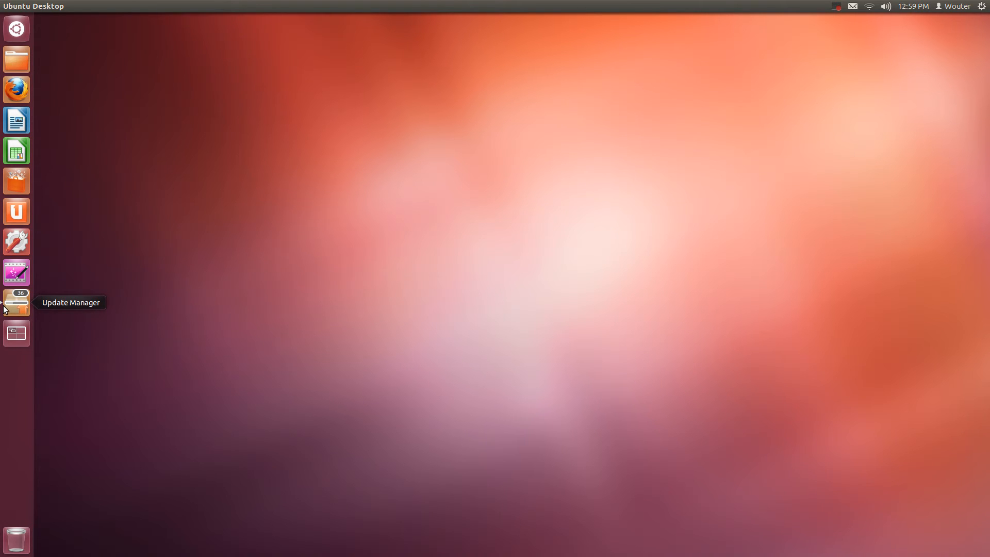
mouse_move(23, 310)
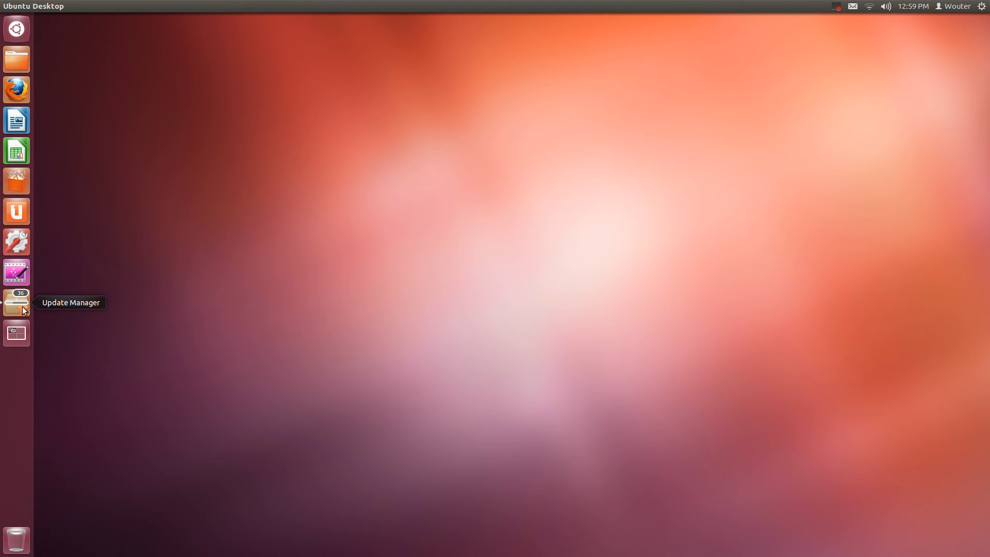
mouse_move(22, 306)
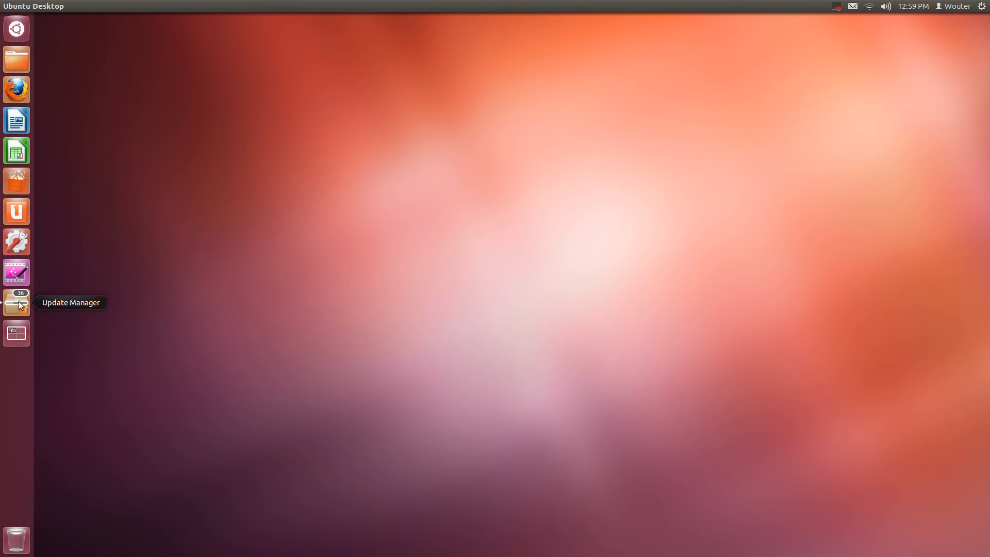
mouse_move(6, 312)
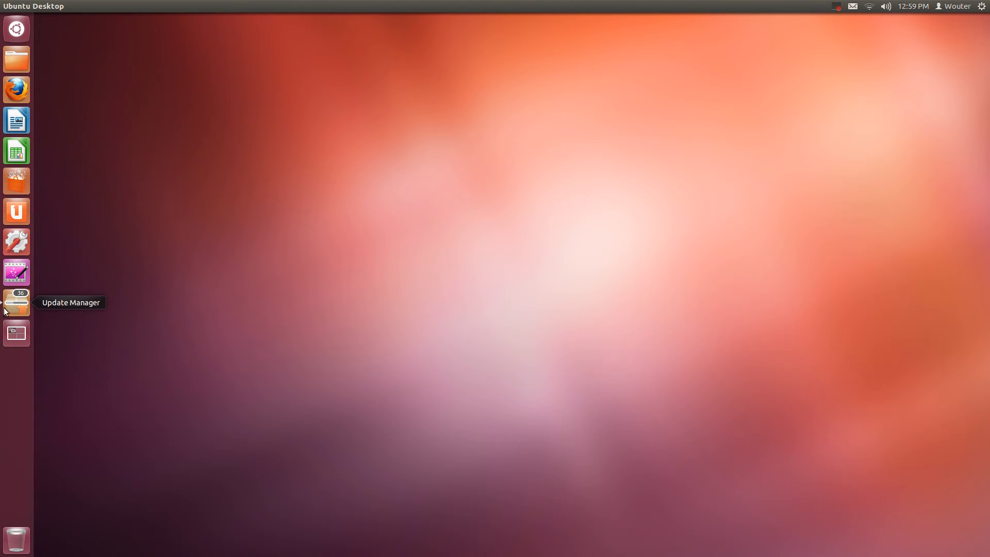
mouse_move(9, 306)
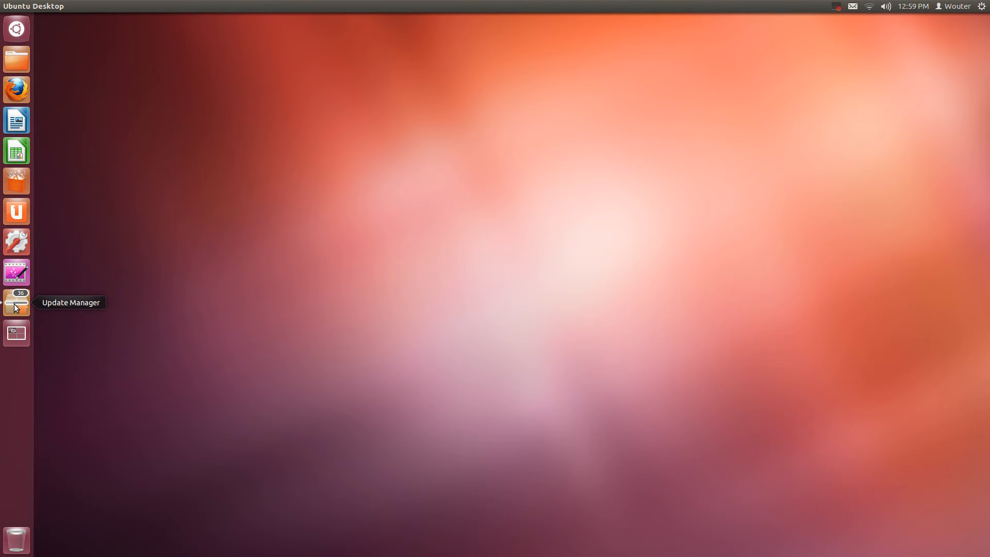
mouse_move(16, 338)
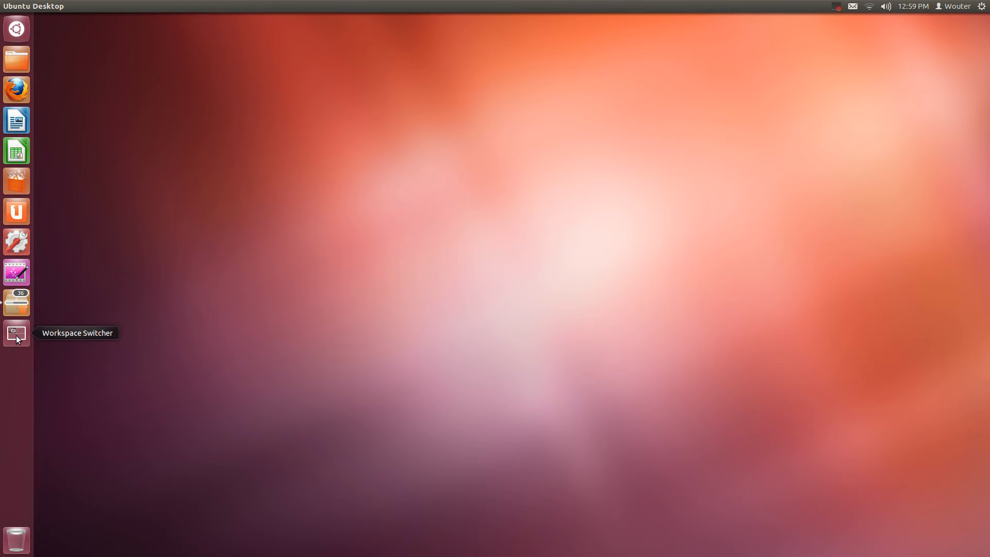
Move Update Manager to another workspace via Workspace Switcher, then launch Firefox.
left_click(16, 332)
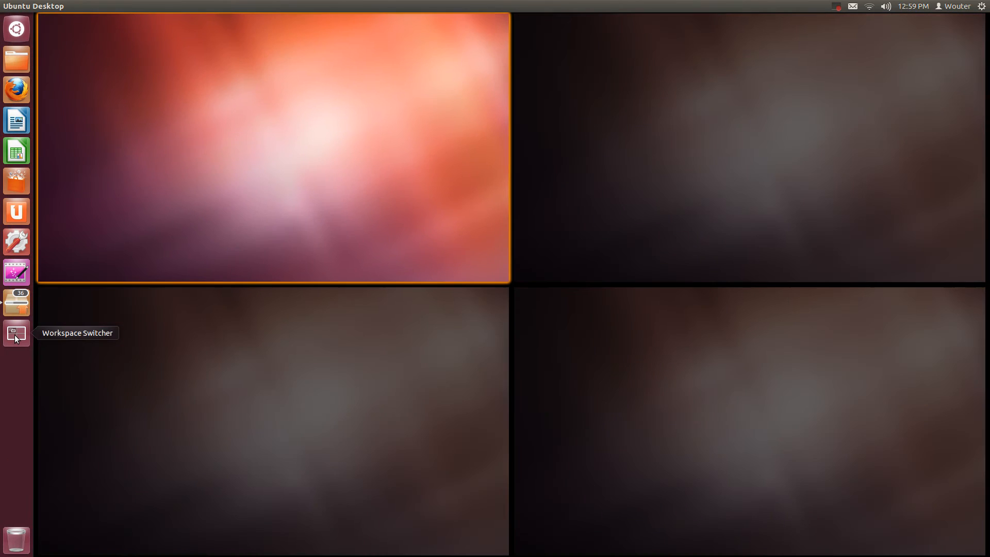
mouse_move(264, 122)
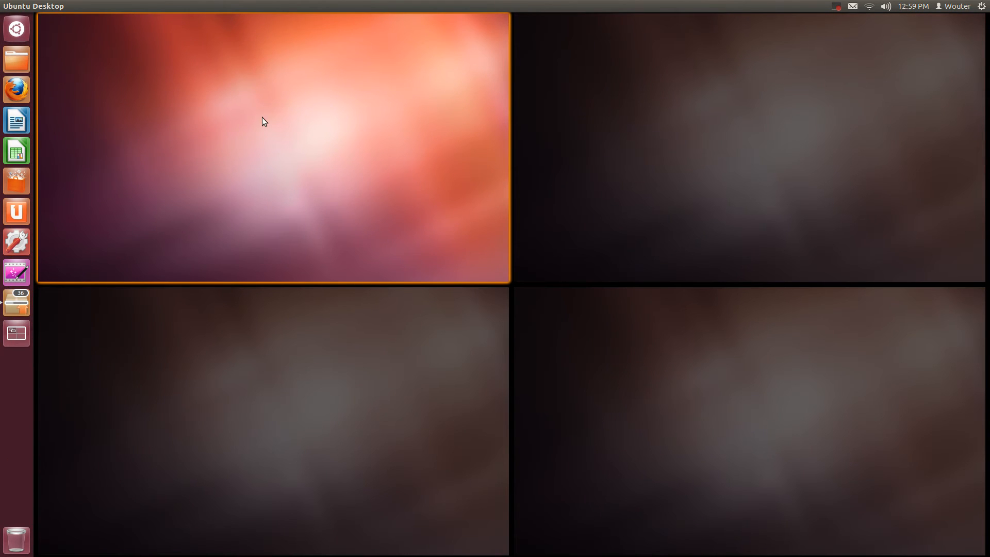
mouse_move(251, 210)
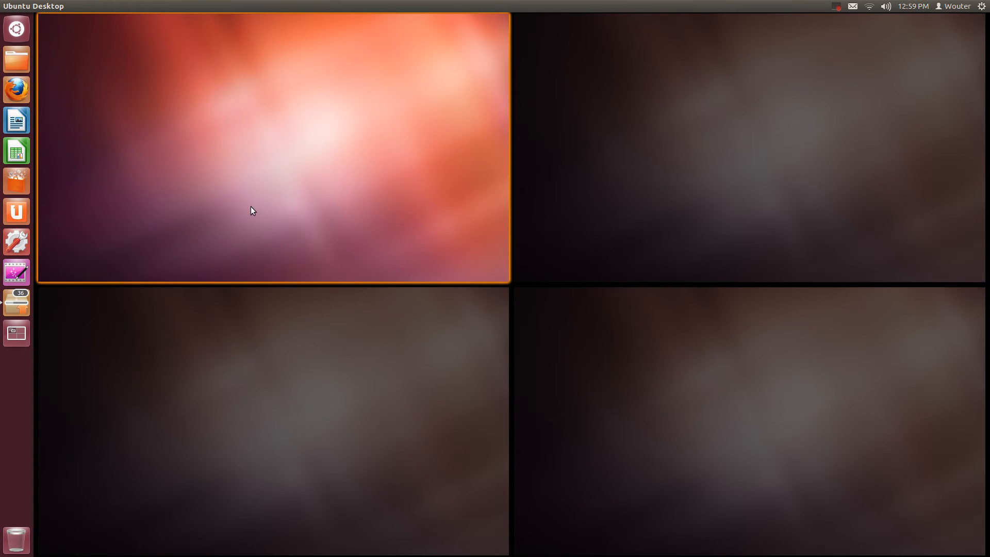
mouse_move(268, 210)
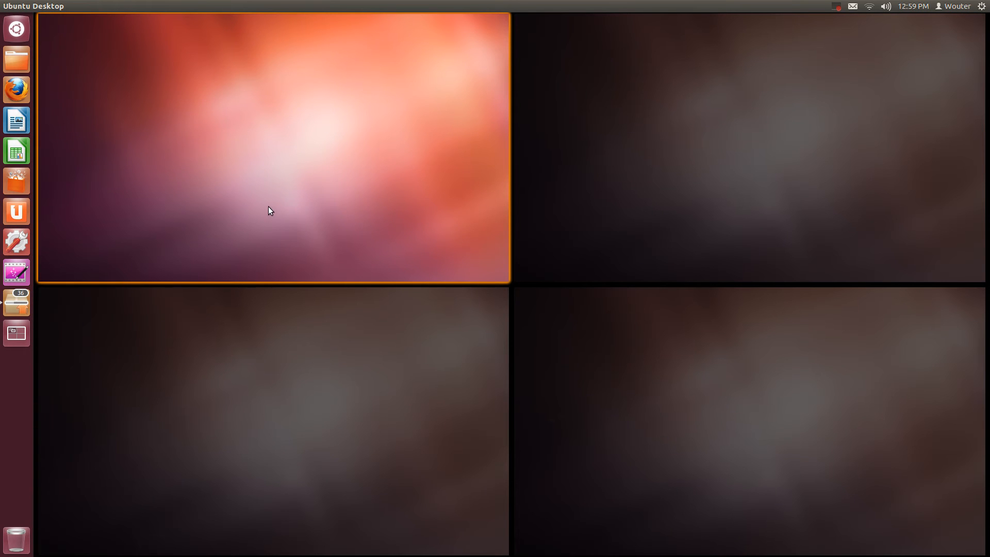
mouse_move(16, 301)
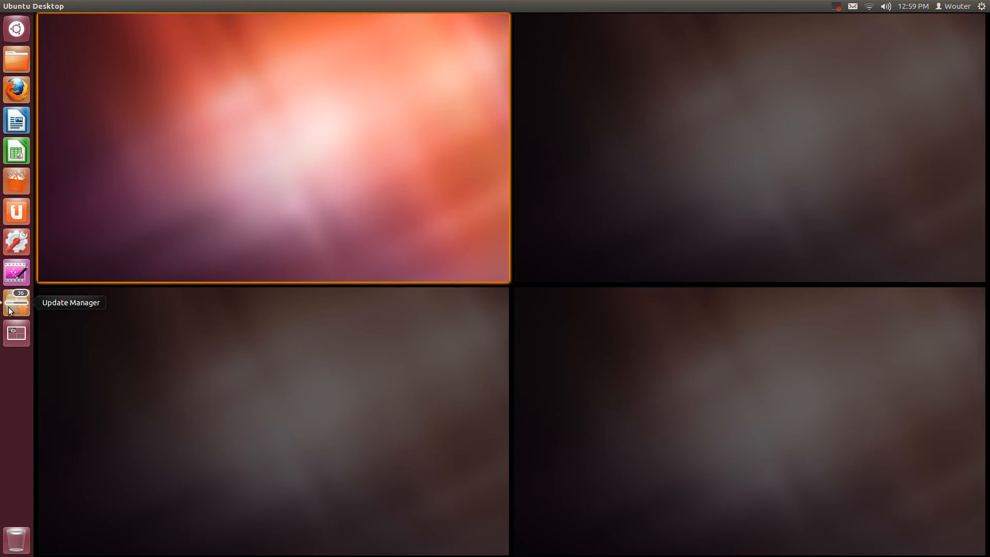
left_click(333, 155)
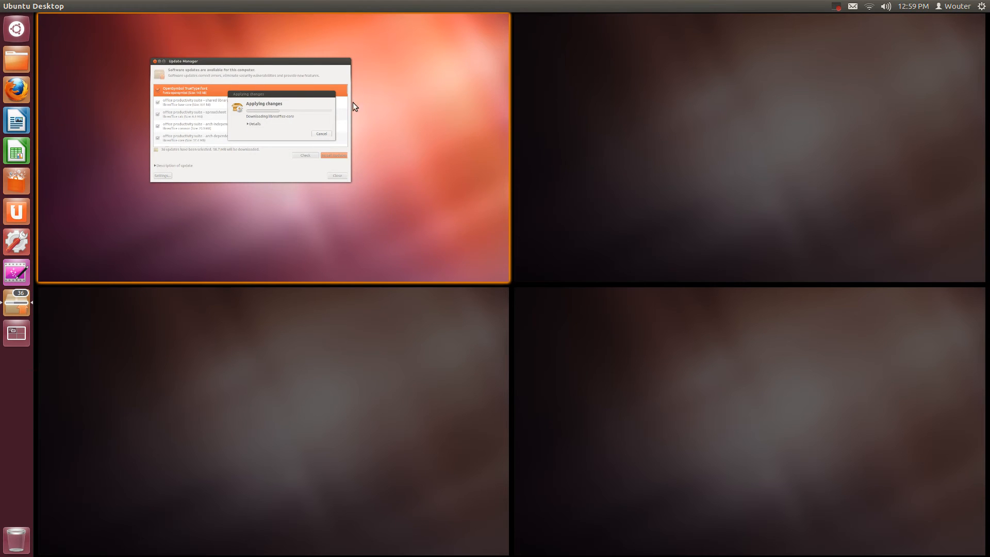
mouse_move(255, 43)
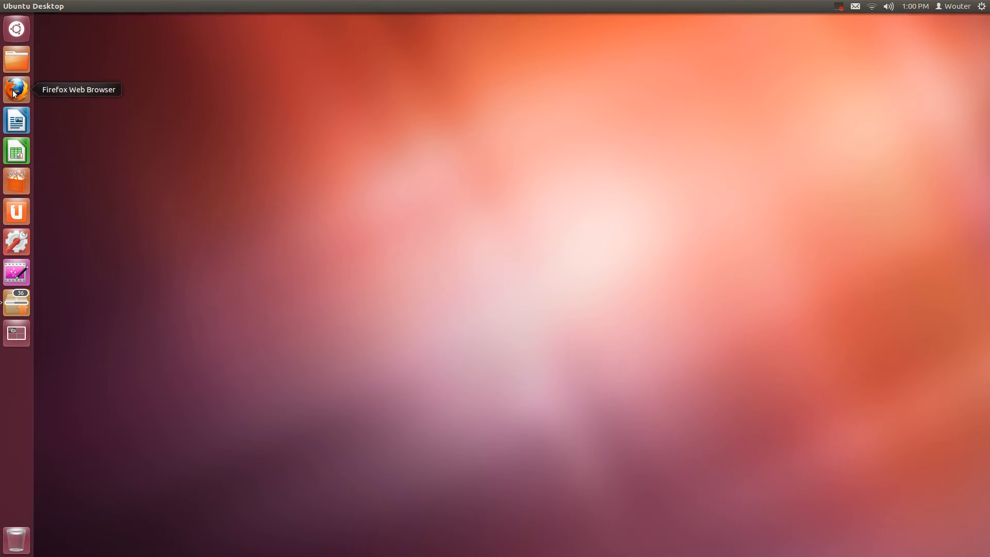
left_click(16, 88)
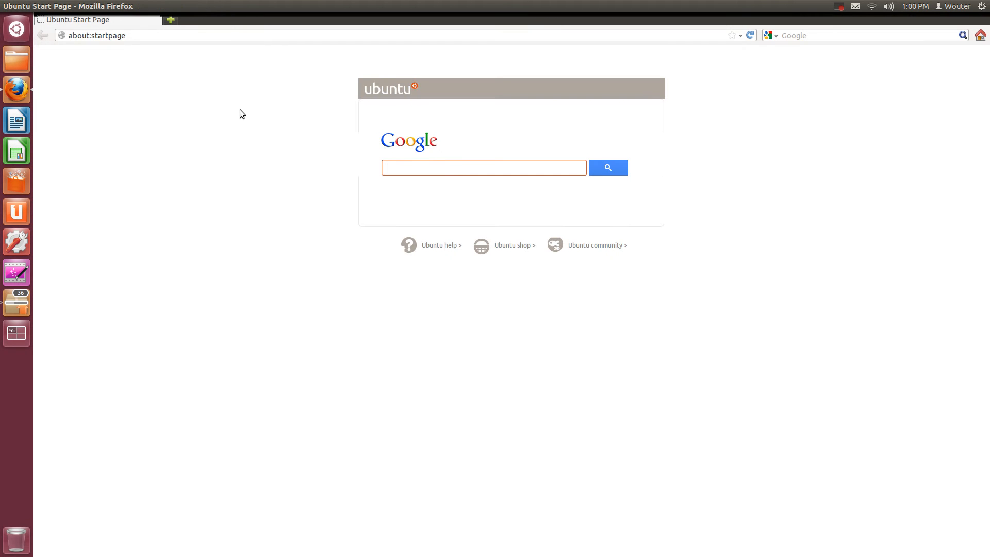
mouse_move(16, 333)
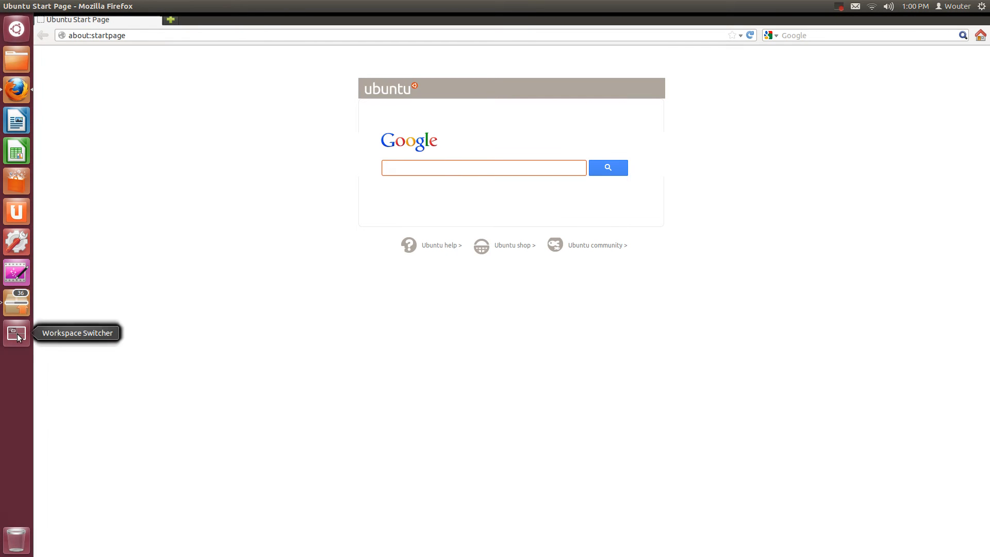
Show the workspace overview with Firefox on the first and Update Manager on the fourth.
left_click(16, 333)
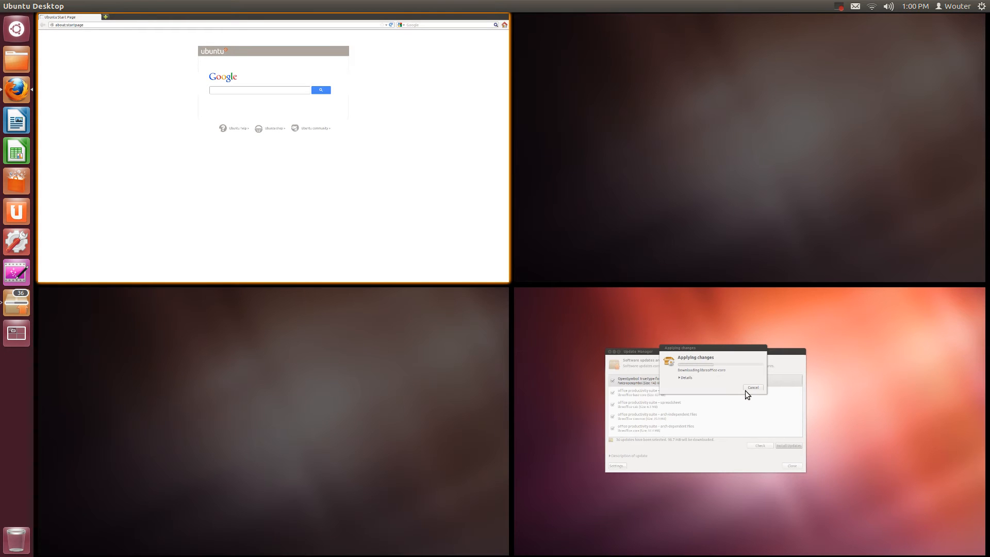
mouse_move(732, 401)
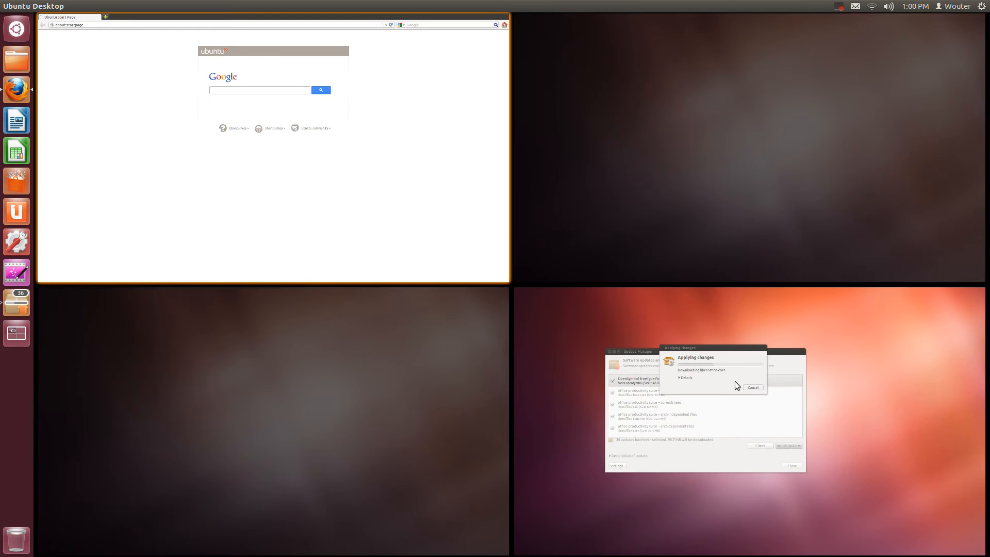
mouse_move(482, 325)
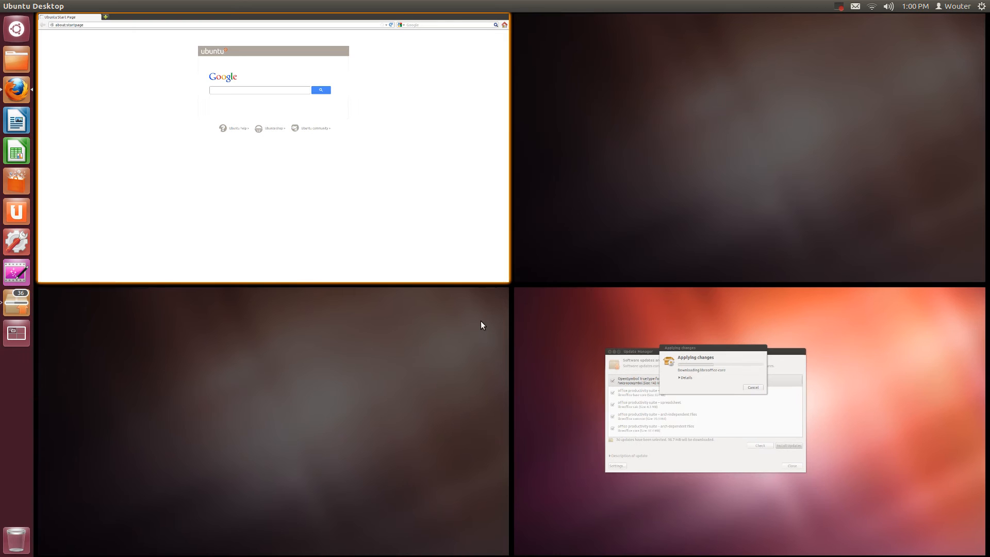
mouse_move(731, 419)
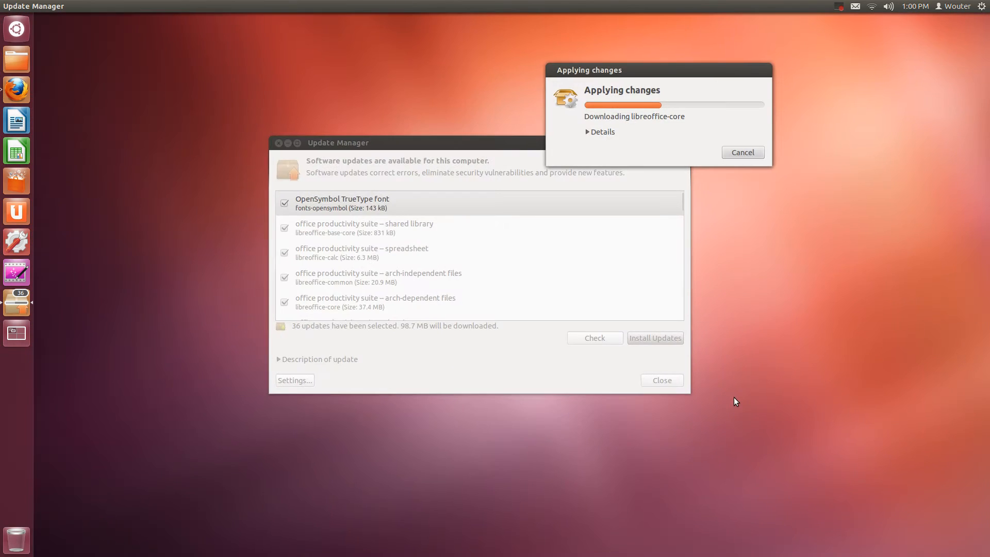
mouse_move(77, 359)
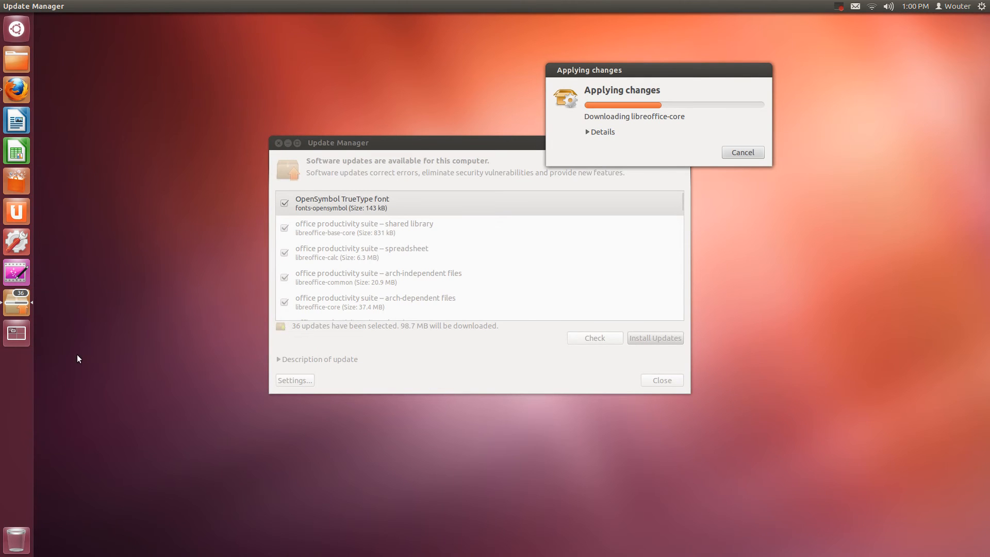
Bring the fourth workspace's downloading Update Manager into full view.
left_click(16, 301)
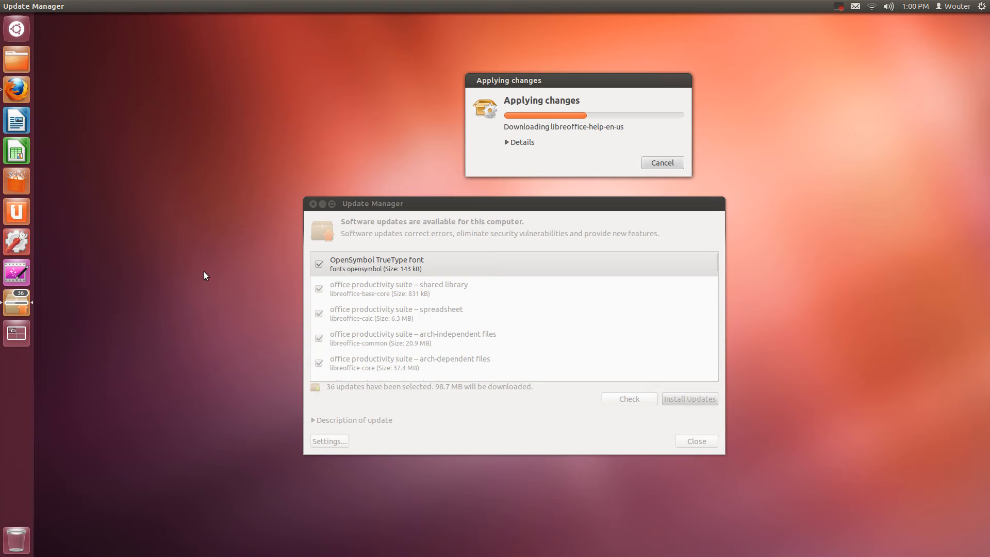
mouse_move(216, 272)
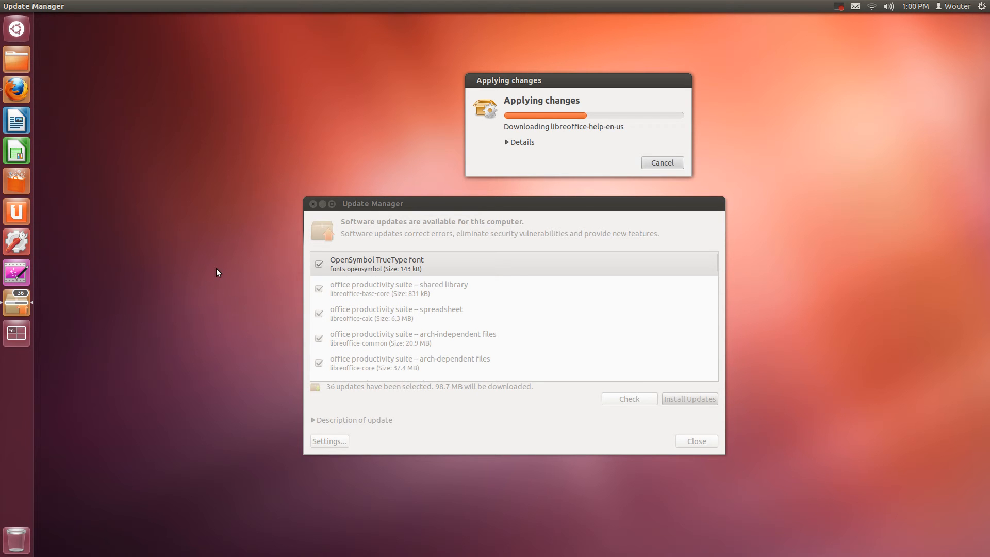
Hold the Super key to show Unity's Keyboard Shortcuts overlay.
key("super")
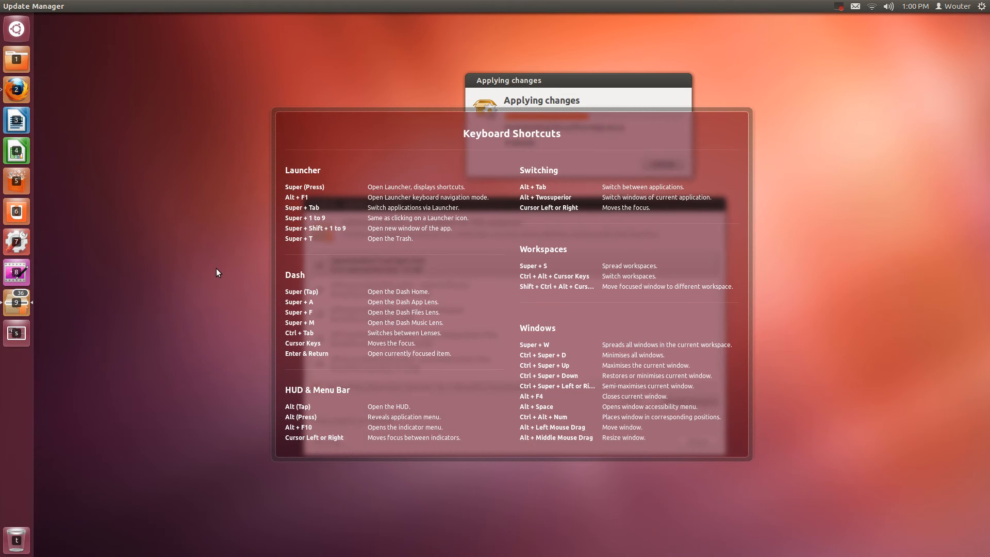
mouse_move(505, 145)
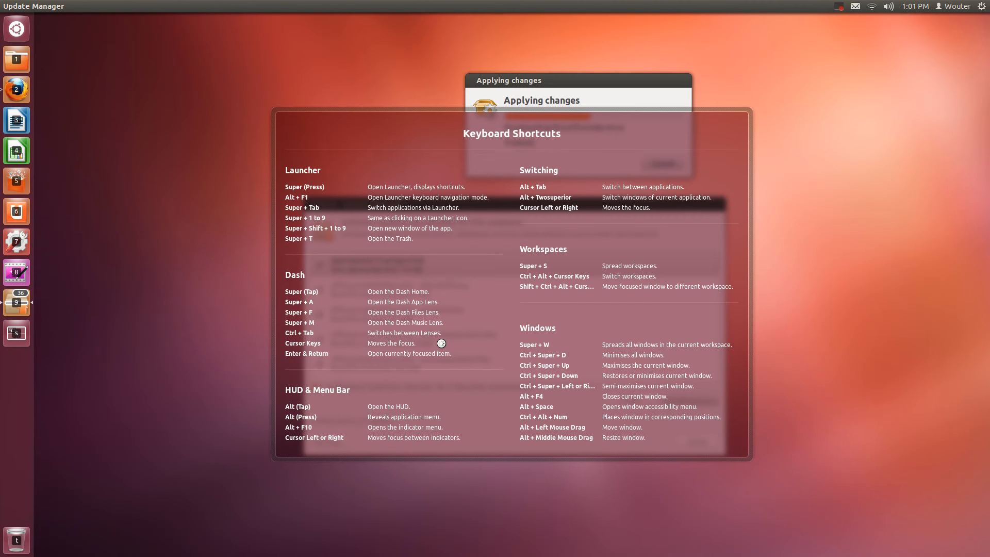
mouse_move(306, 219)
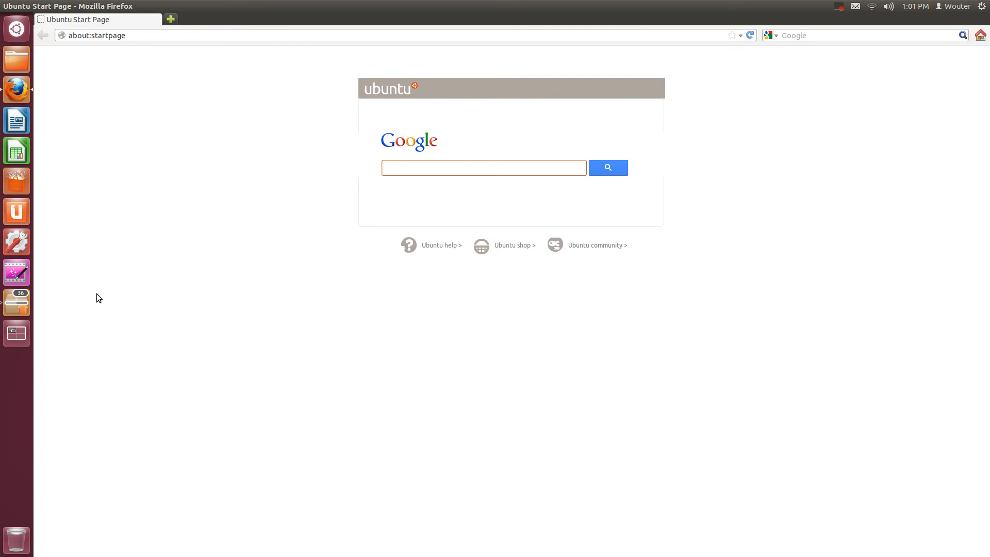
Raise the Update Manager window over Firefox to watch its installation progress.
left_click(484, 167)
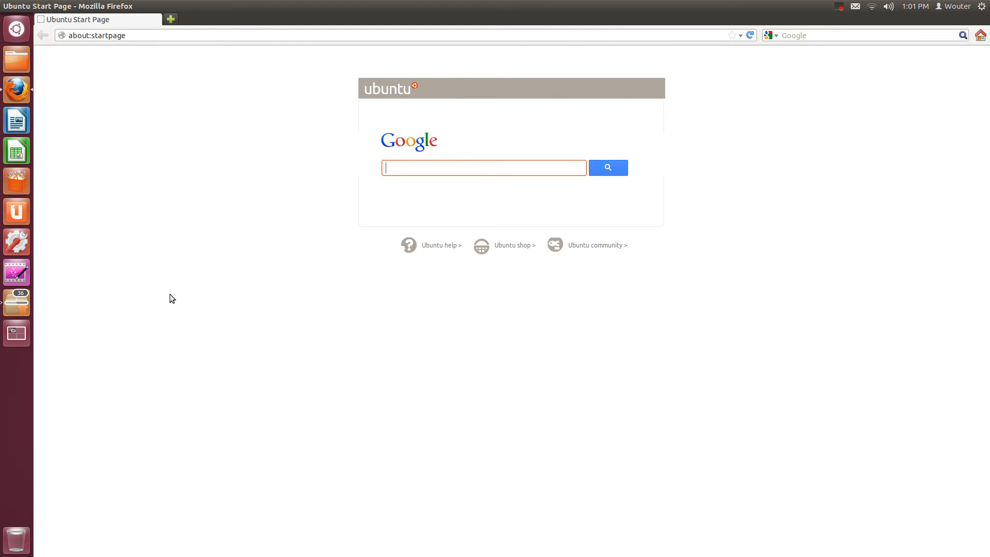
mouse_move(16, 89)
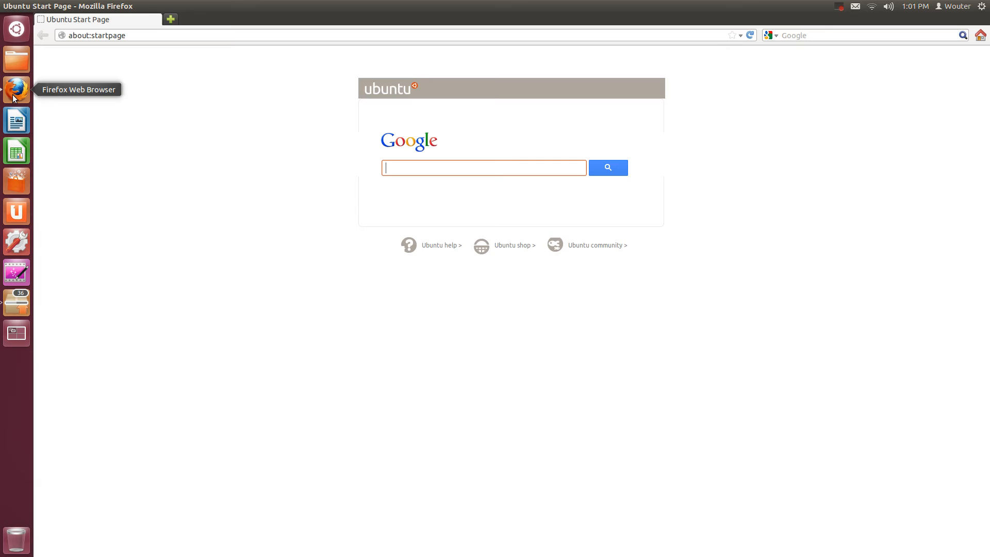
mouse_move(12, 100)
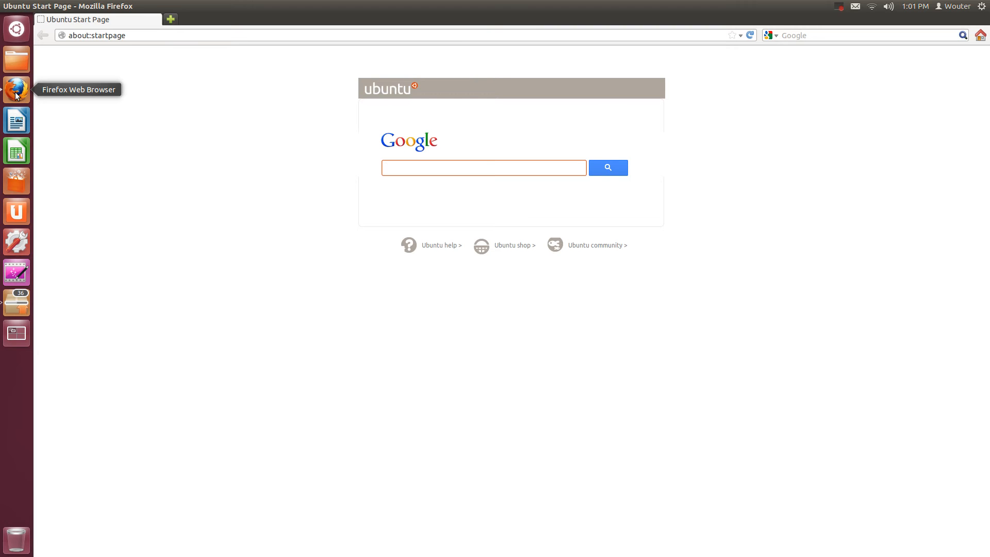
left_click(483, 168)
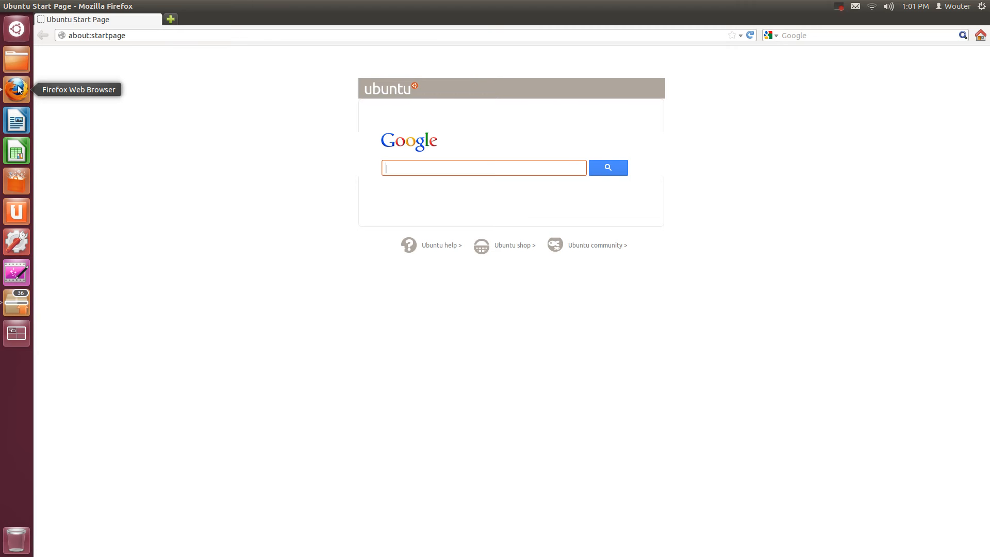
mouse_move(16, 302)
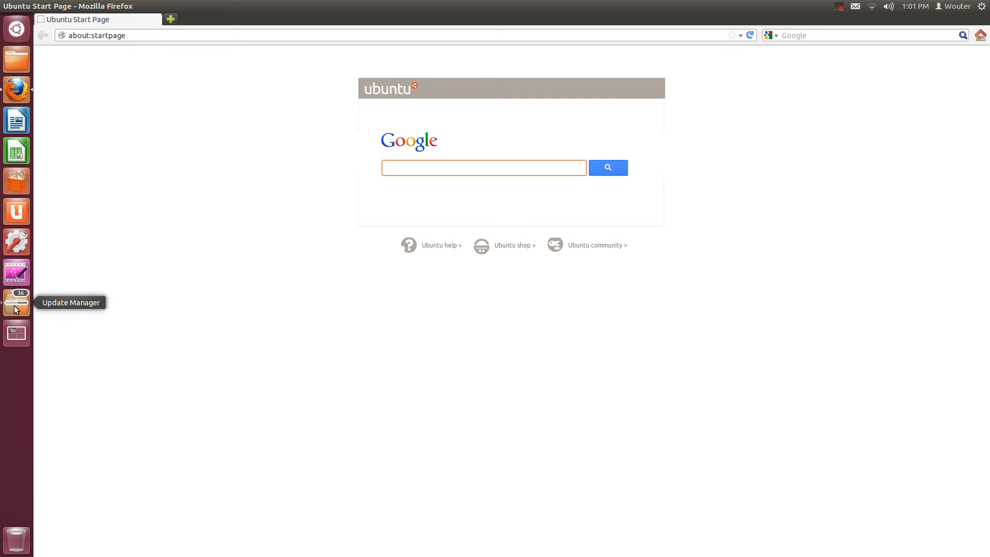
mouse_move(42, 312)
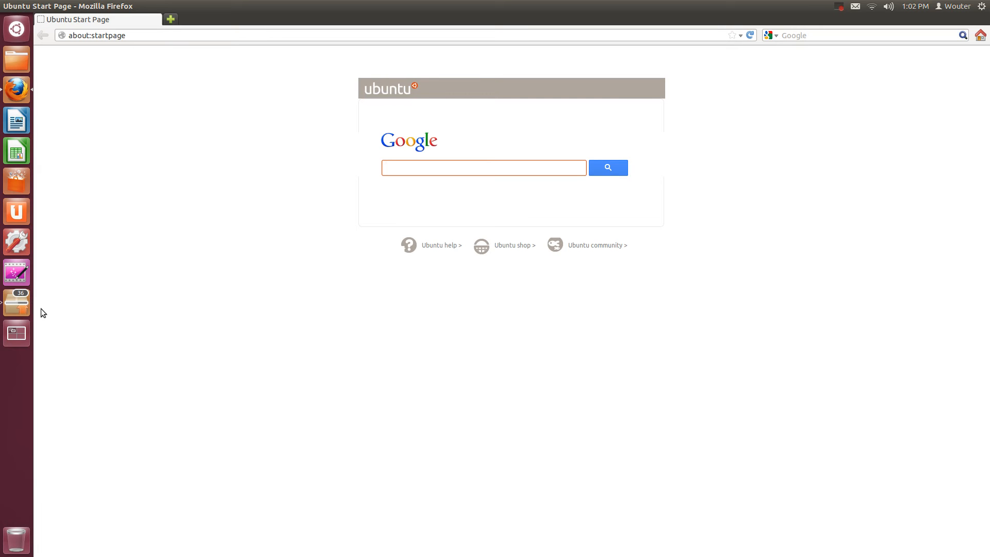
left_click(483, 167)
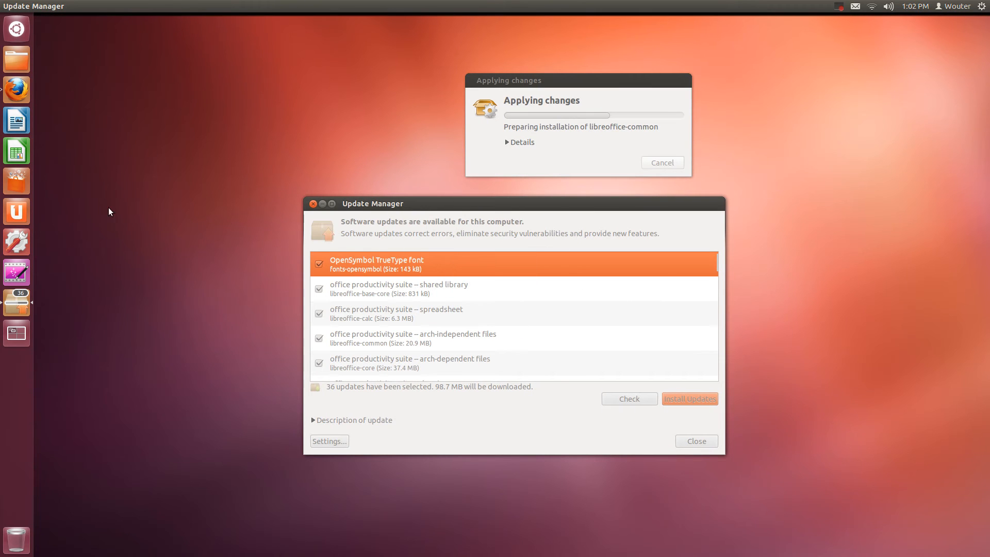
mouse_move(16, 90)
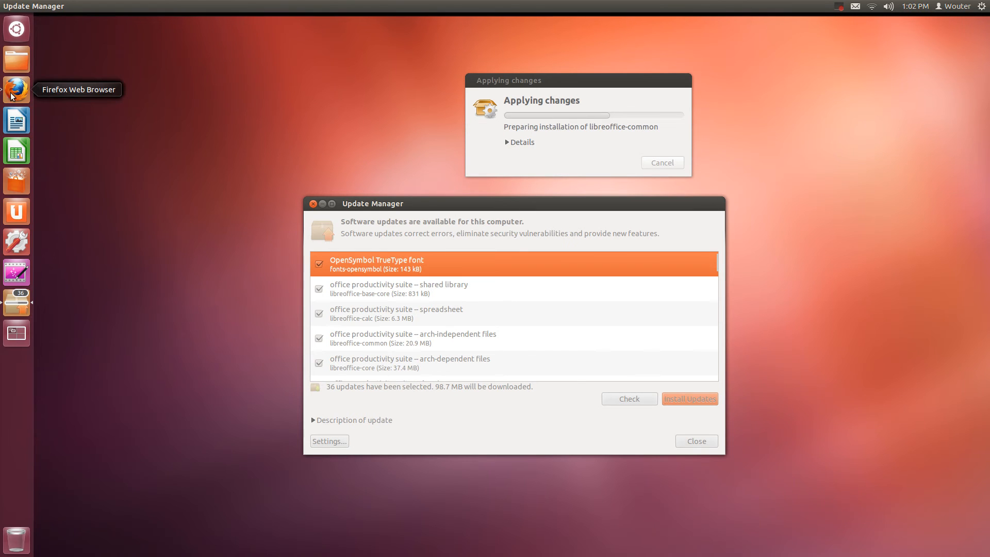
mouse_move(7, 96)
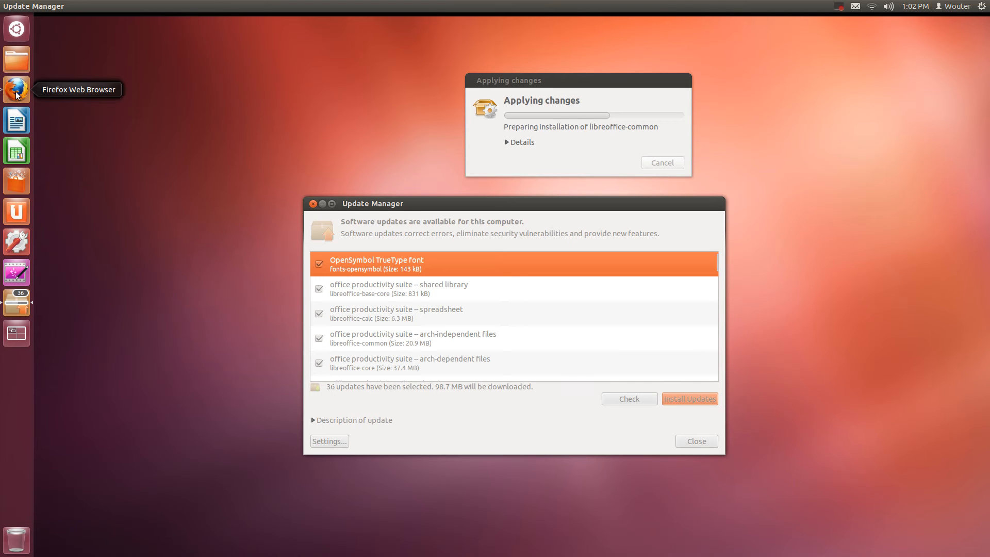
mouse_move(16, 332)
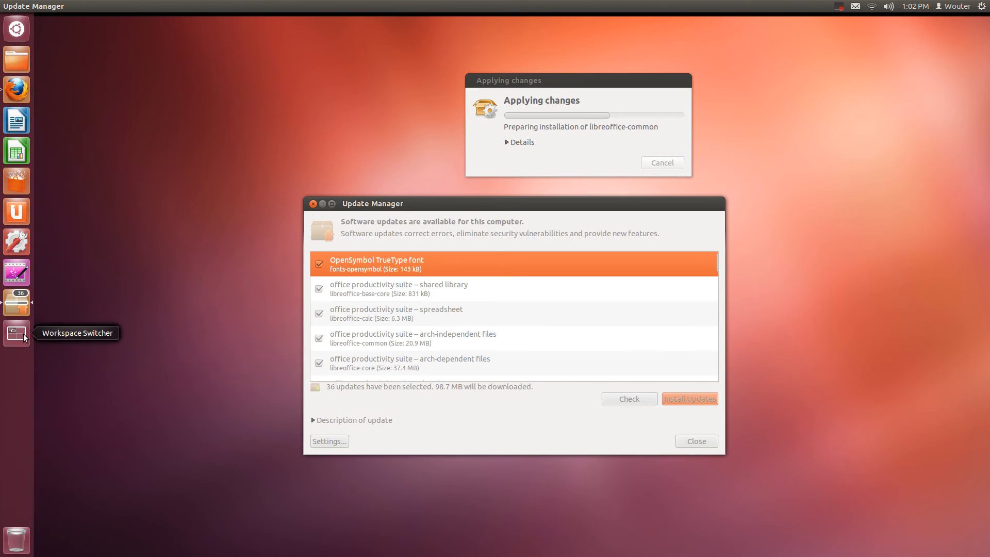
Spread all workspaces and return to the one holding Firefox's Ubuntu start page.
left_click(16, 332)
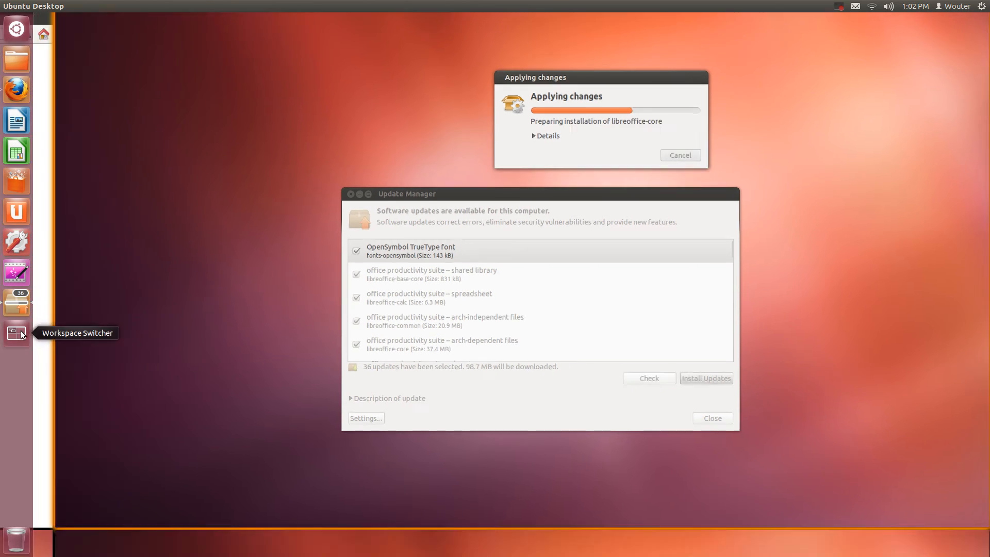
left_click(16, 333)
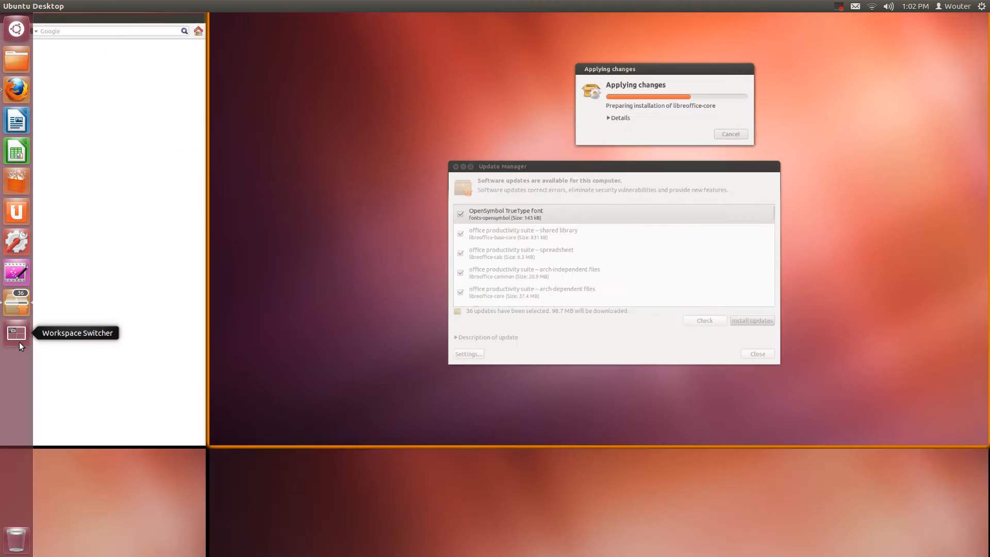
left_click(16, 89)
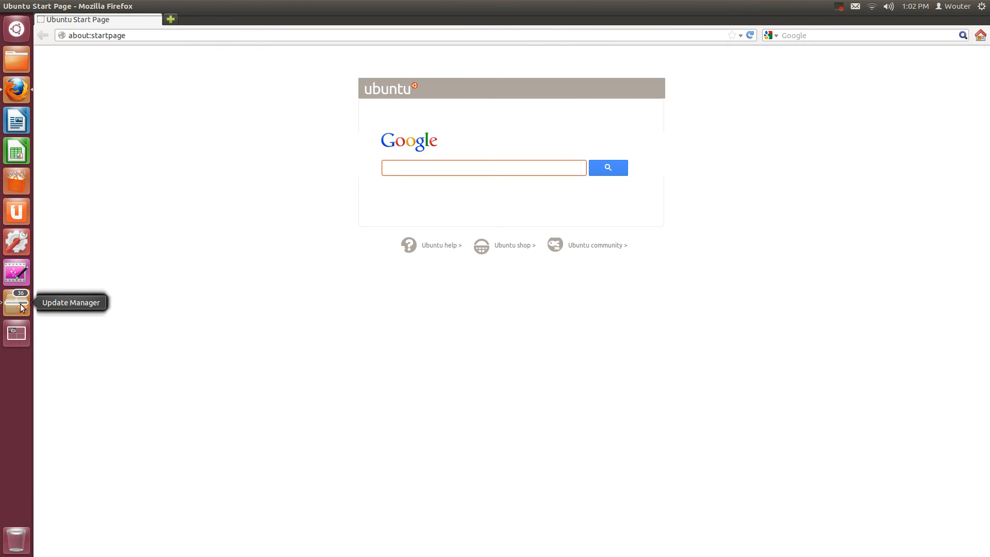
mouse_move(17, 88)
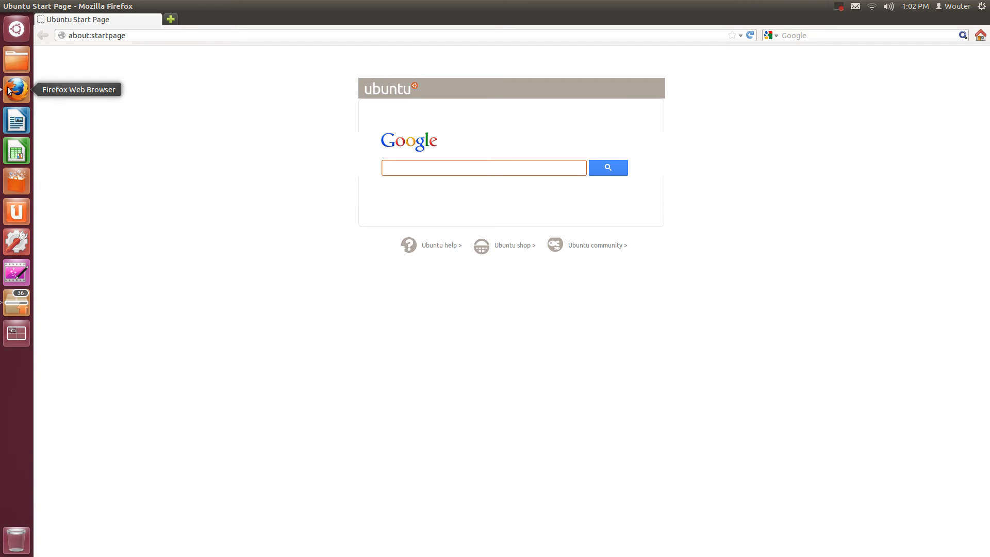
left_click(483, 167)
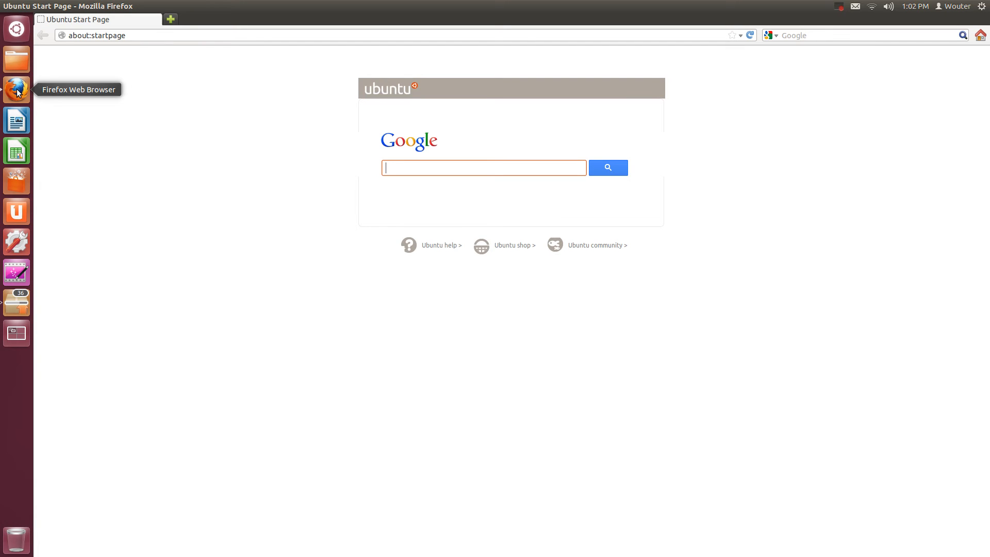
Open more Firefox windows from the launcher quicklist and spread all four side by side.
right_click(16, 88)
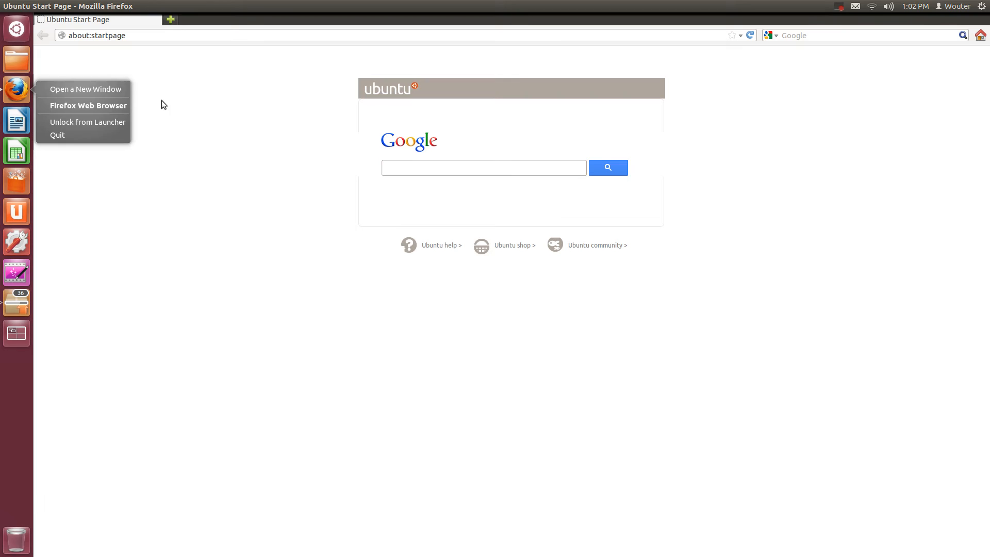
mouse_move(95, 139)
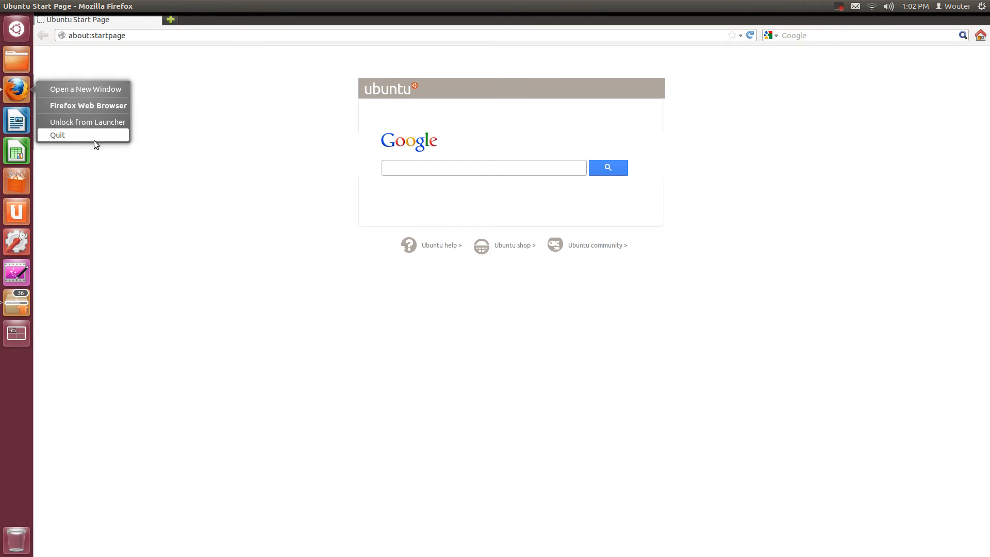
mouse_move(88, 122)
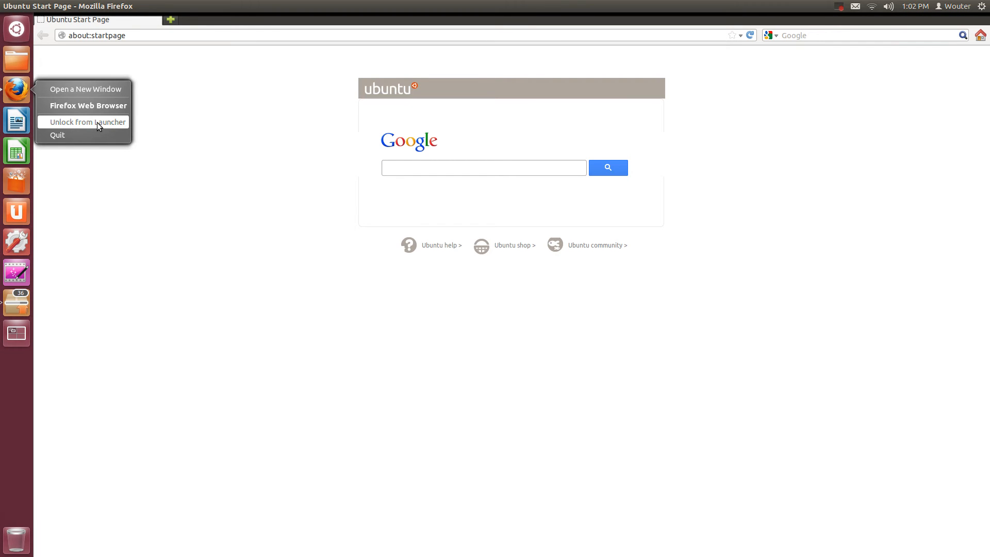
mouse_move(98, 103)
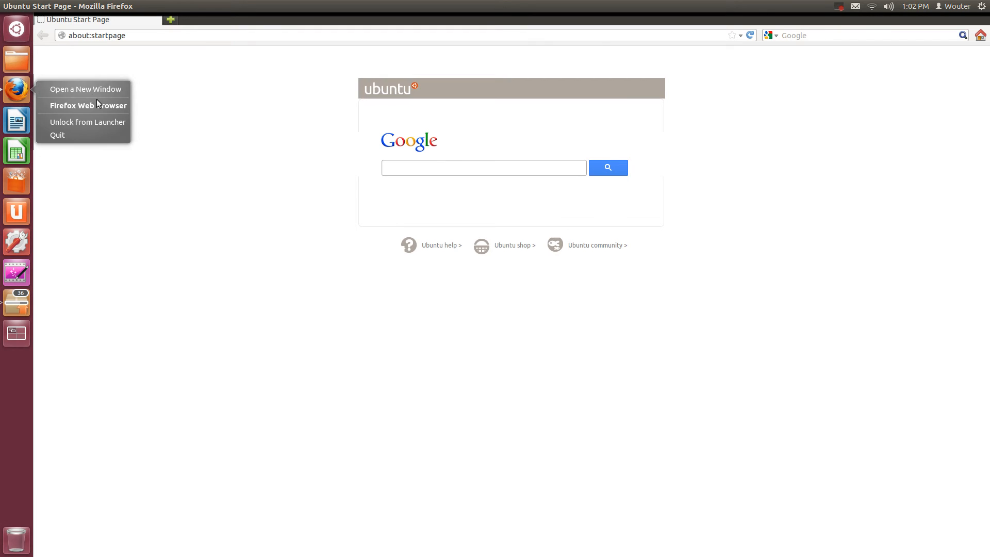
left_click(484, 167)
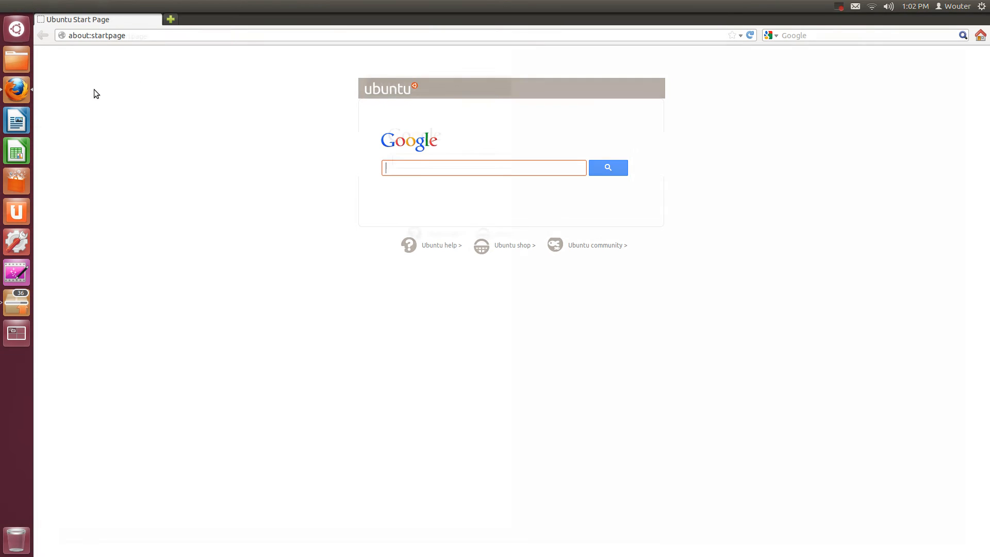
mouse_move(16, 89)
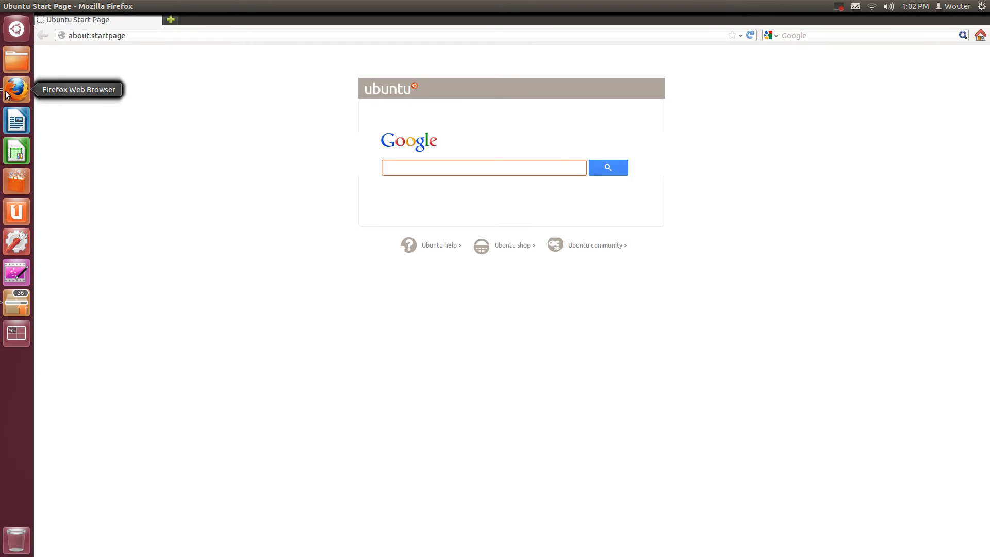
mouse_move(93, 104)
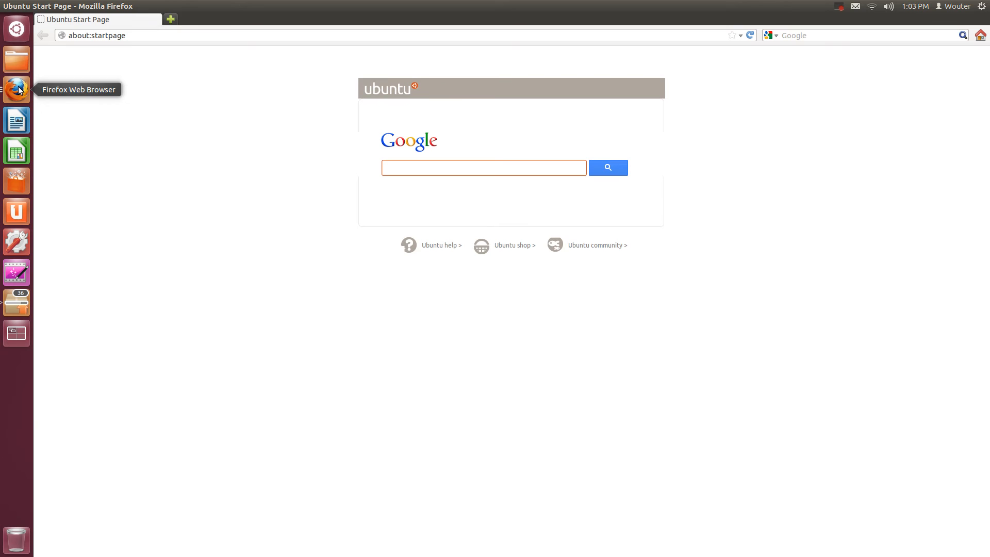
mouse_move(22, 90)
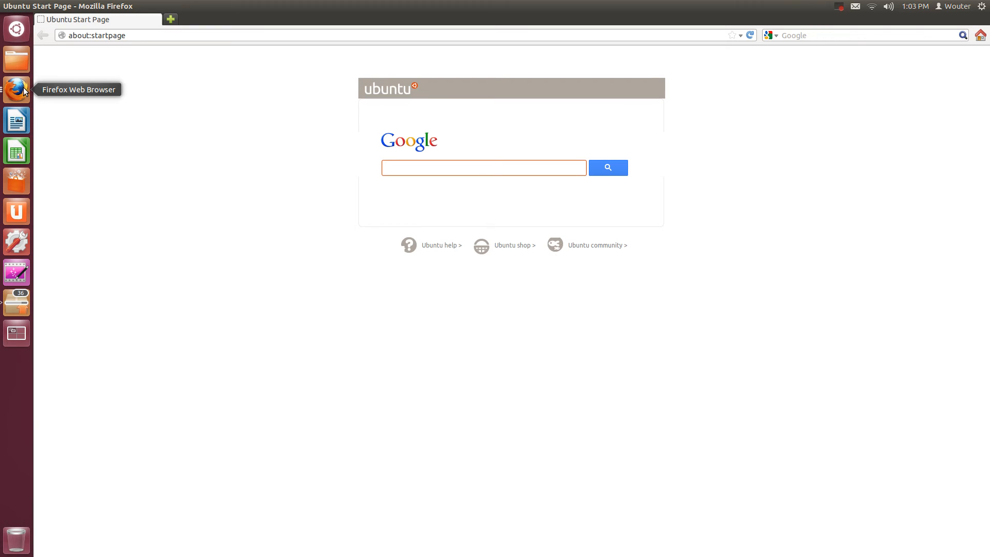
left_click(484, 167)
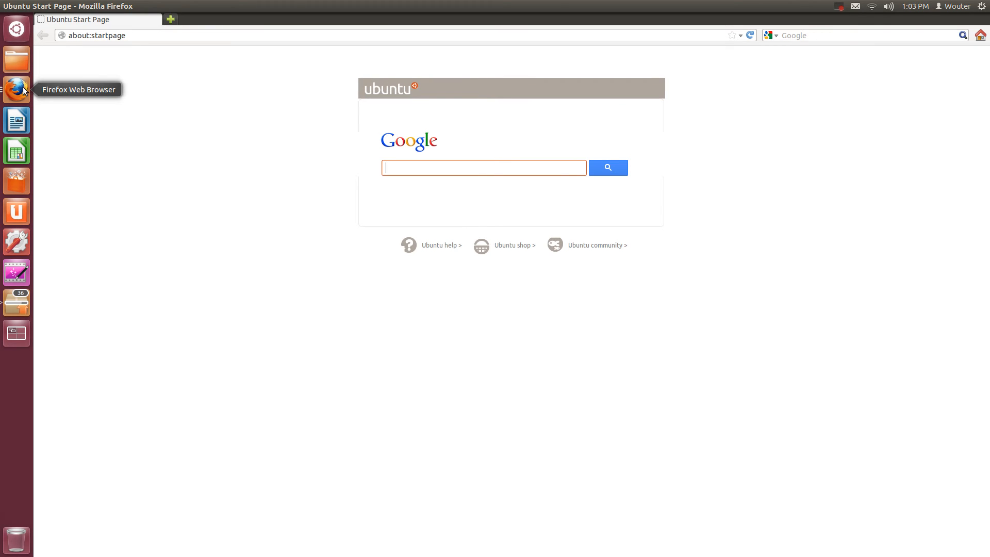
mouse_move(15, 93)
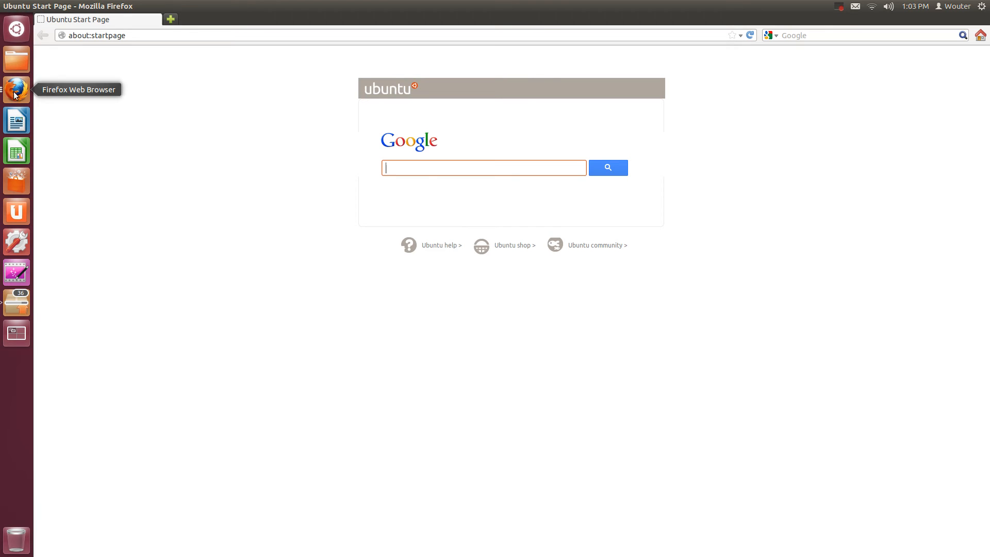
right_click(16, 88)
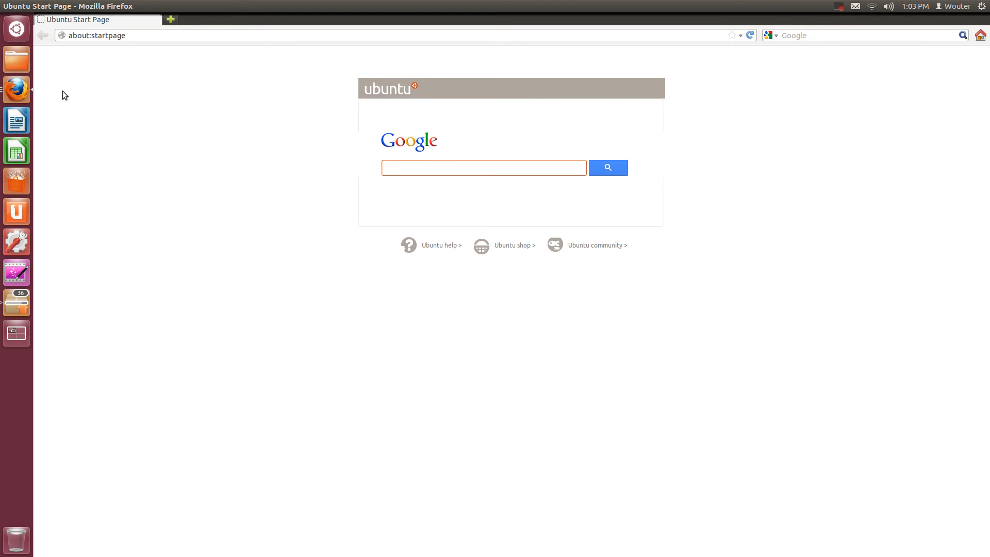
mouse_move(15, 88)
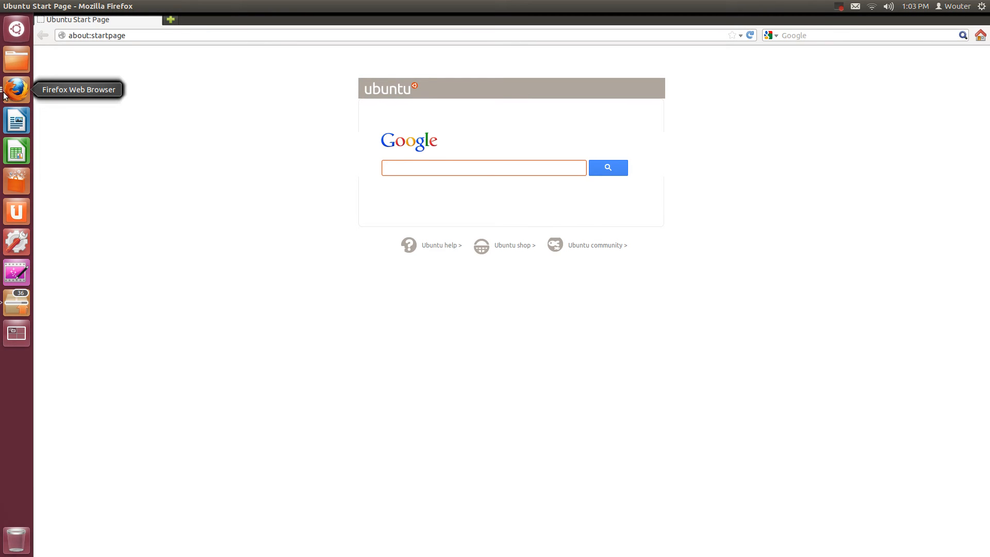
left_click(484, 167)
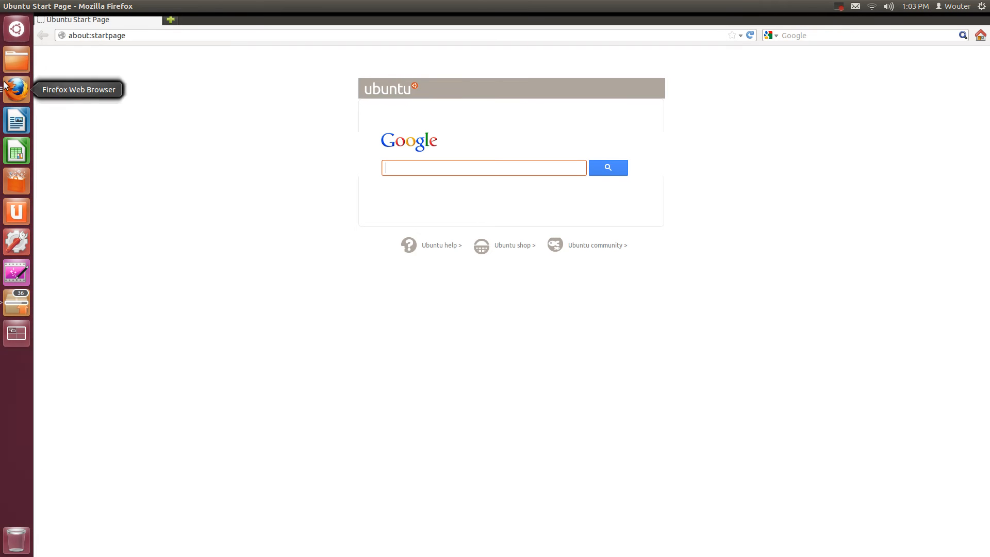
mouse_move(175, 117)
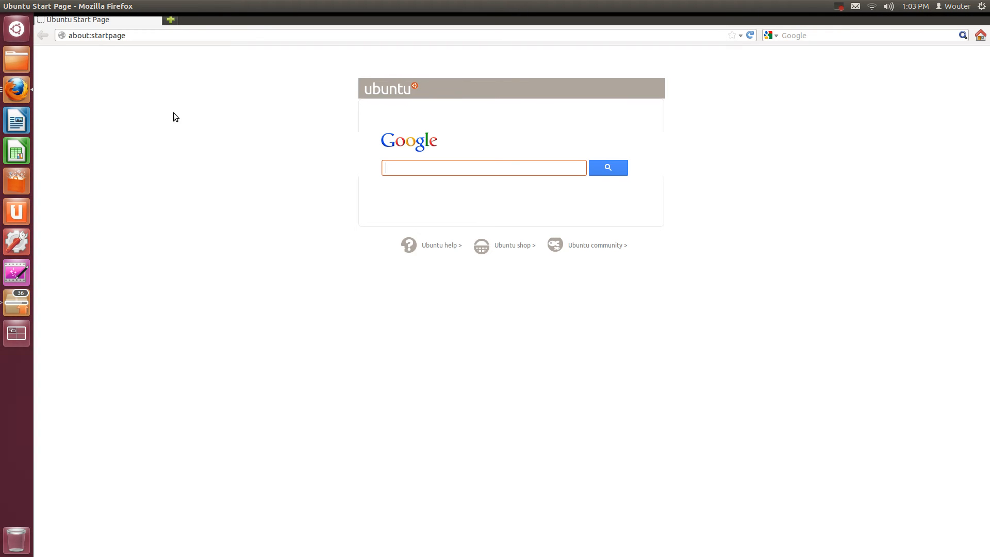
mouse_move(16, 89)
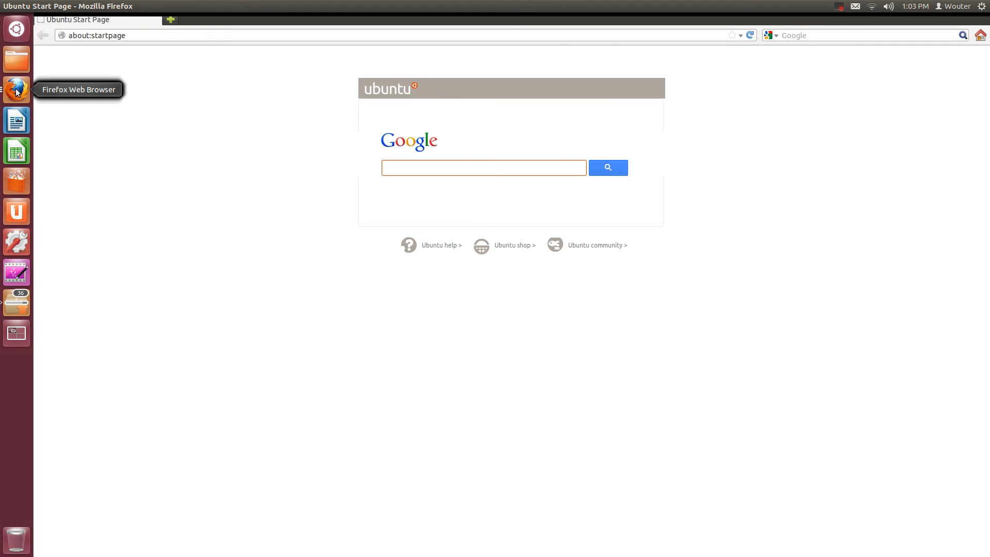
mouse_move(28, 98)
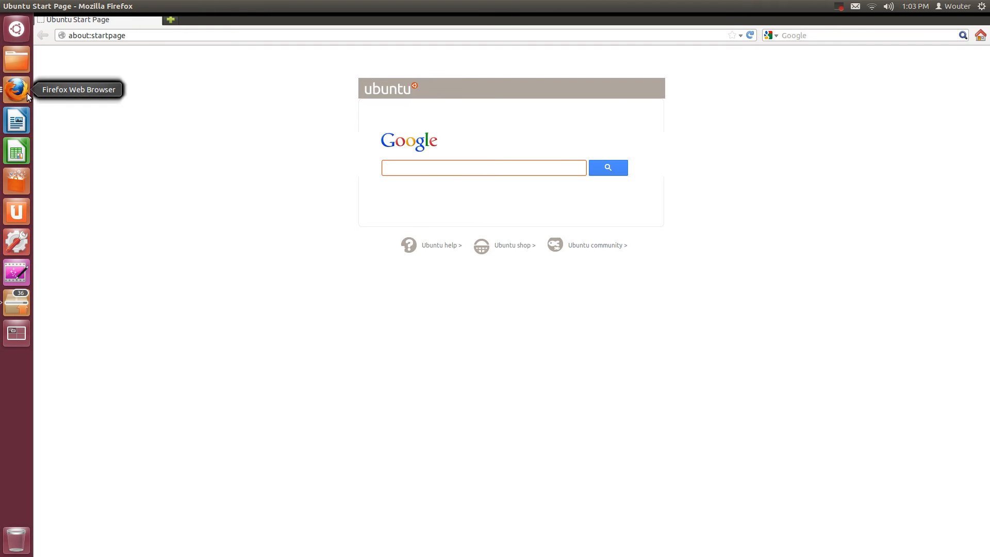
mouse_move(16, 93)
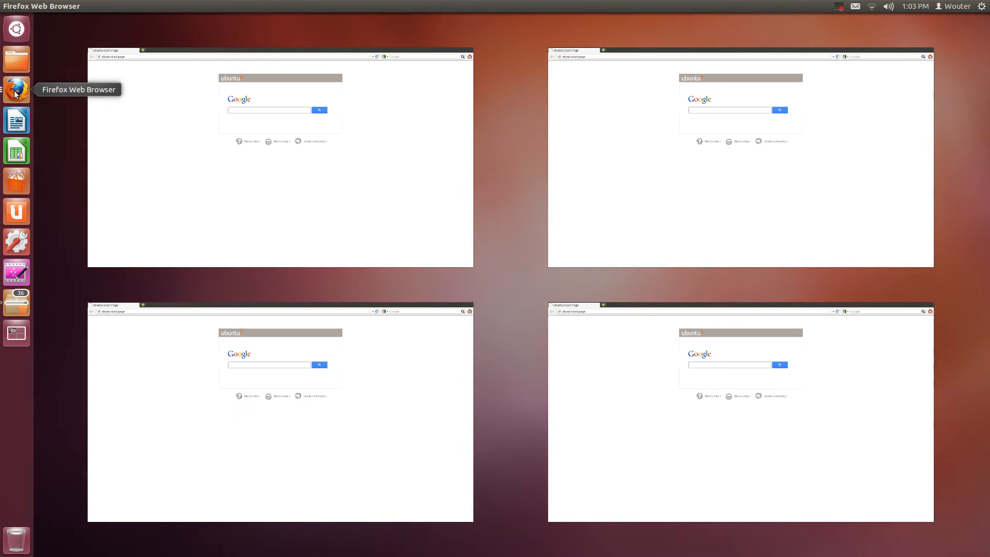
mouse_move(381, 155)
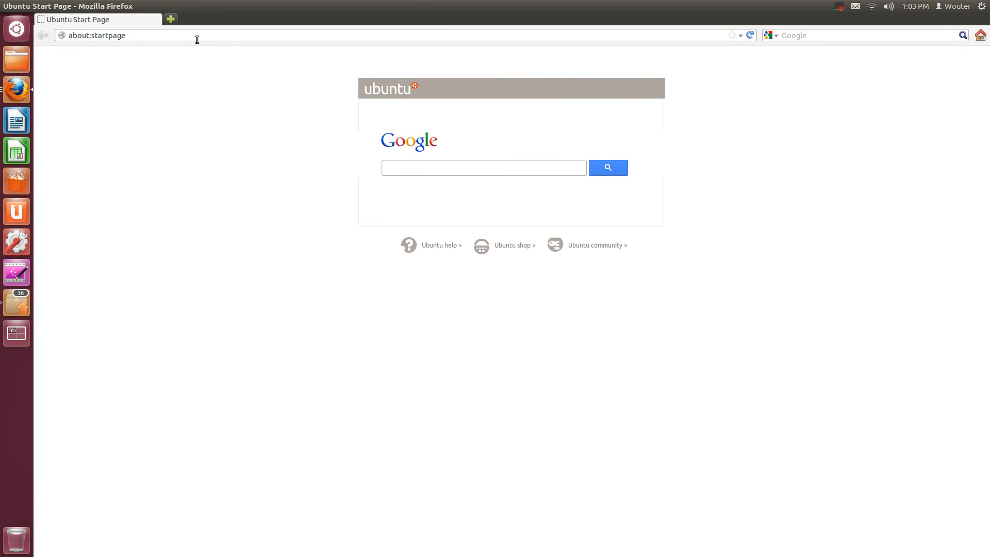
Enter omgubuntu.co.uk in the Firefox address bar to load OMG! Ubuntu!
type("ubuntu")
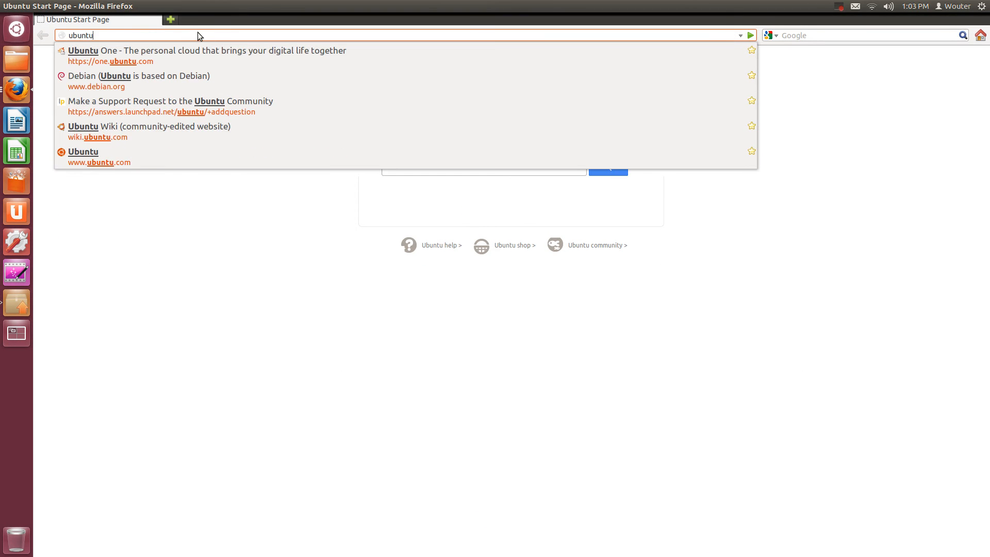
left_click(82, 157)
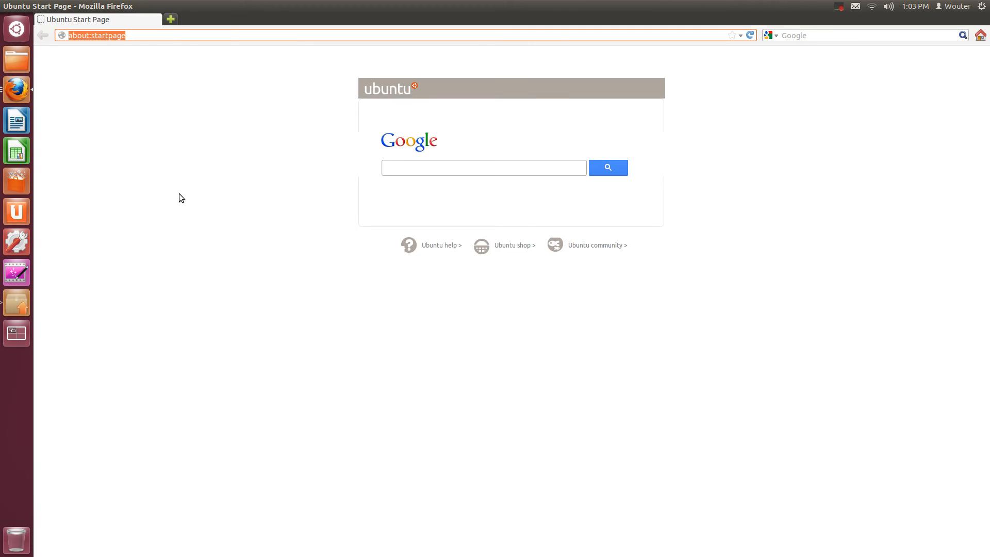
type("omgubu")
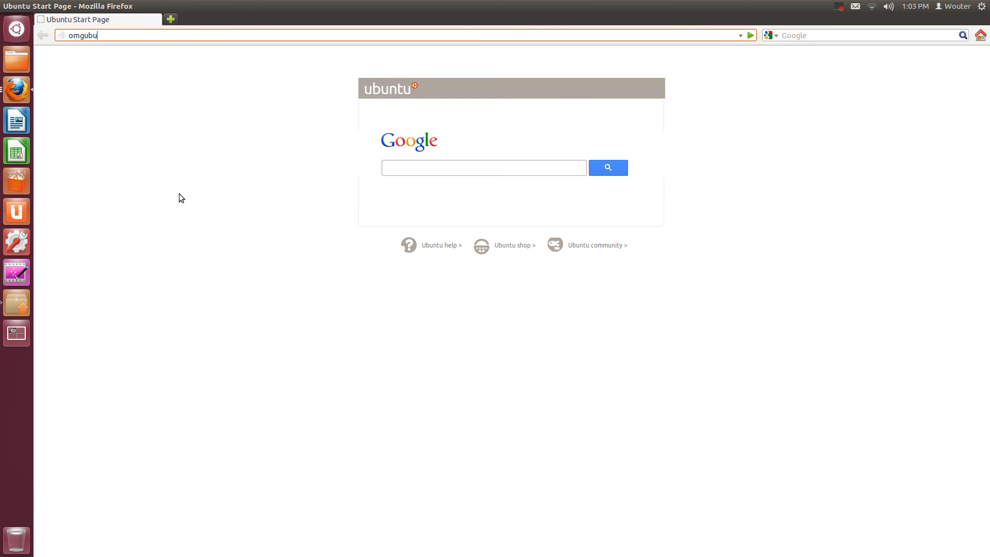
type("ntu.co.uk")
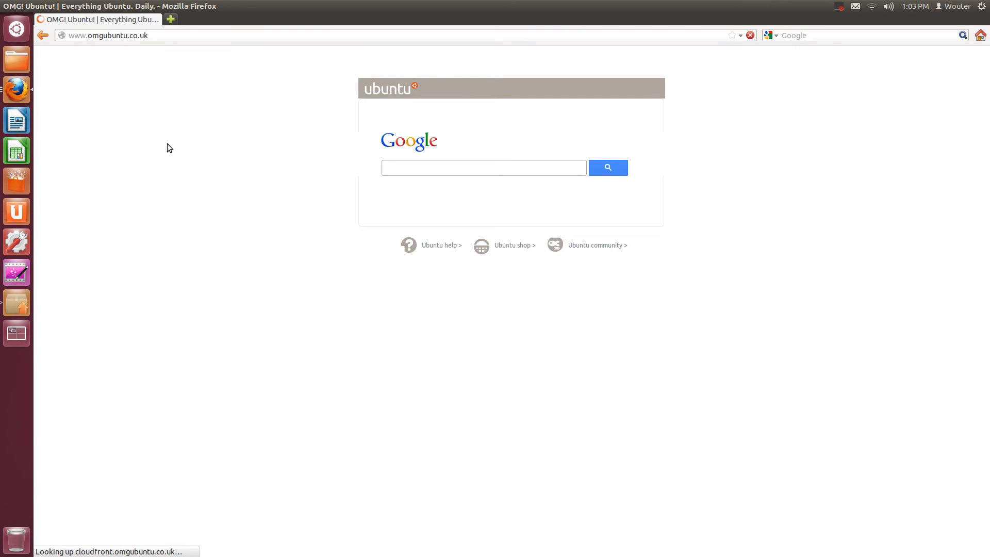
mouse_move(145, 136)
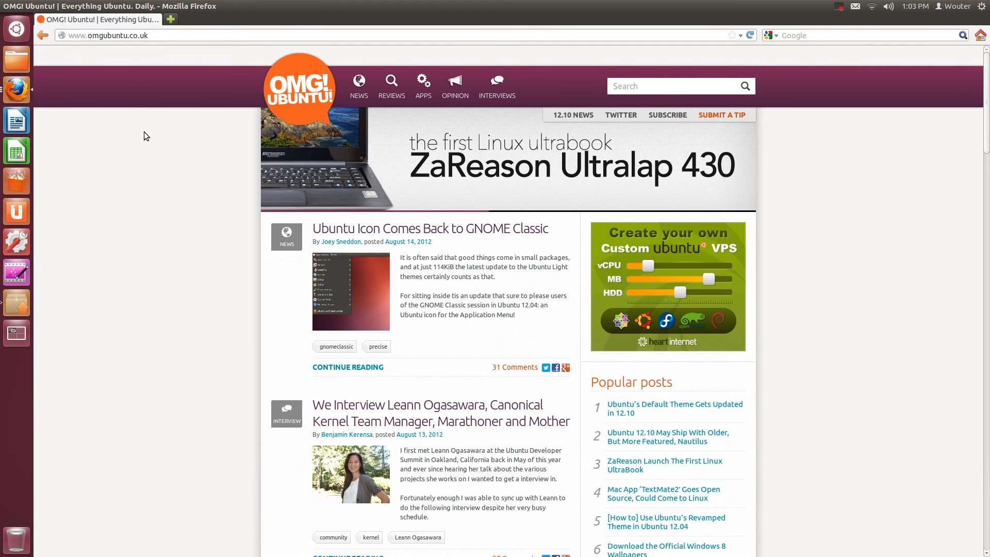
mouse_move(115, 143)
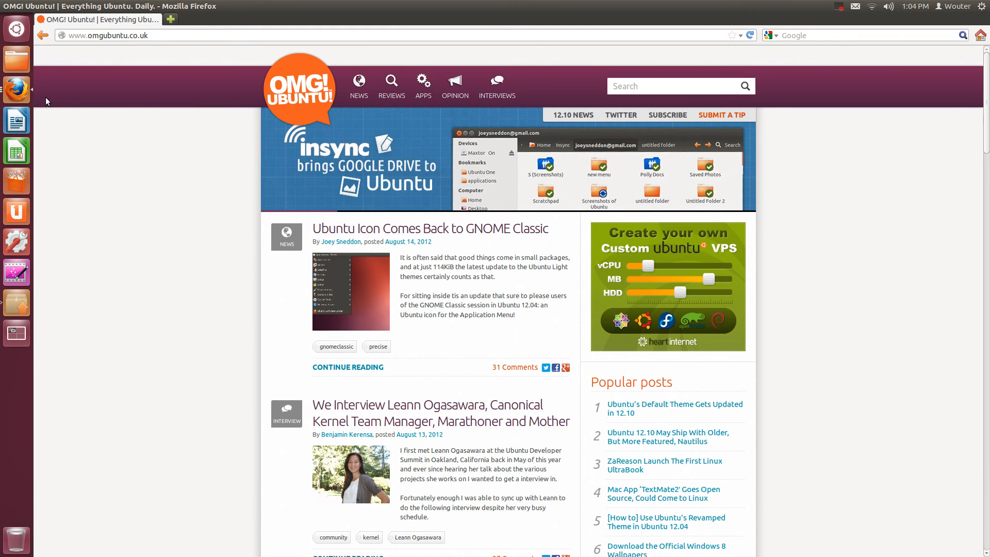
mouse_move(67, 93)
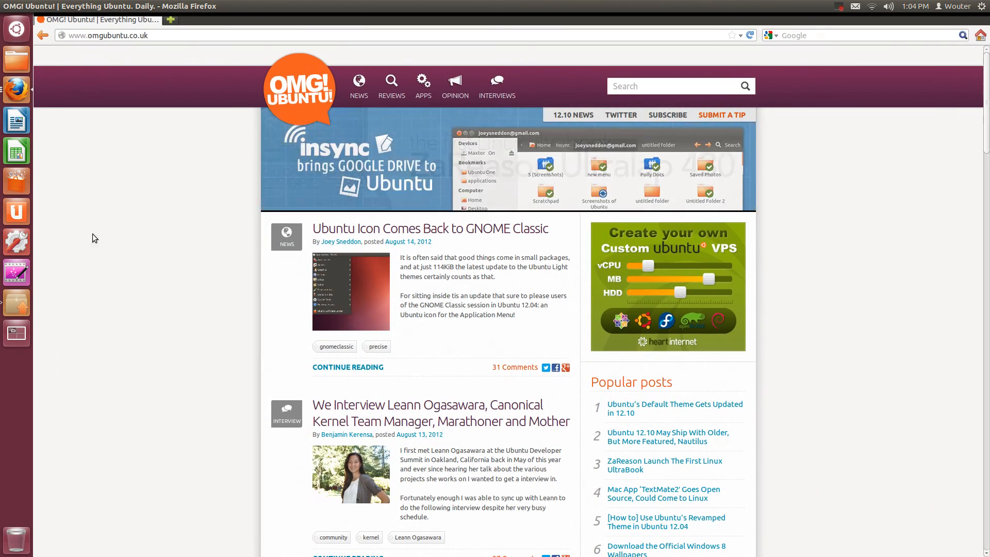
mouse_move(16, 304)
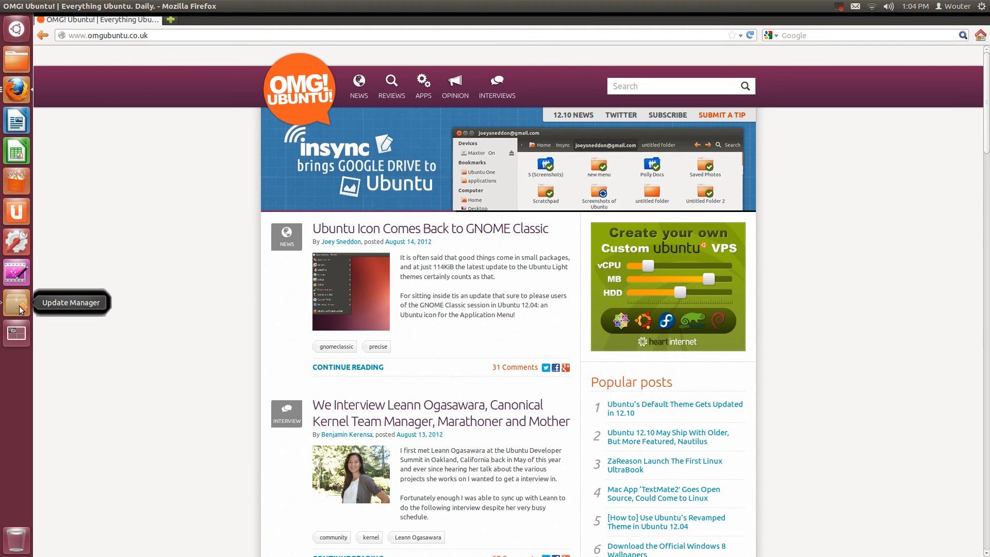
Open Update Manager and check the system gear menu showing 'Software Up to Date'.
left_click(16, 302)
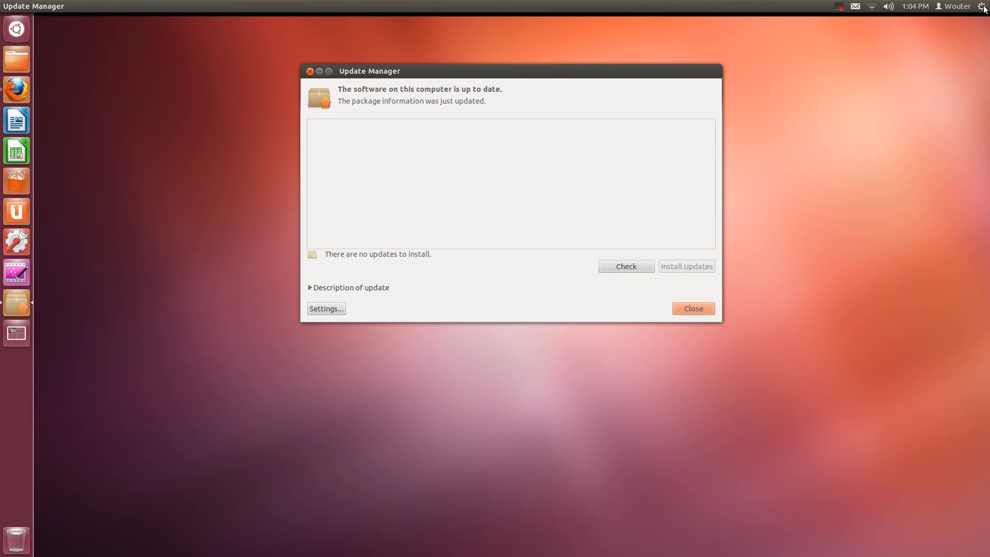
left_click(983, 6)
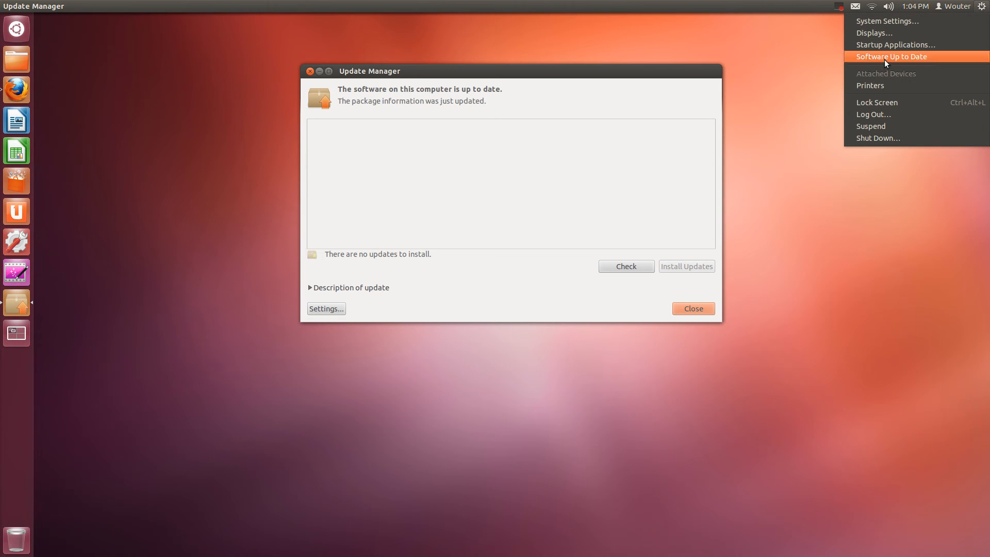
mouse_move(603, 77)
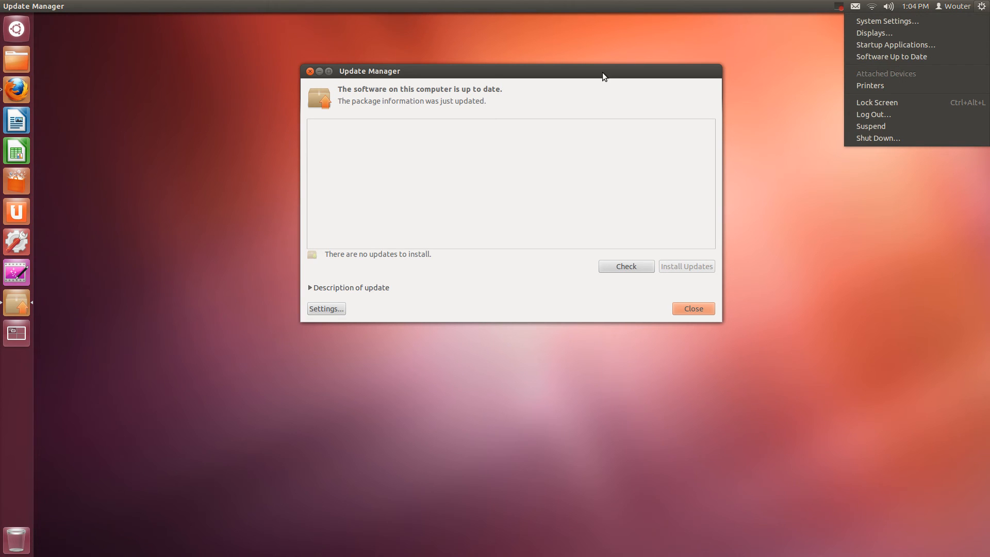
left_click(624, 266)
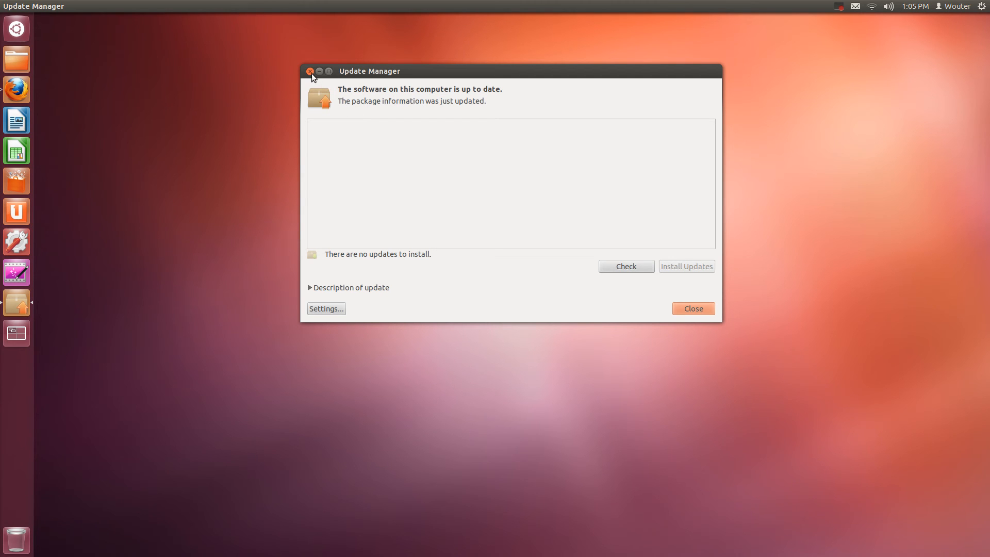
Close Update Manager and bring back the OMG! Ubuntu! and ubuntu.com Firefox windows.
left_click(310, 71)
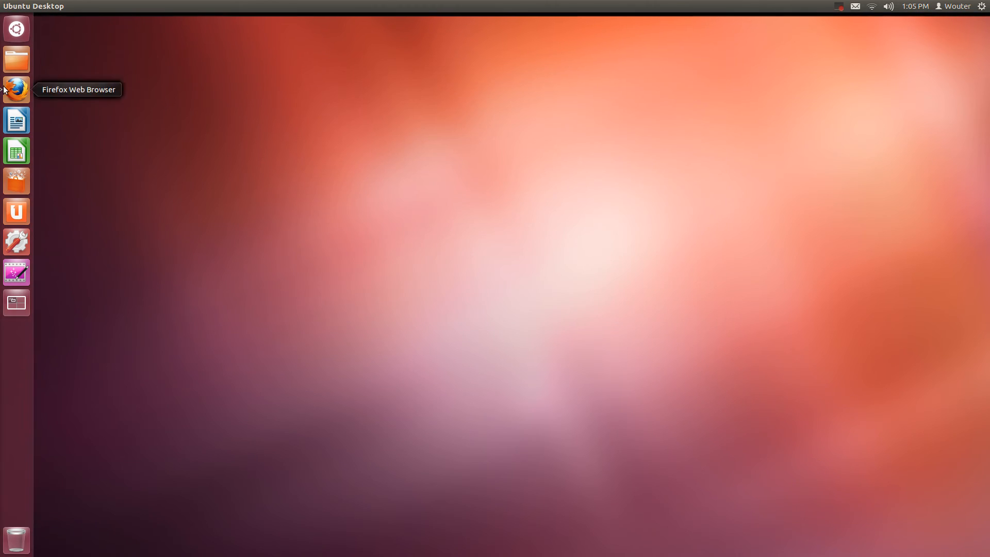
mouse_move(17, 242)
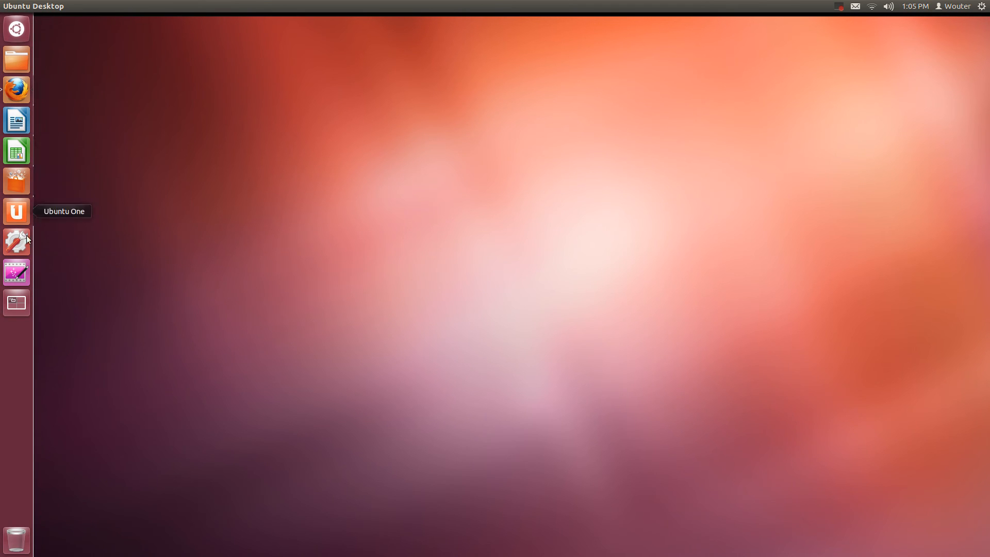
left_click(16, 89)
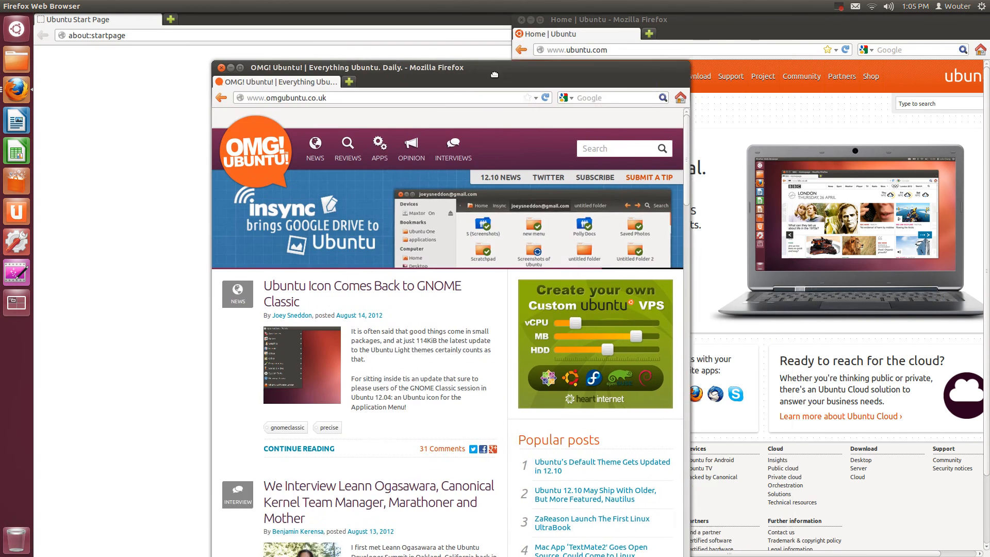
left_click(221, 68)
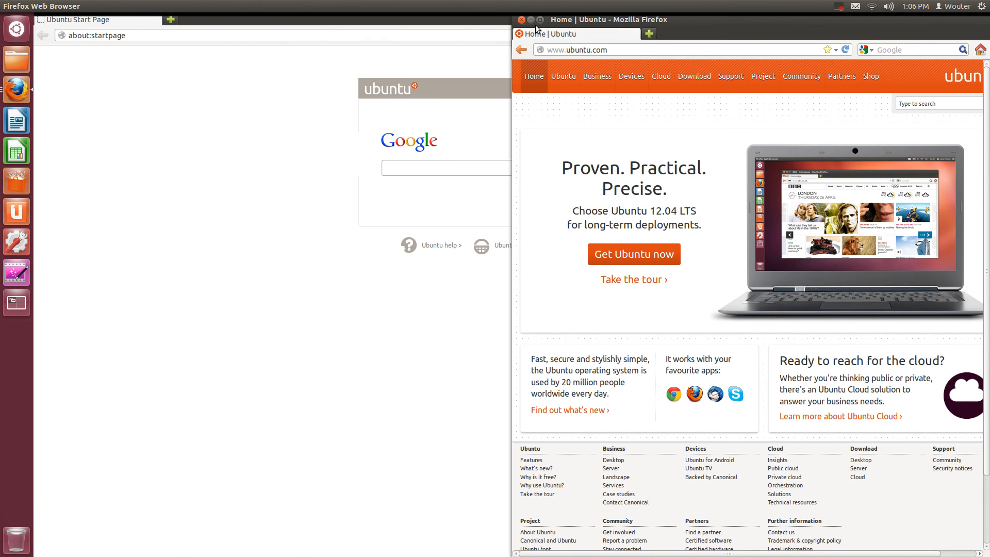
Close the ubuntu.com window and quit Firefox from its launcher quicklist.
left_click(520, 20)
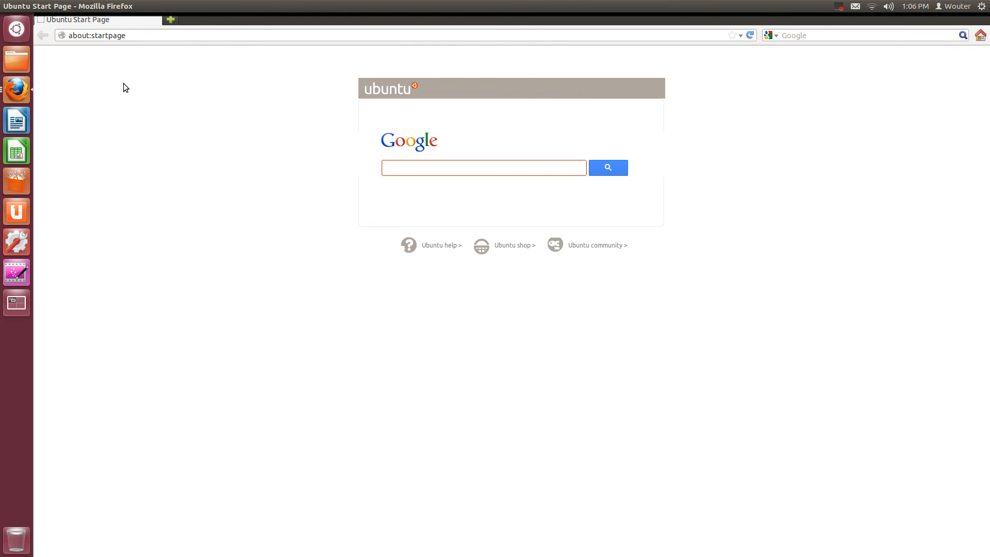
right_click(16, 89)
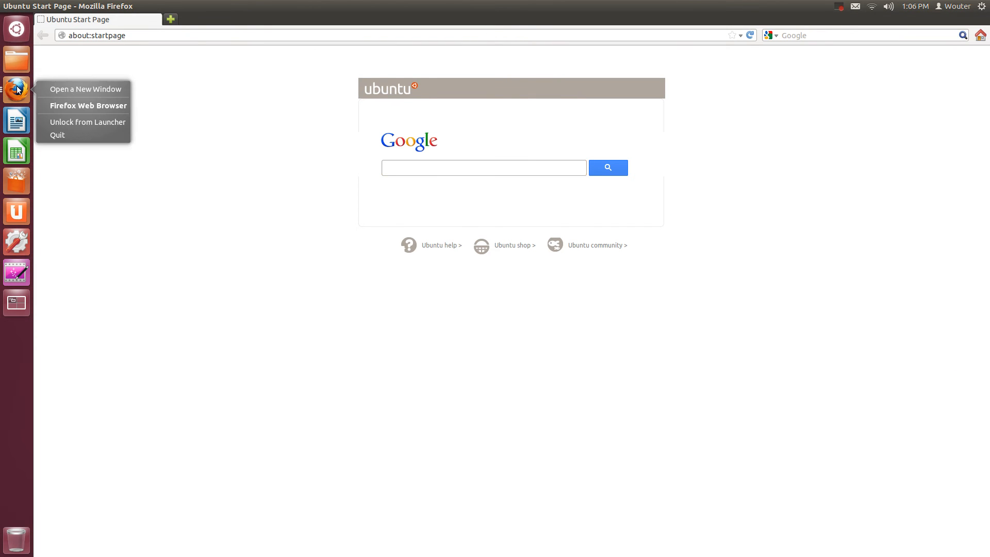
mouse_move(82, 135)
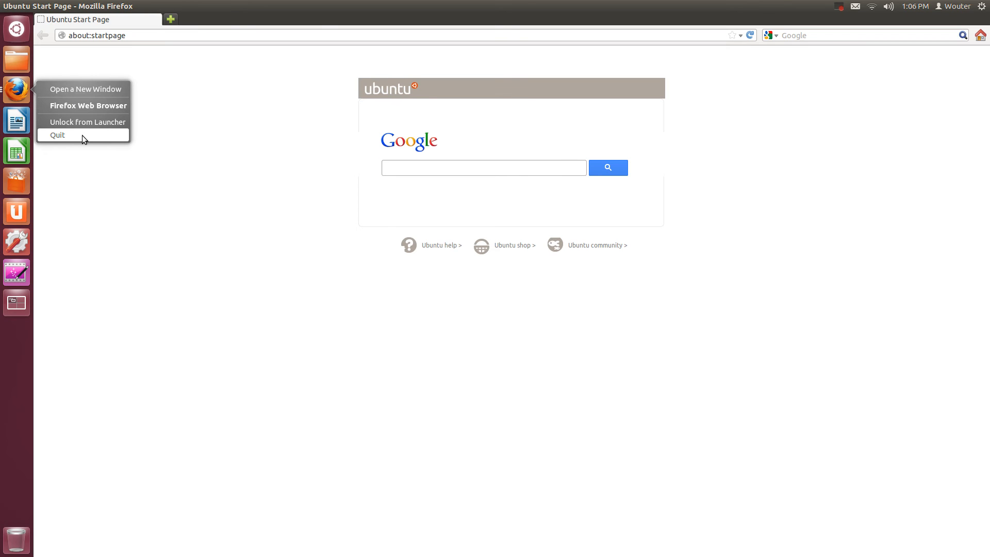
left_click(57, 134)
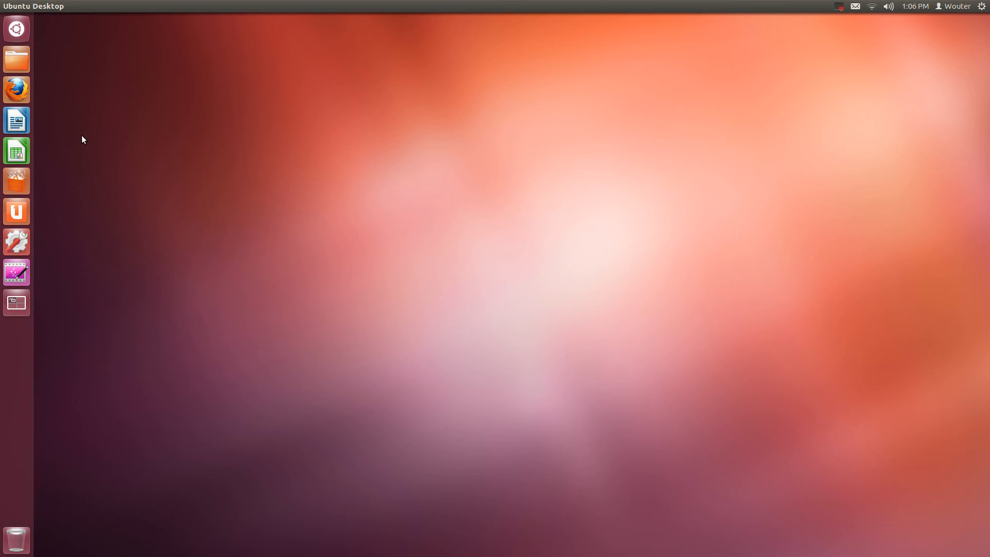
mouse_move(16, 89)
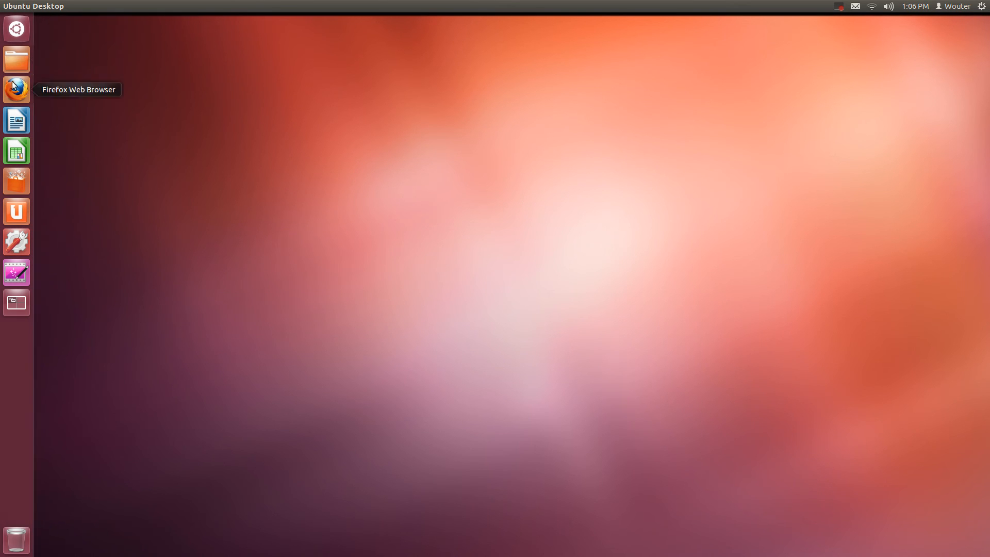
mouse_move(16, 59)
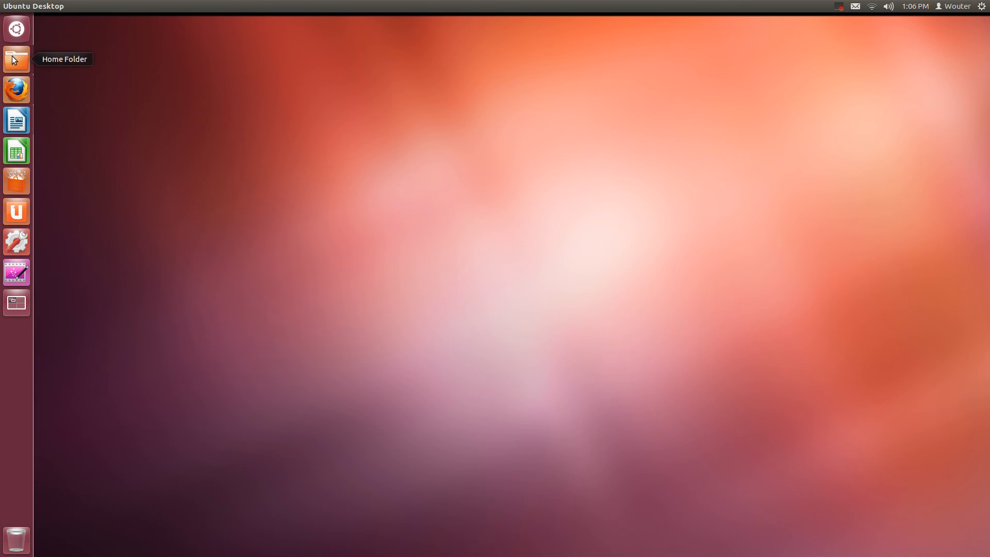
Open Music and Videos in separate Nautilus windows via the Home Folder quicklist.
right_click(16, 60)
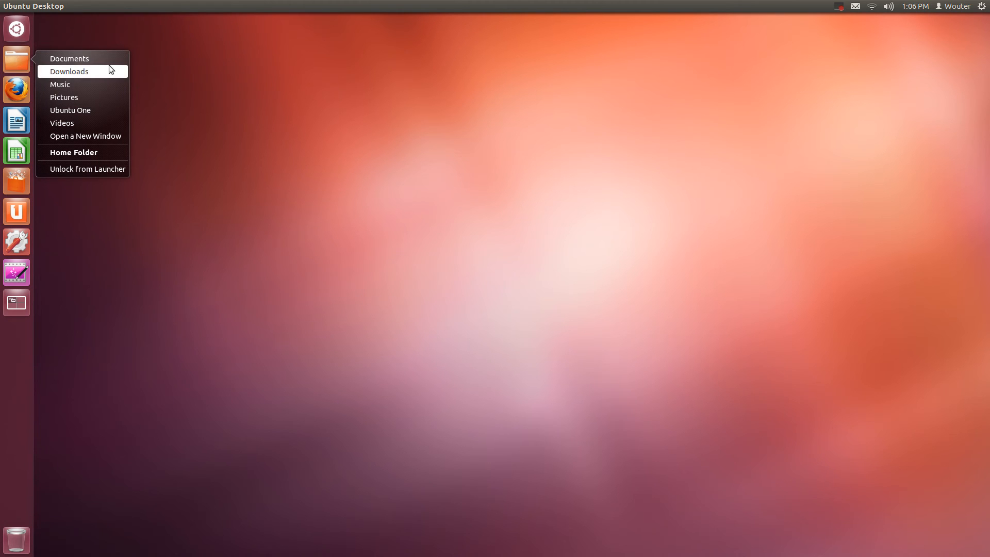
mouse_move(82, 98)
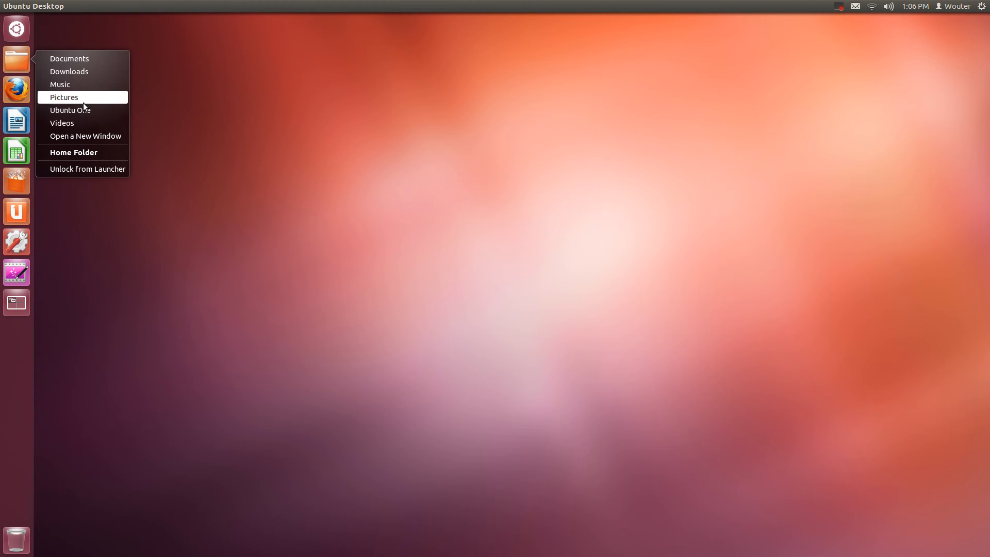
left_click(80, 91)
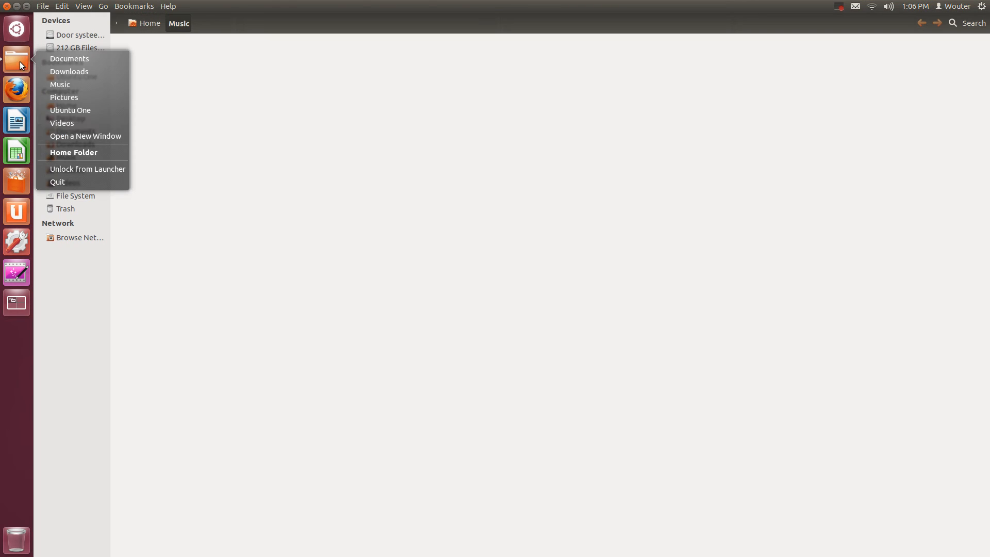
left_click(62, 123)
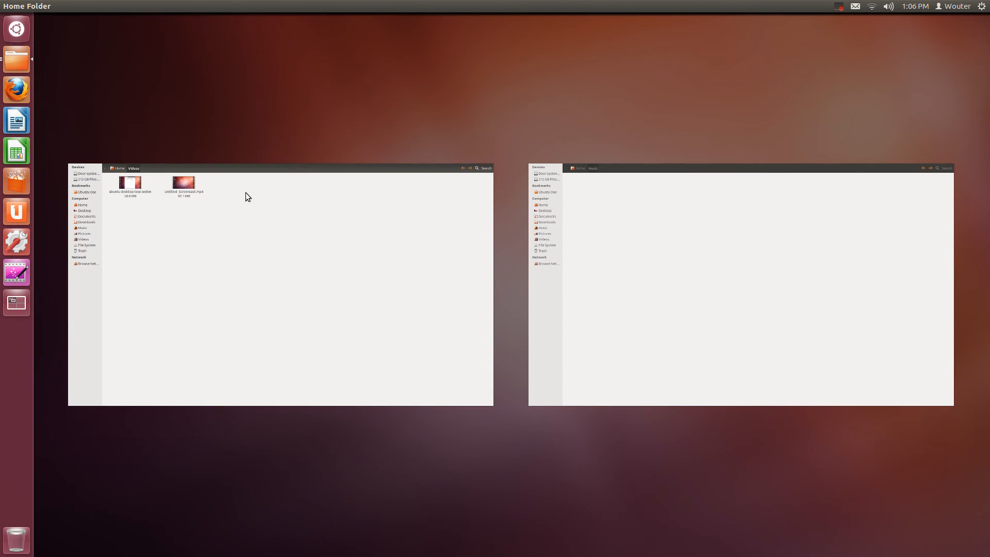
mouse_move(16, 272)
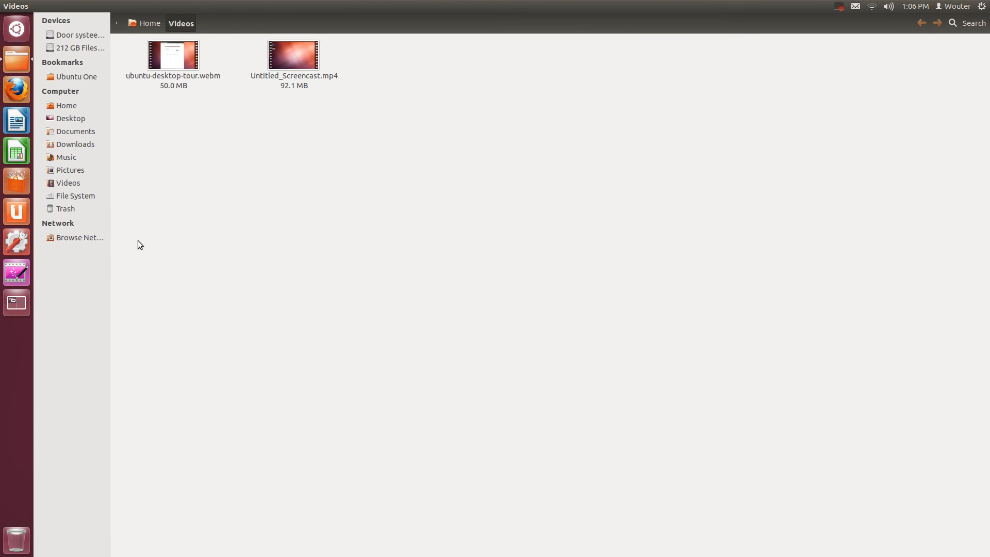
mouse_move(16, 58)
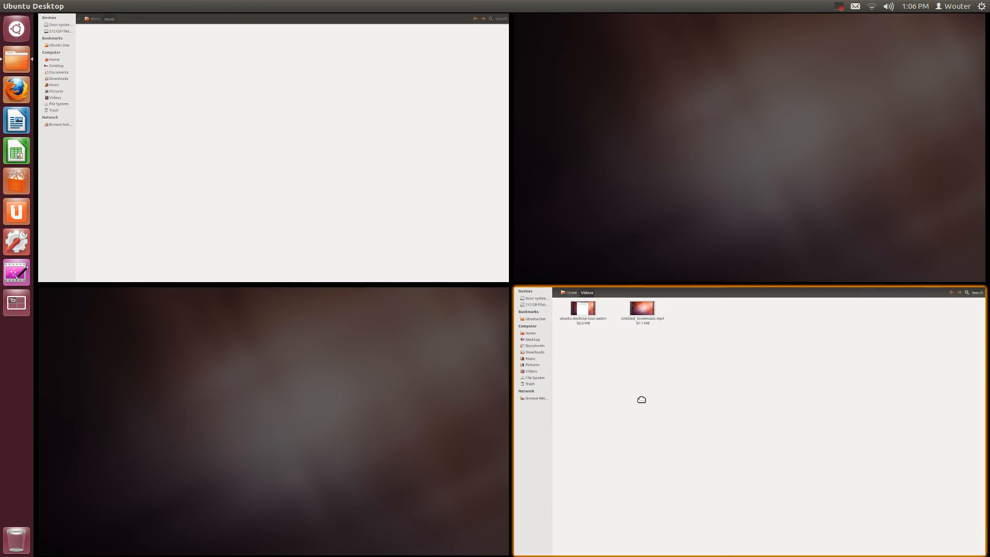
right_click(16, 58)
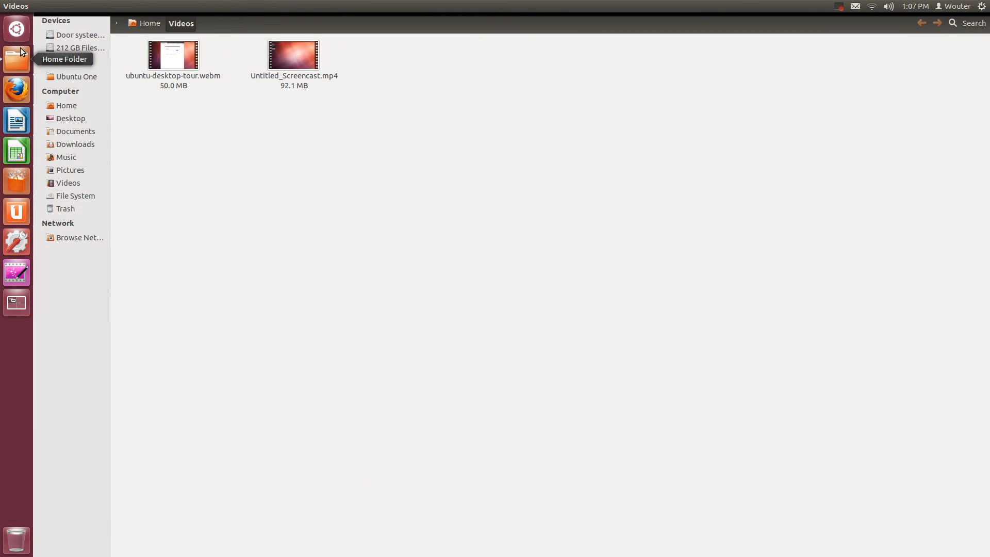
mouse_move(19, 66)
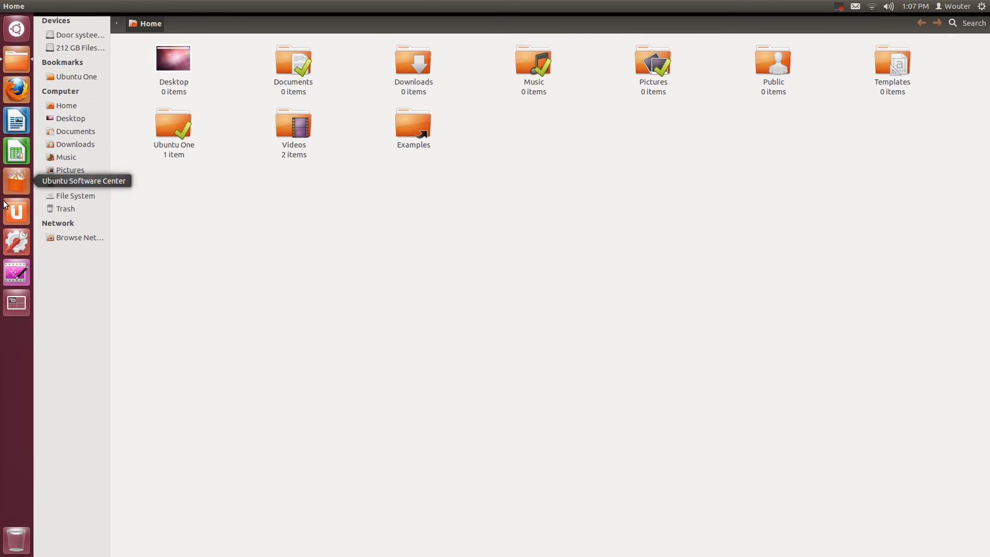
mouse_move(30, 324)
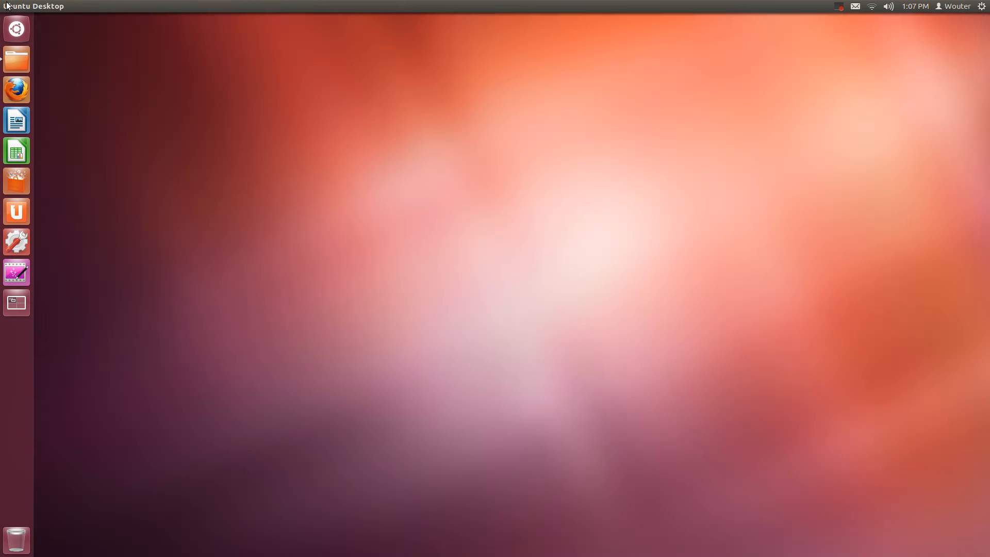
mouse_move(240, 237)
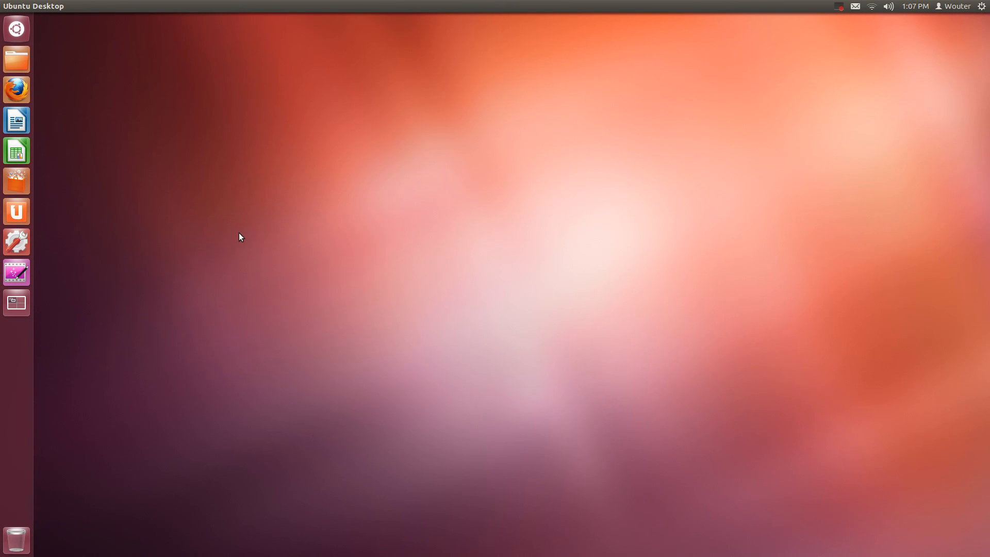
mouse_move(25, 309)
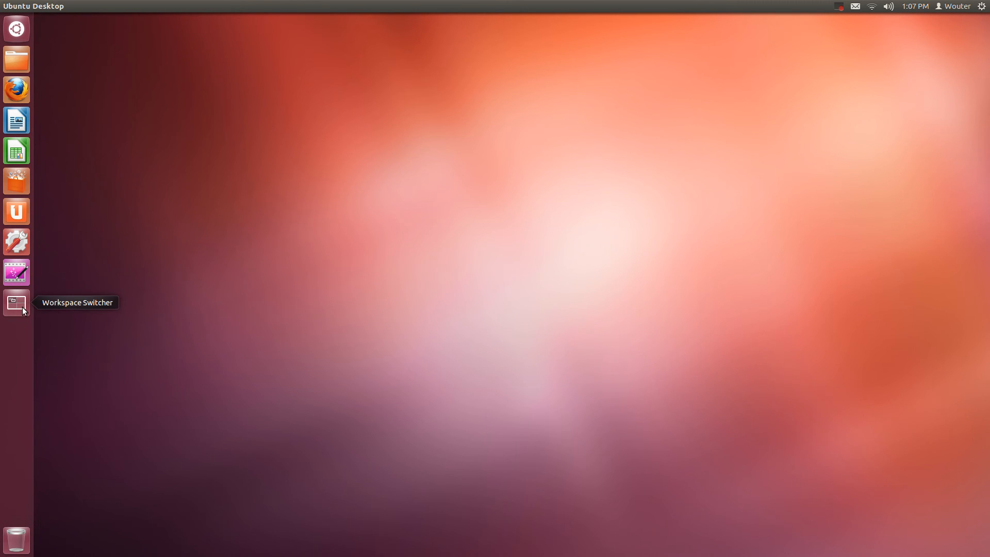
mouse_move(16, 28)
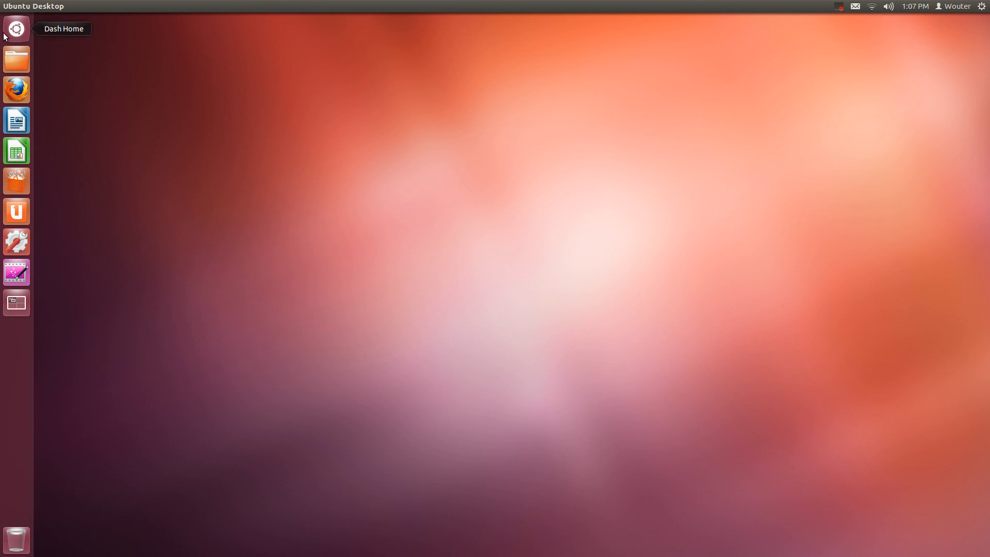
mouse_move(21, 33)
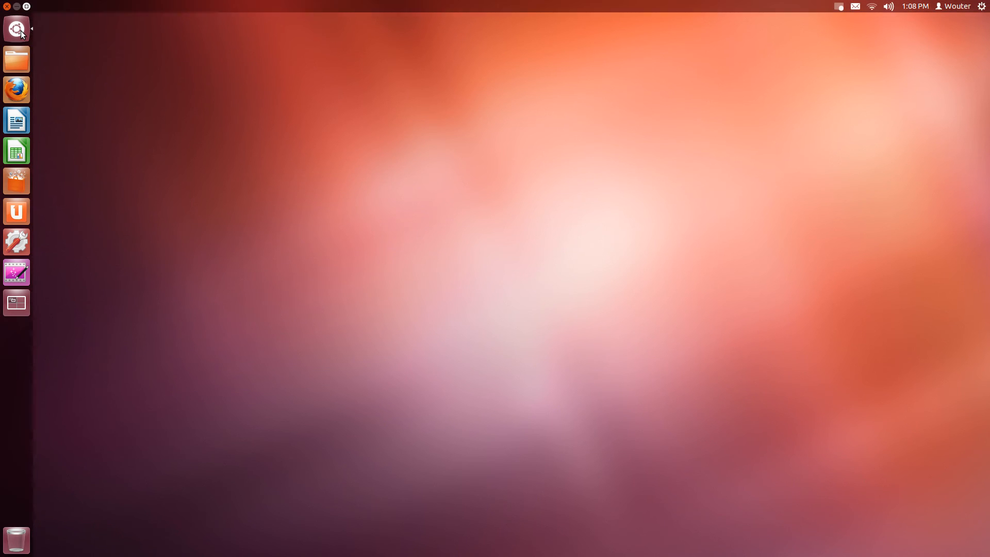
Open the Dash's Applications lens and filter the results to Games.
left_click(16, 29)
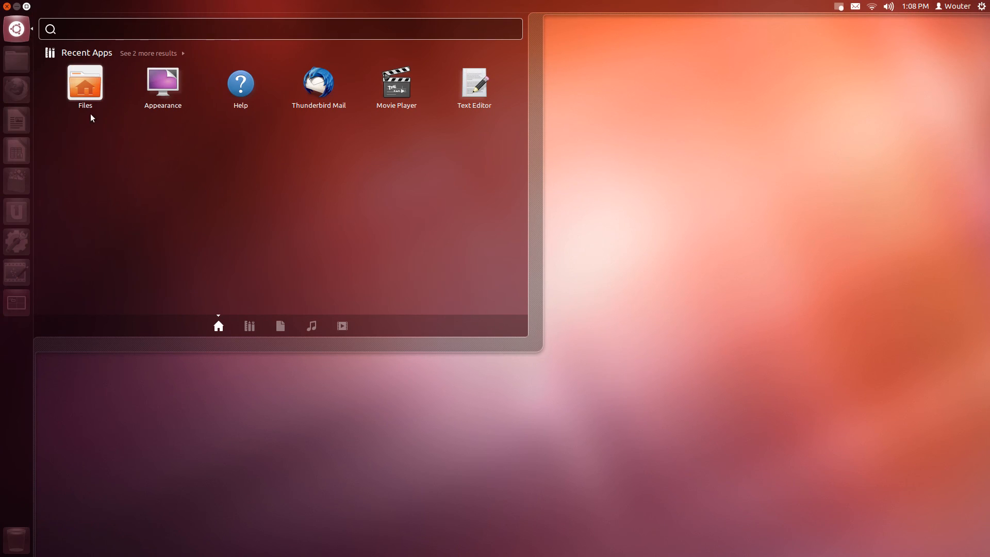
left_click(148, 54)
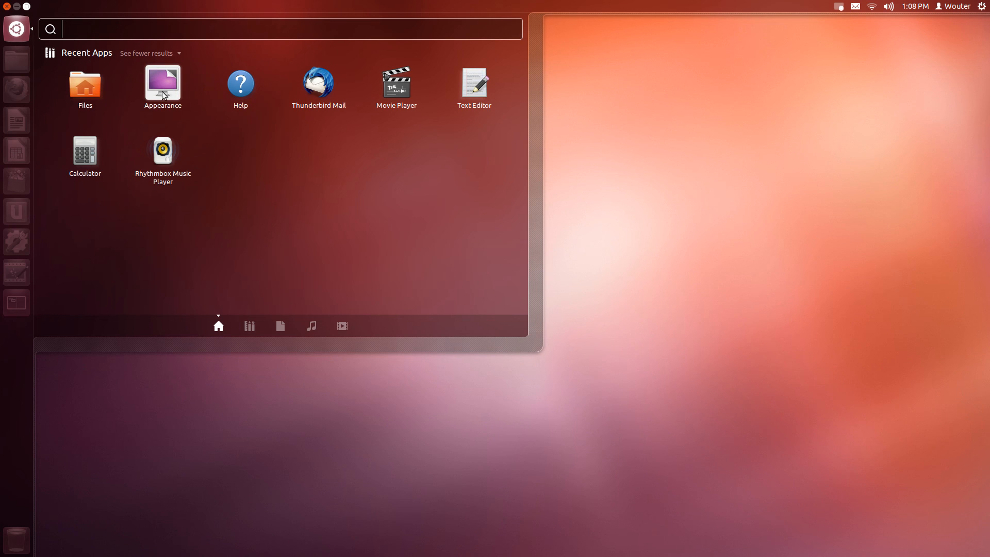
mouse_move(188, 87)
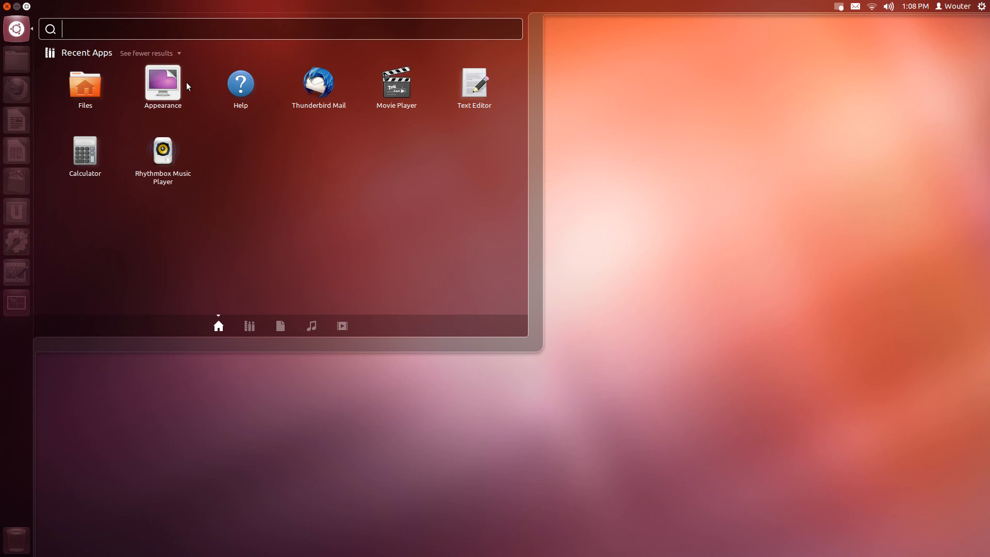
mouse_move(174, 95)
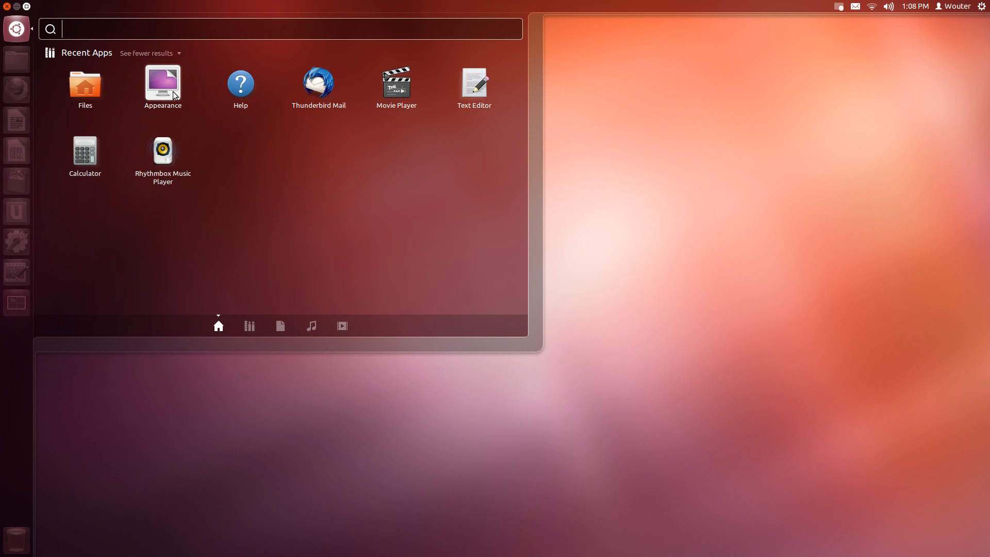
mouse_move(84, 84)
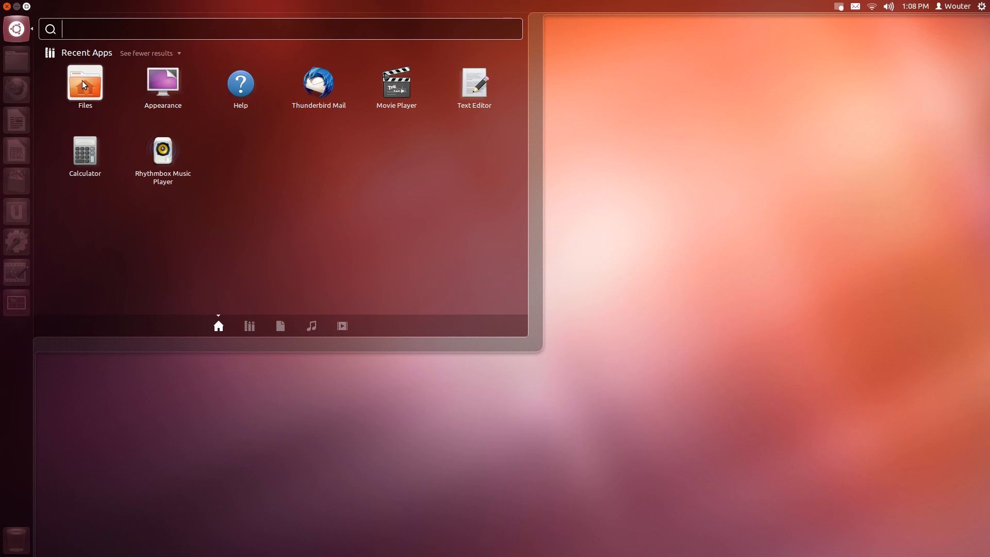
mouse_move(362, 88)
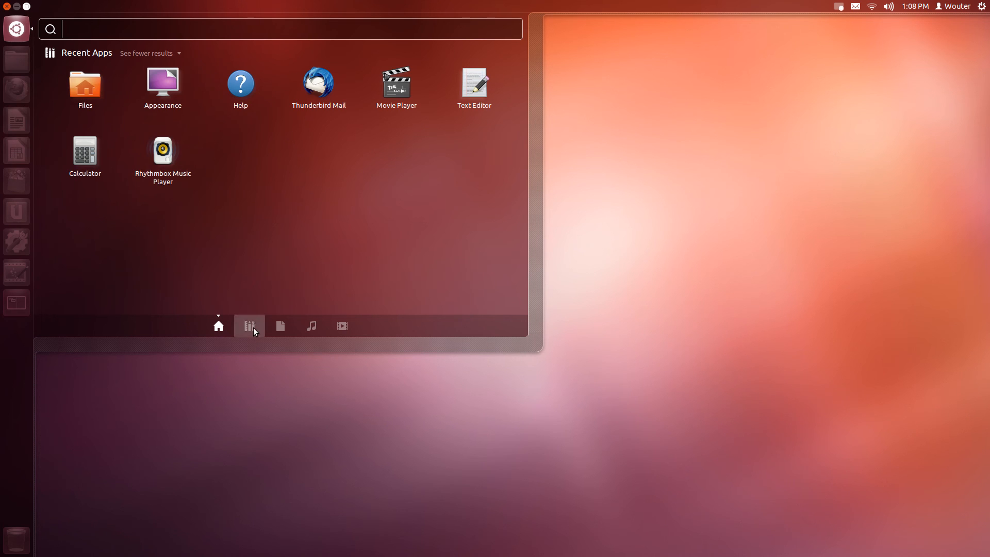
left_click(249, 326)
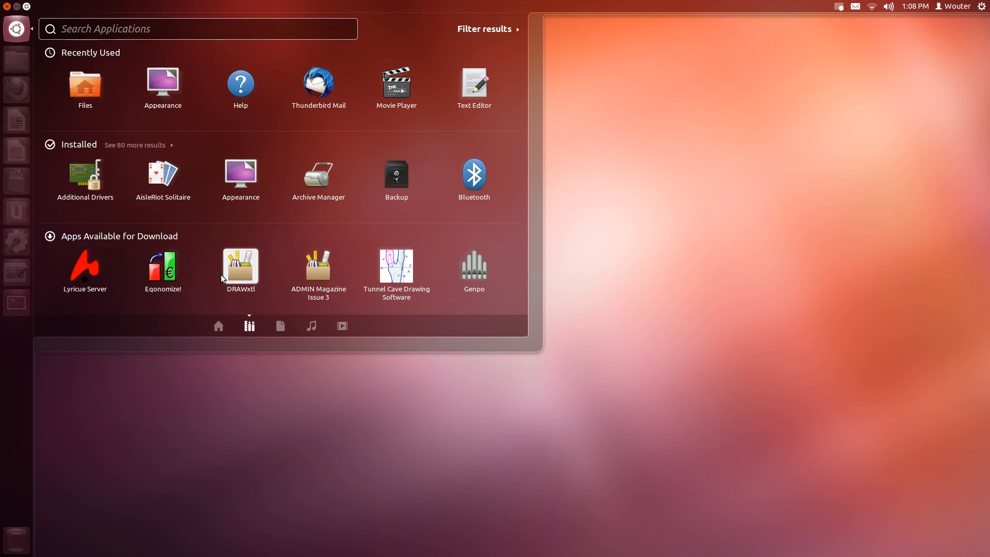
mouse_move(478, 29)
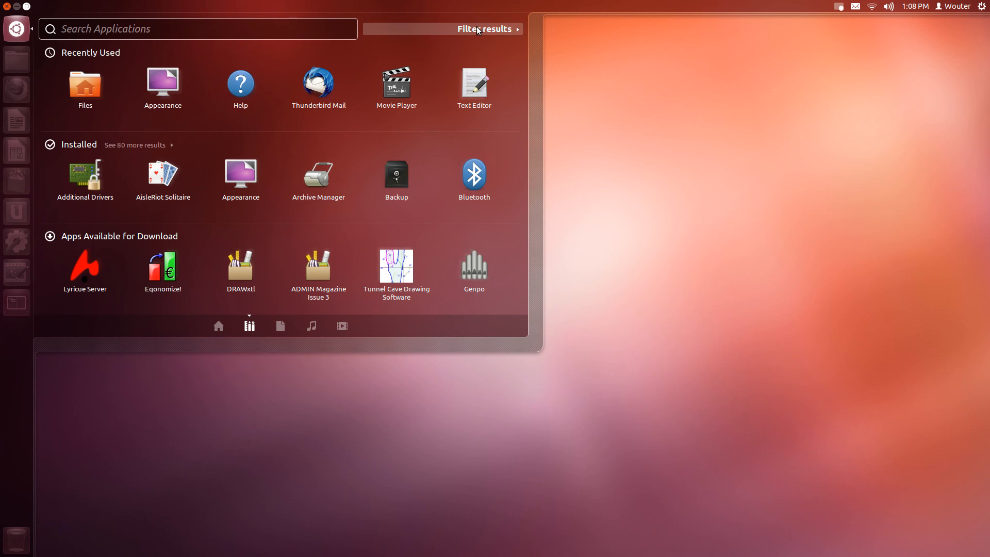
left_click(484, 28)
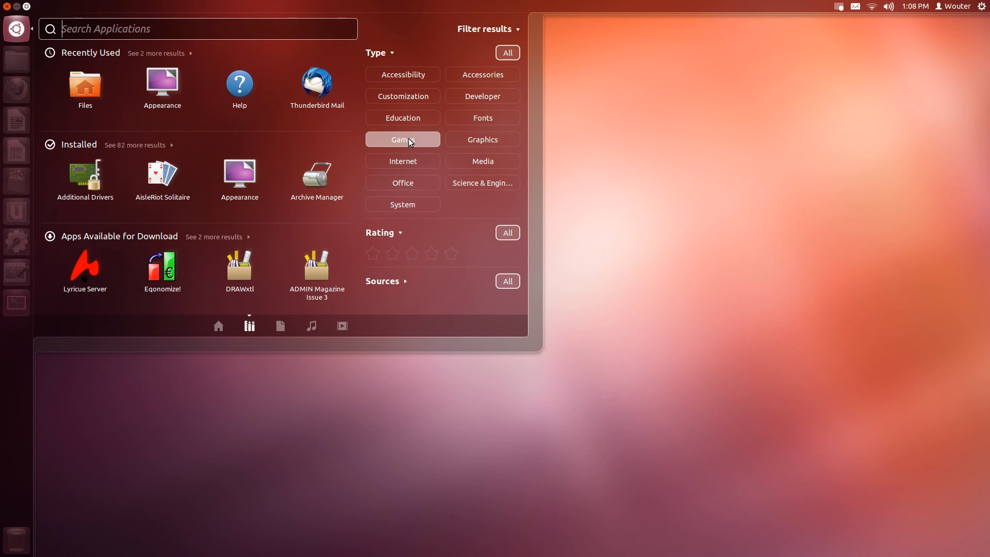
left_click(402, 140)
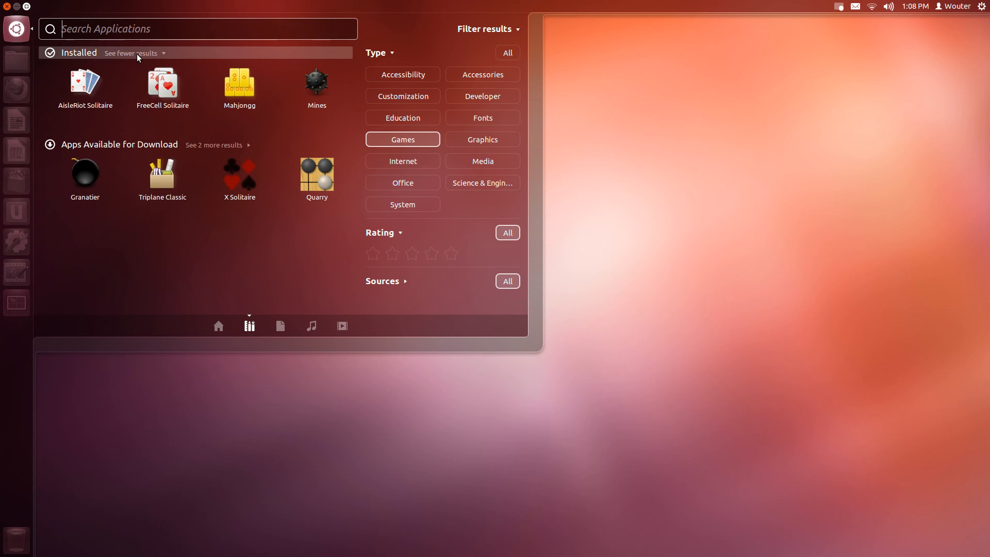
left_click(128, 53)
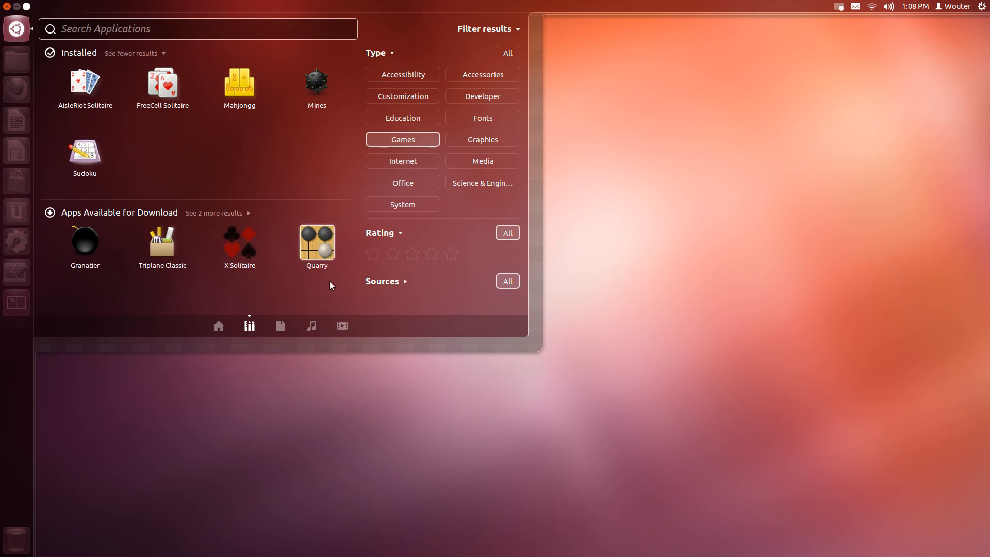
mouse_move(332, 279)
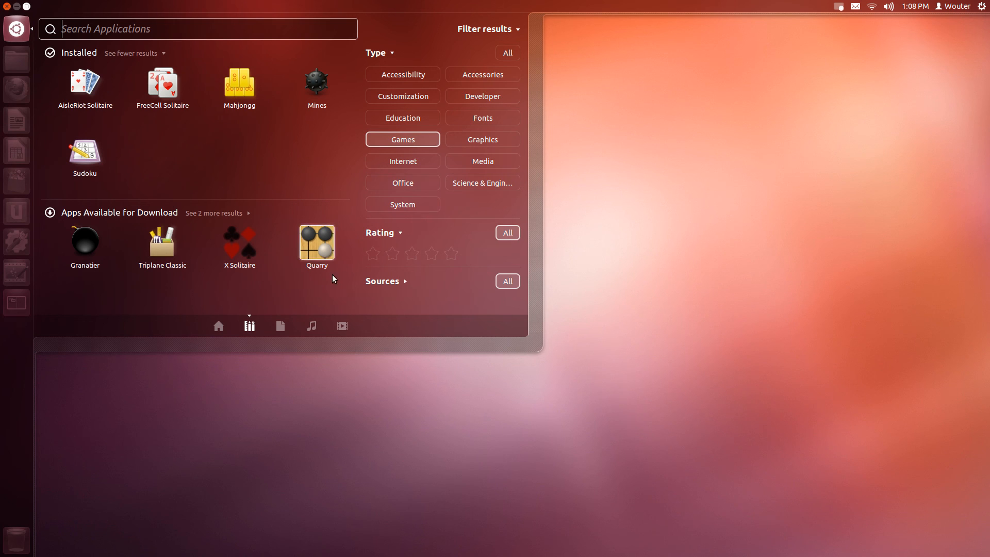
left_click(507, 53)
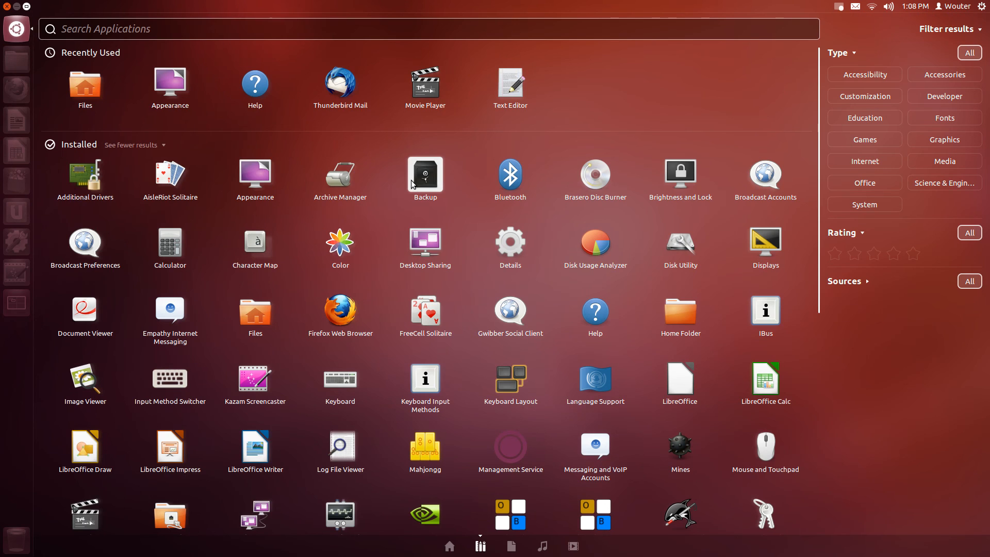
mouse_move(169, 83)
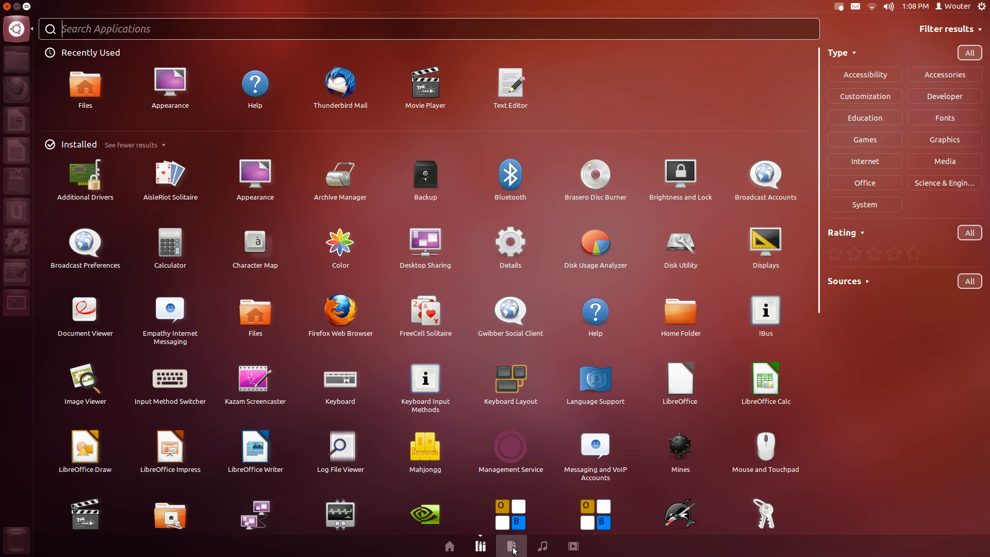
Browse the Files & Folders, Music and Videos lenses, then close the Dash.
left_click(511, 546)
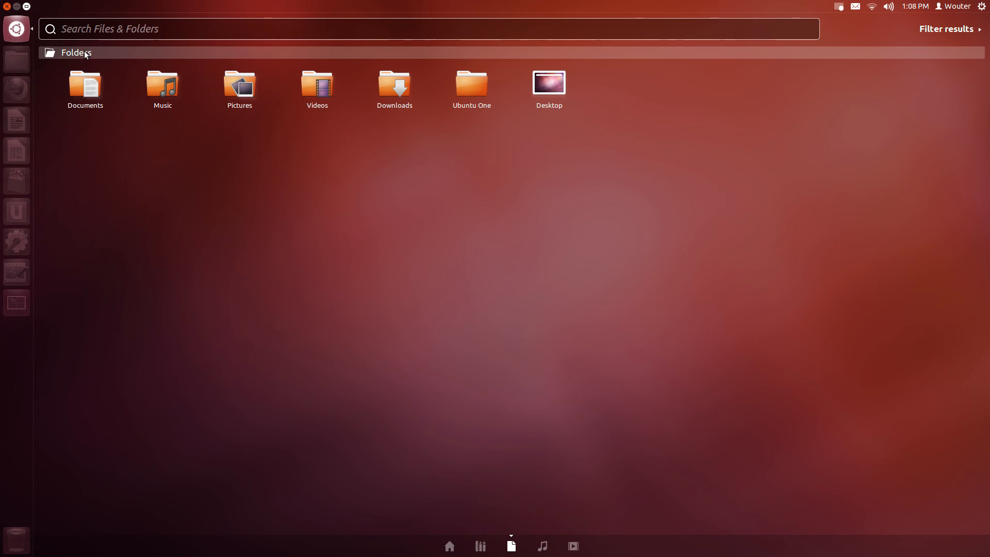
left_click(542, 546)
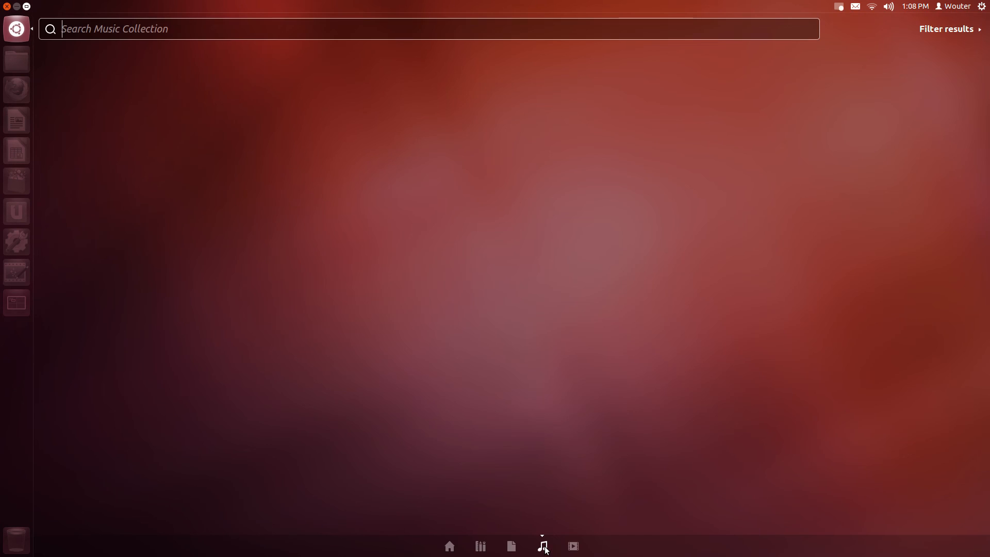
left_click(572, 546)
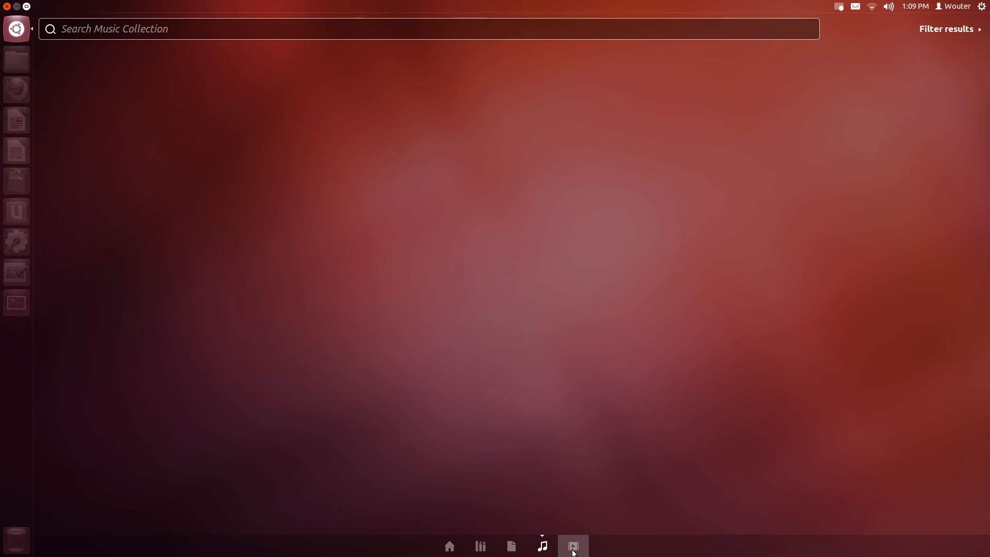
left_click(572, 545)
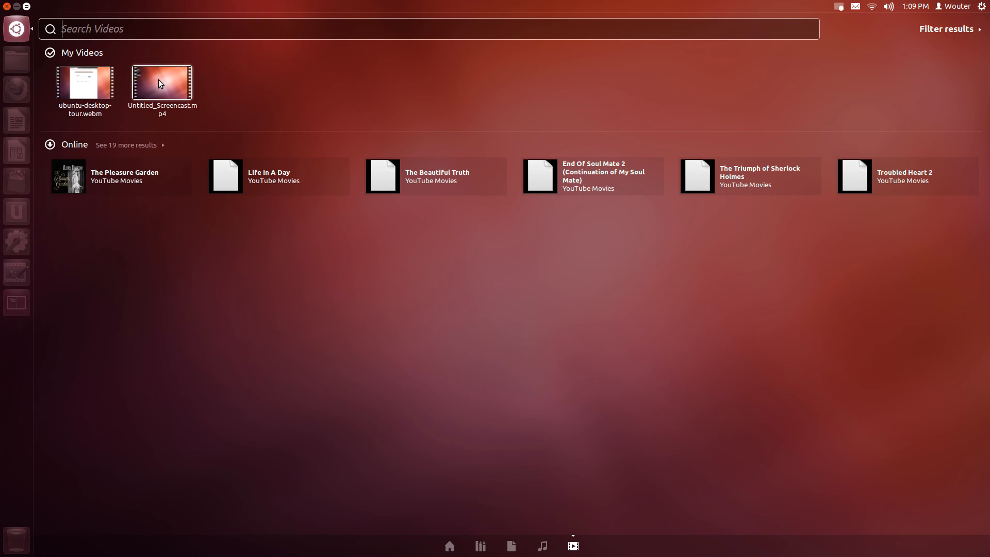
mouse_move(168, 85)
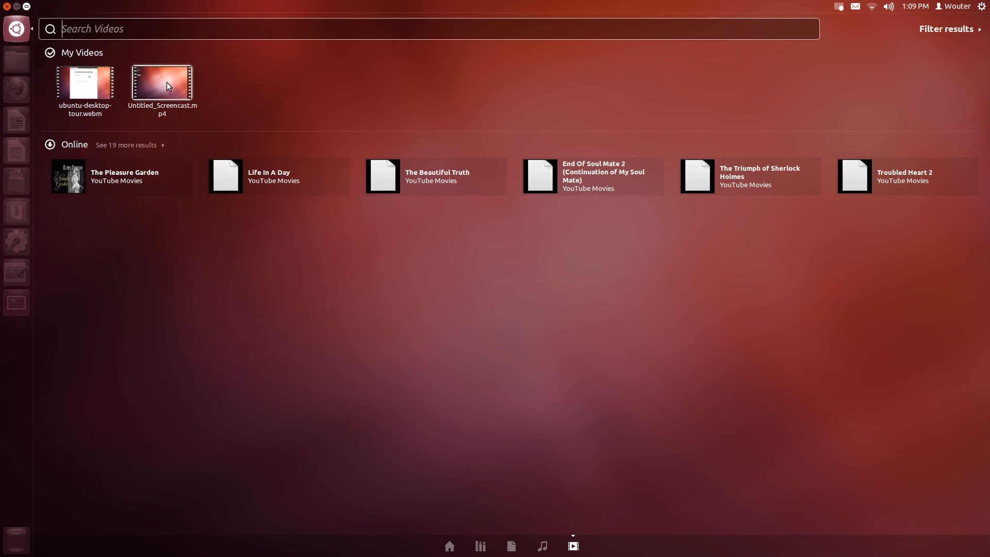
mouse_move(126, 182)
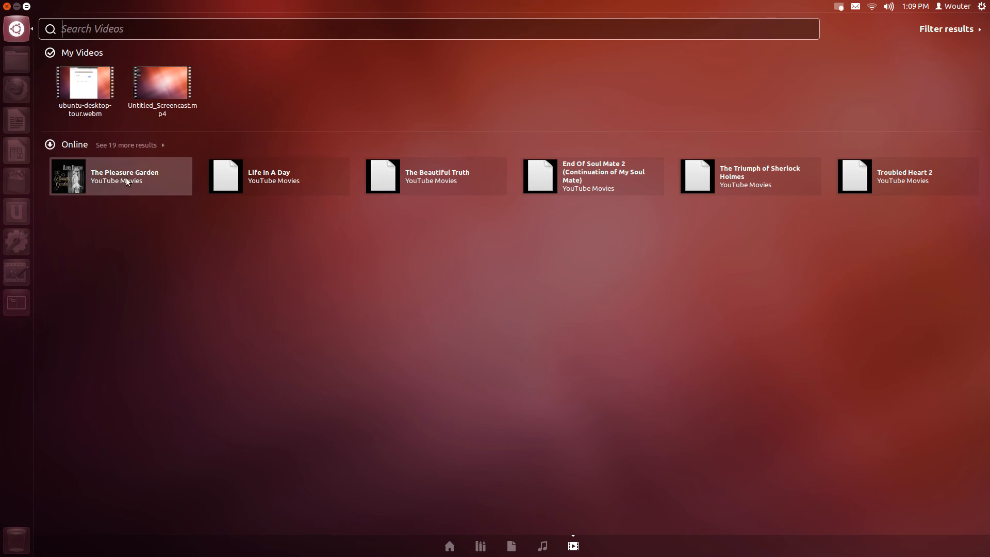
left_click(124, 145)
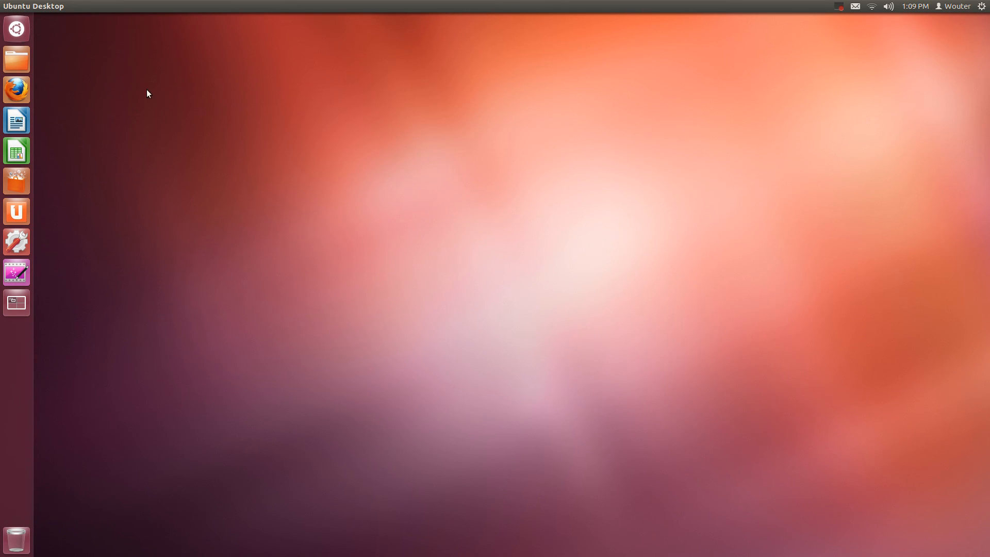
left_click(16, 28)
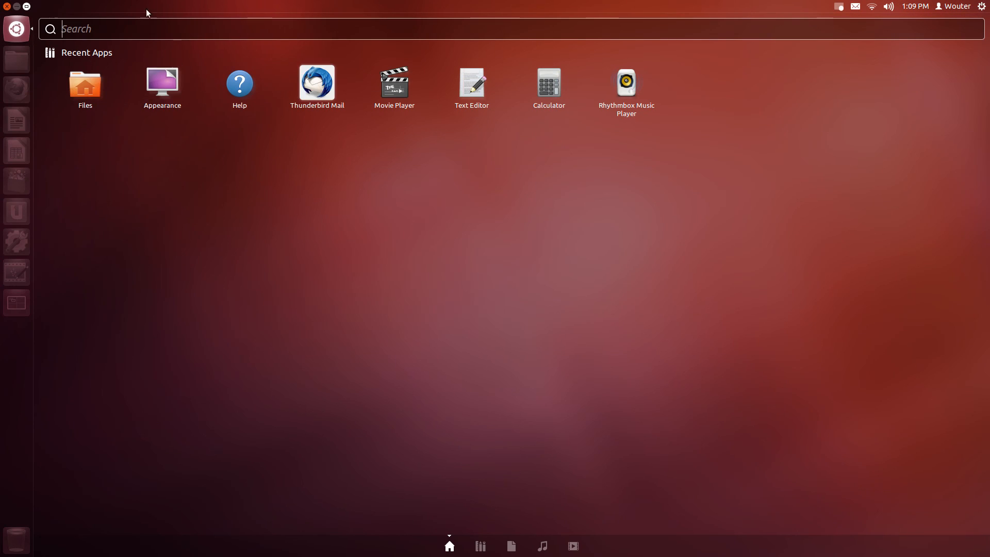
type("firefox")
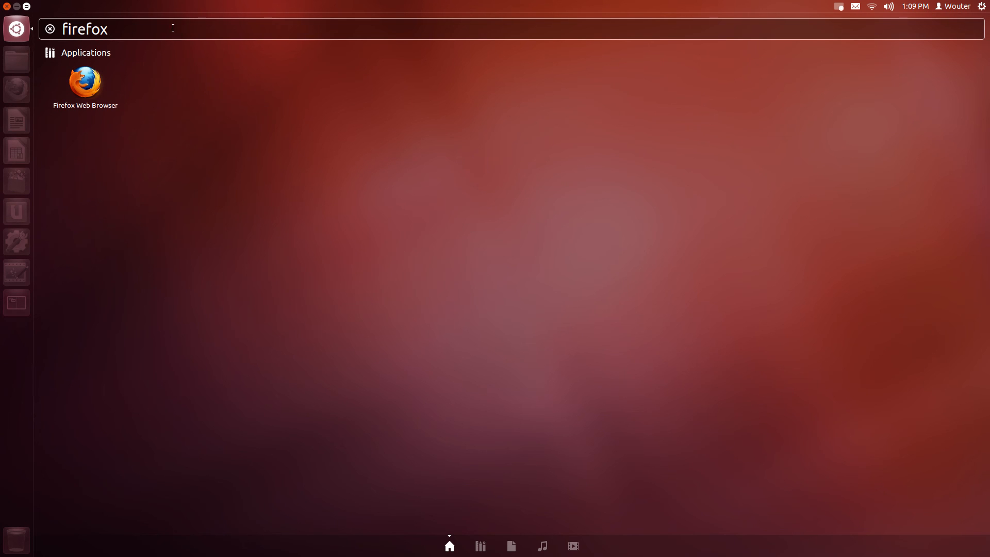
type("unity")
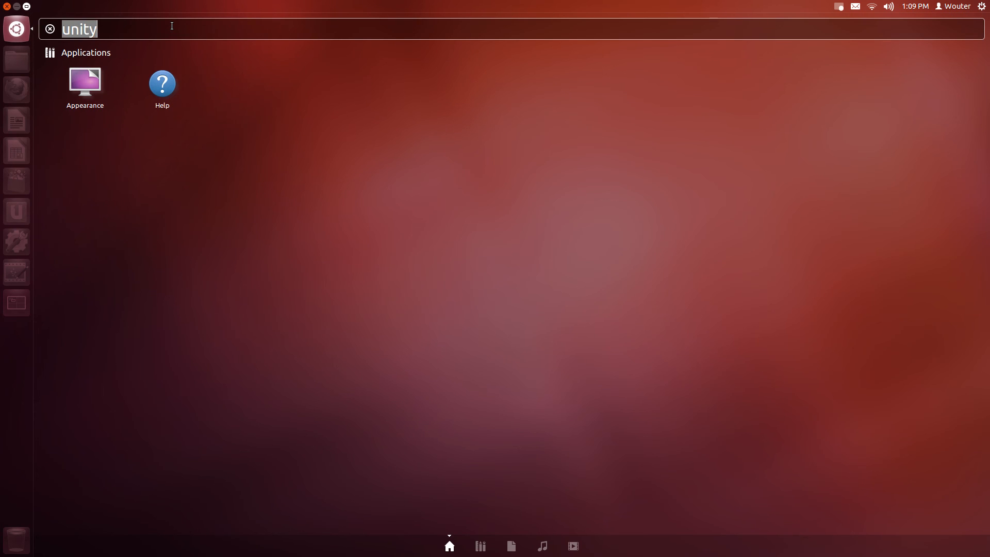
type("ubuntu")
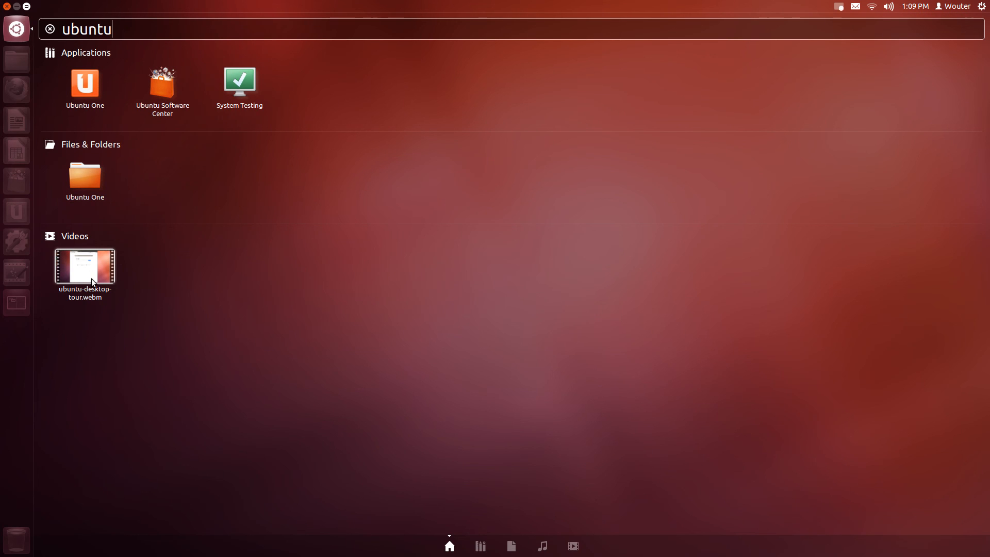
mouse_move(92, 279)
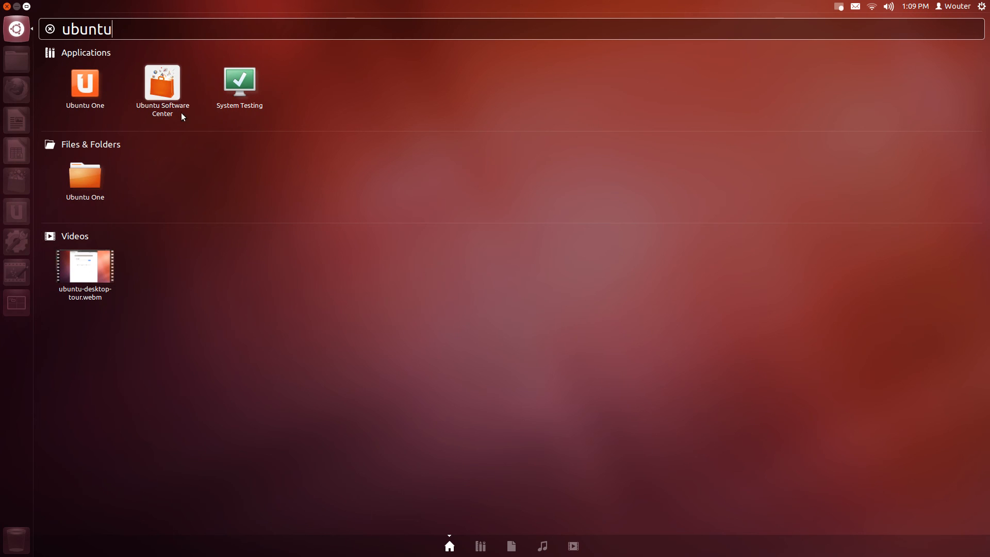
key("Escape")
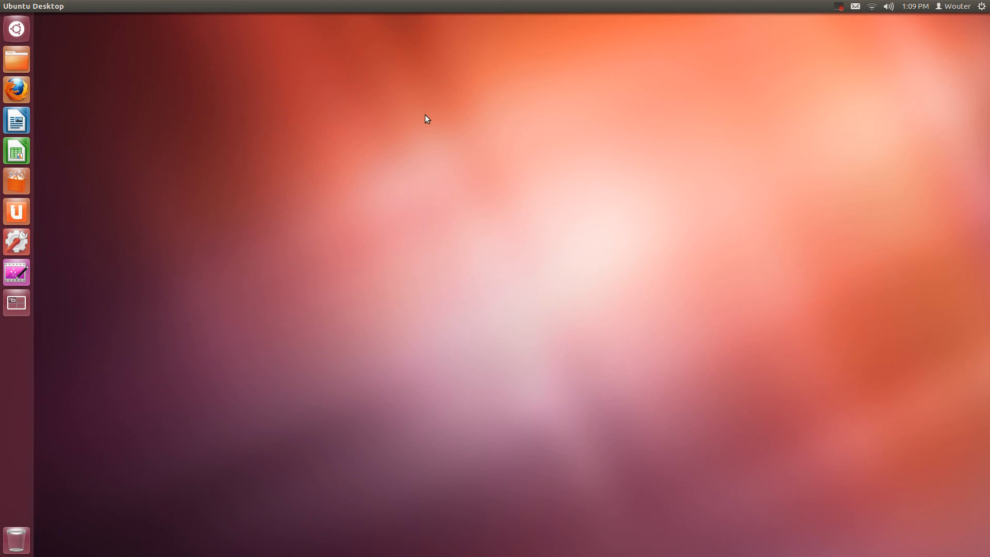
mouse_move(218, 152)
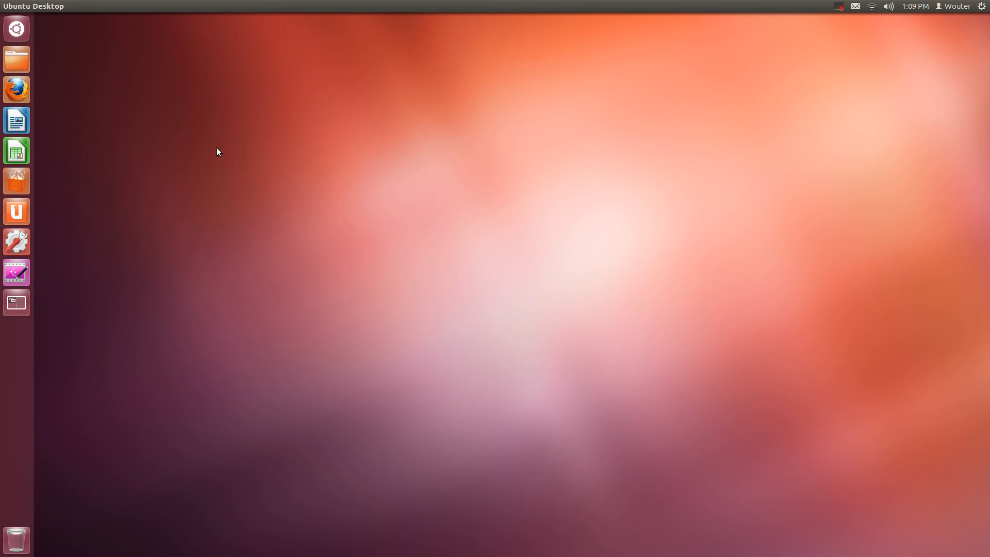
mouse_move(262, 402)
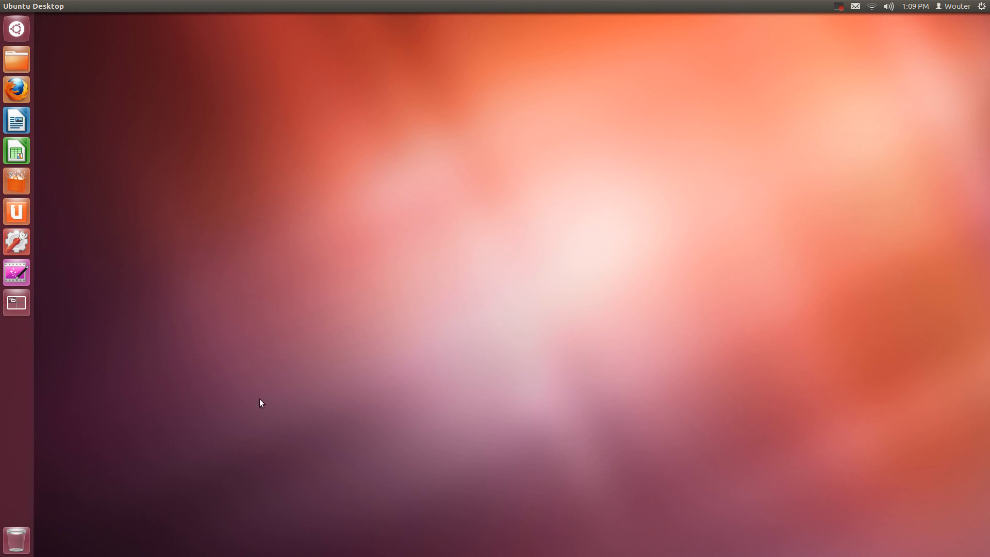
mouse_move(15, 541)
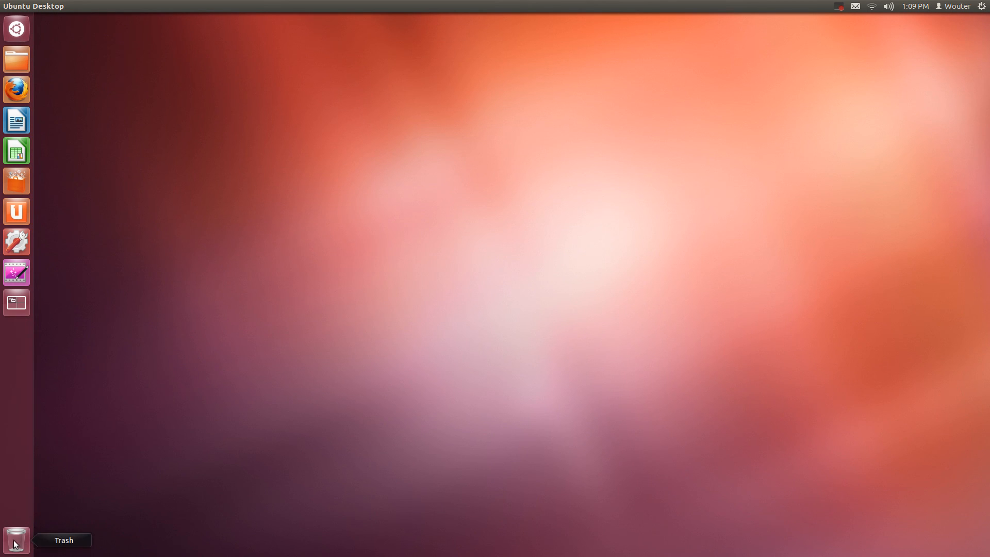
Open the Videos folder in the Home Folder and move both videos to the Trash.
left_click(16, 58)
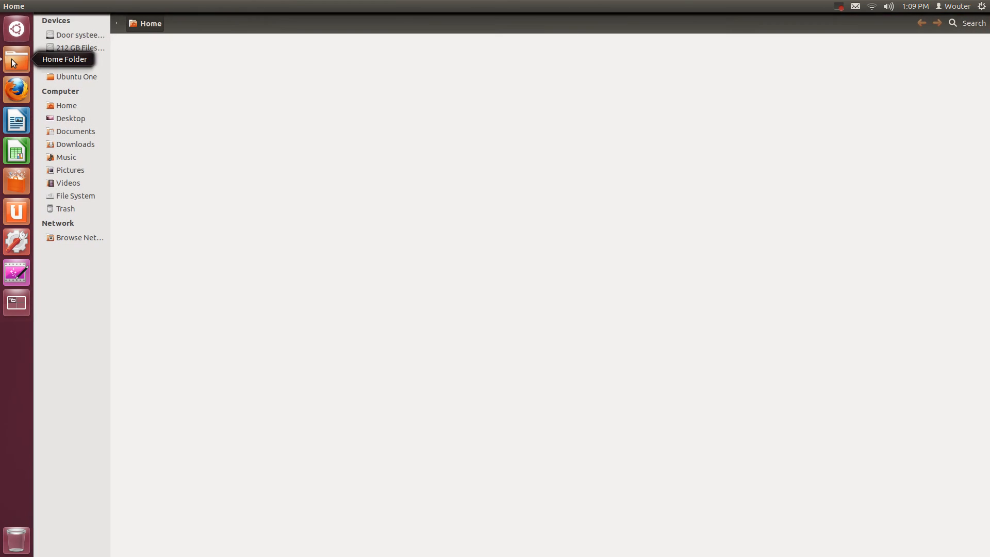
left_click(15, 58)
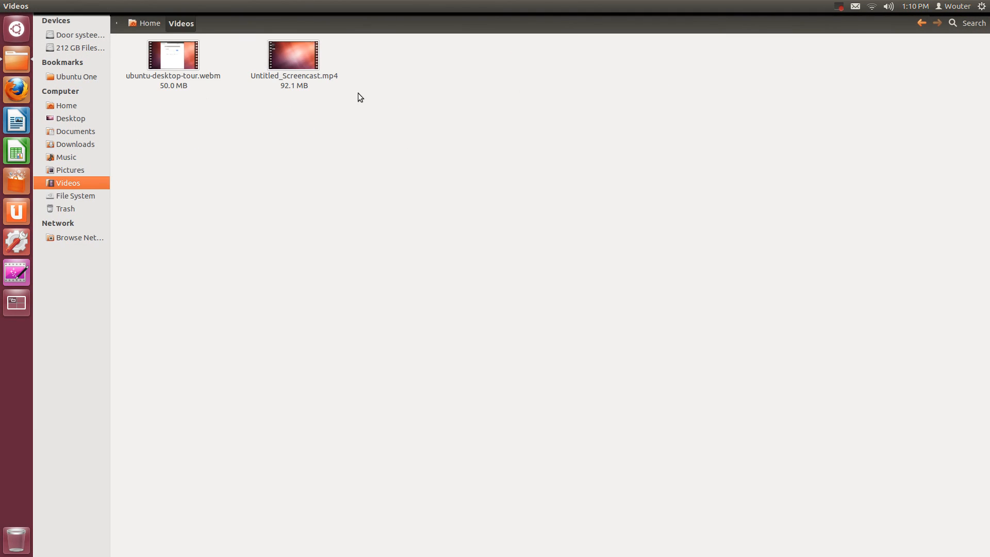
right_click(293, 54)
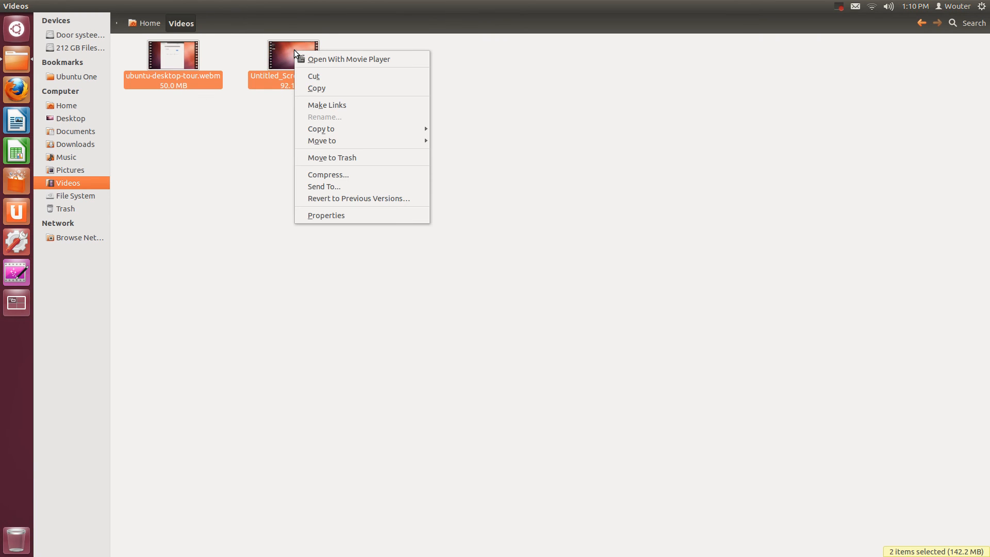
mouse_move(326, 129)
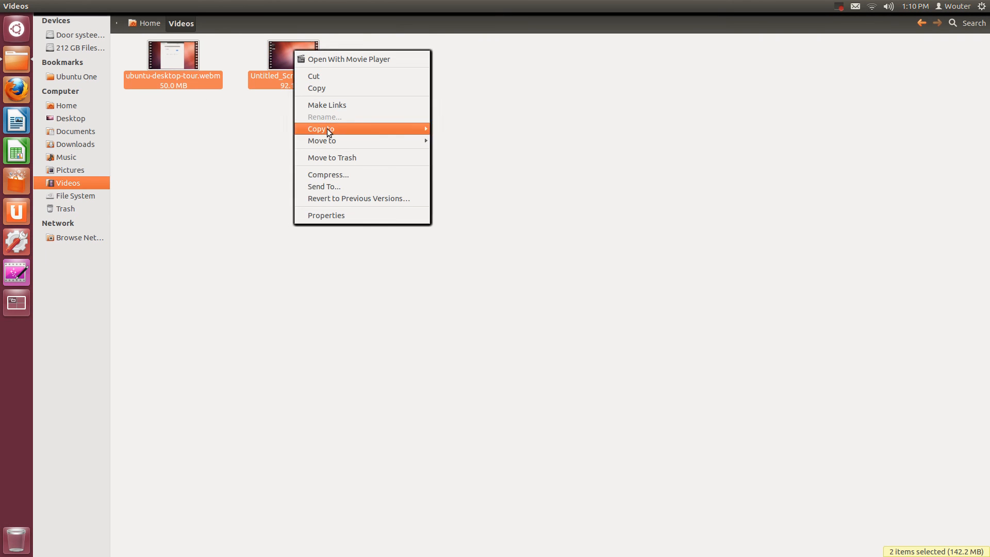
mouse_move(338, 175)
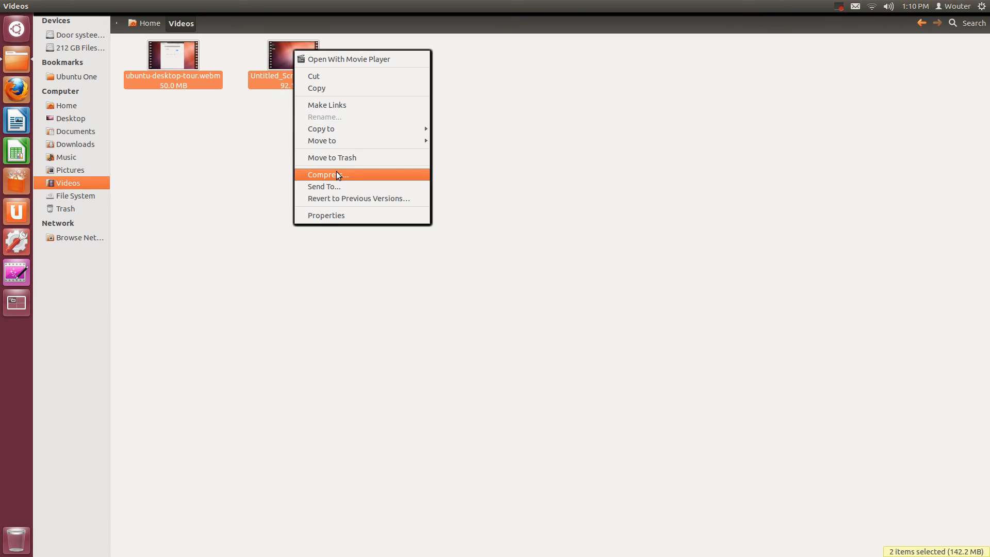
left_click(326, 175)
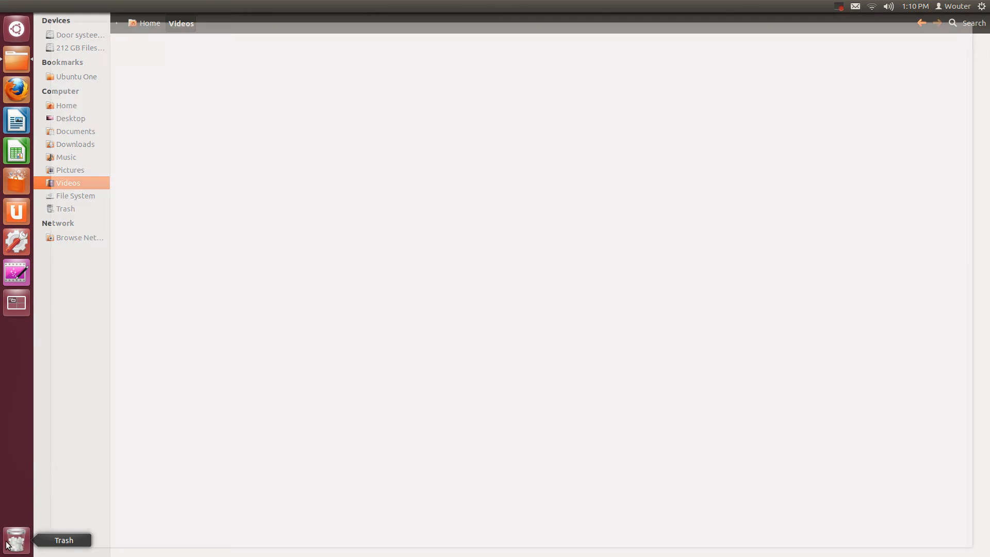
Open the Trash and confirm Empty Trash to permanently delete both videos.
left_click(16, 540)
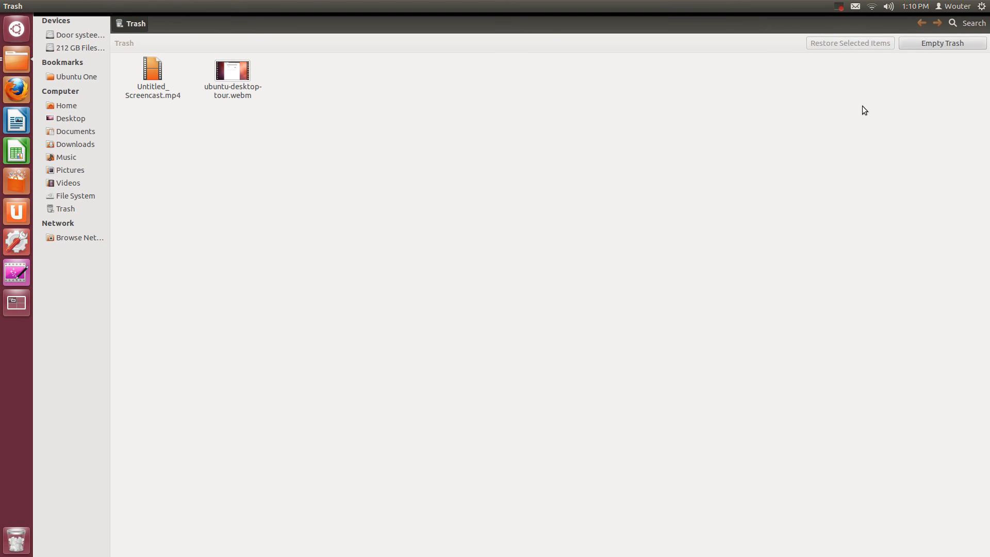
left_click(942, 42)
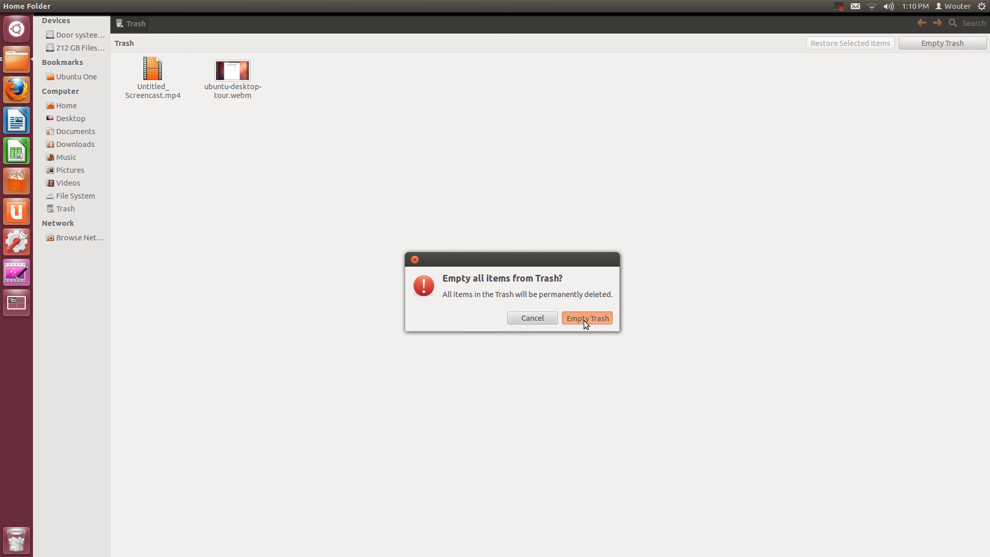
left_click(586, 317)
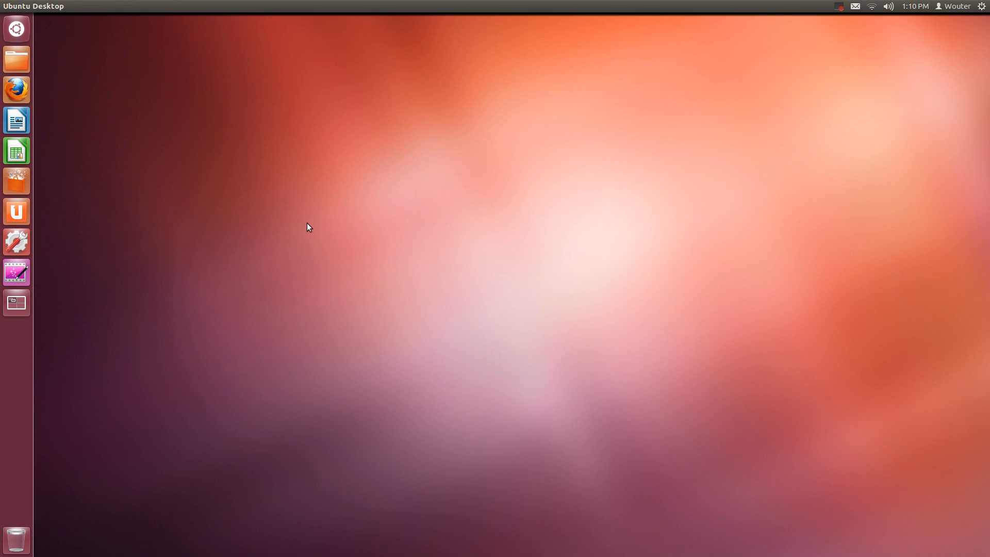
mouse_move(305, 221)
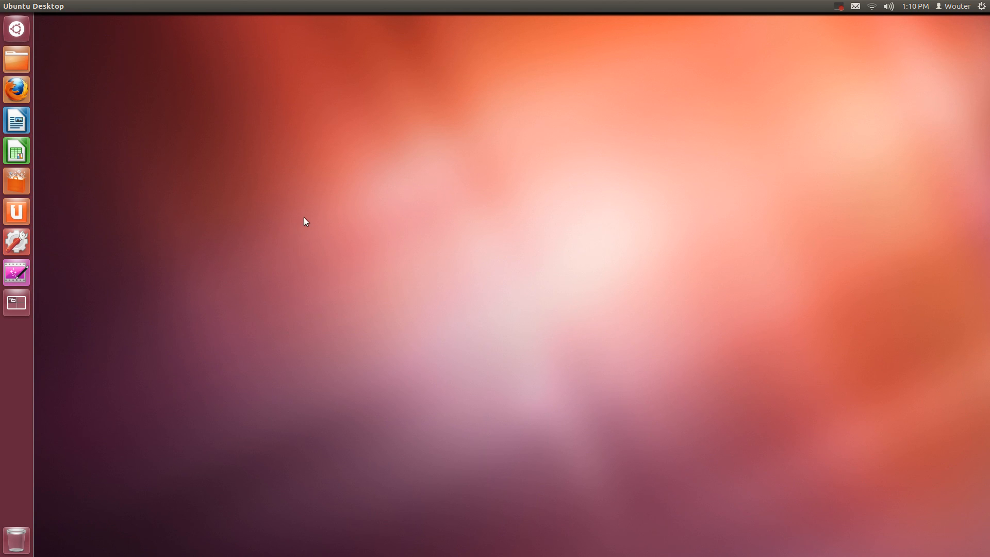
mouse_move(355, 147)
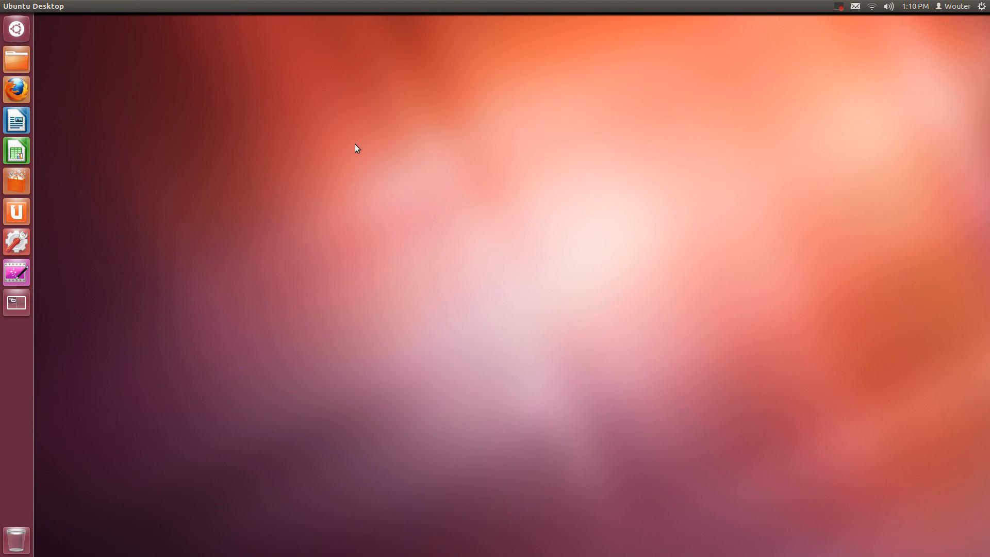
right_click(355, 148)
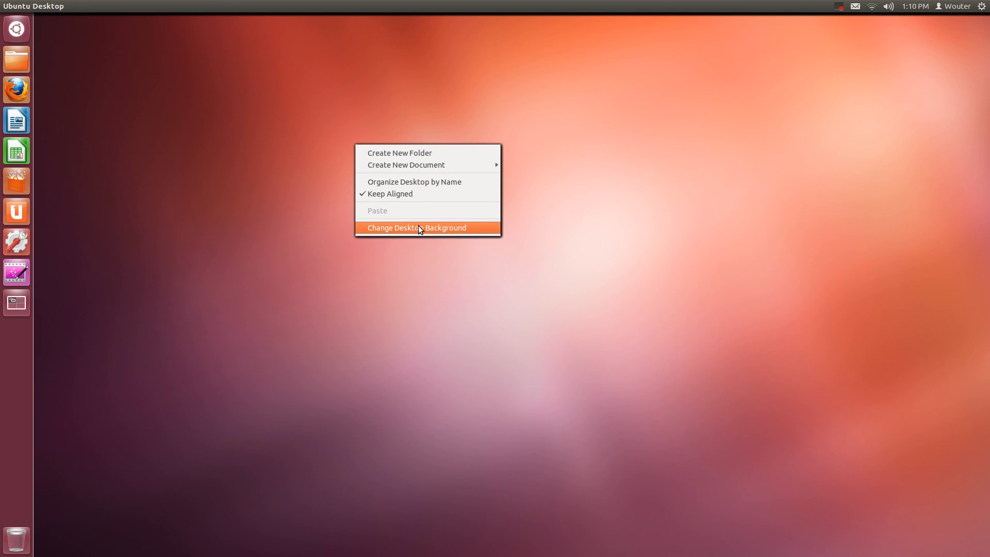
left_click(418, 227)
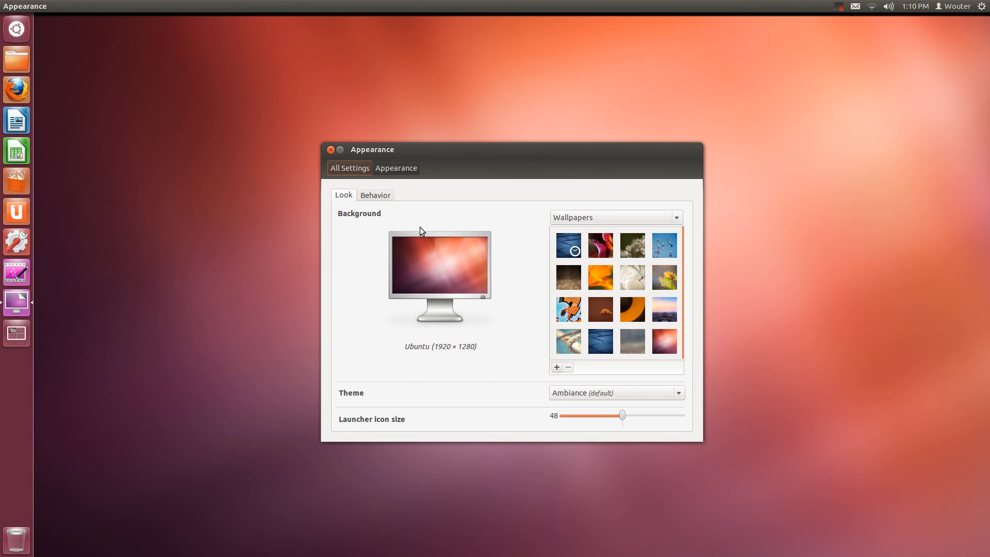
mouse_move(17, 302)
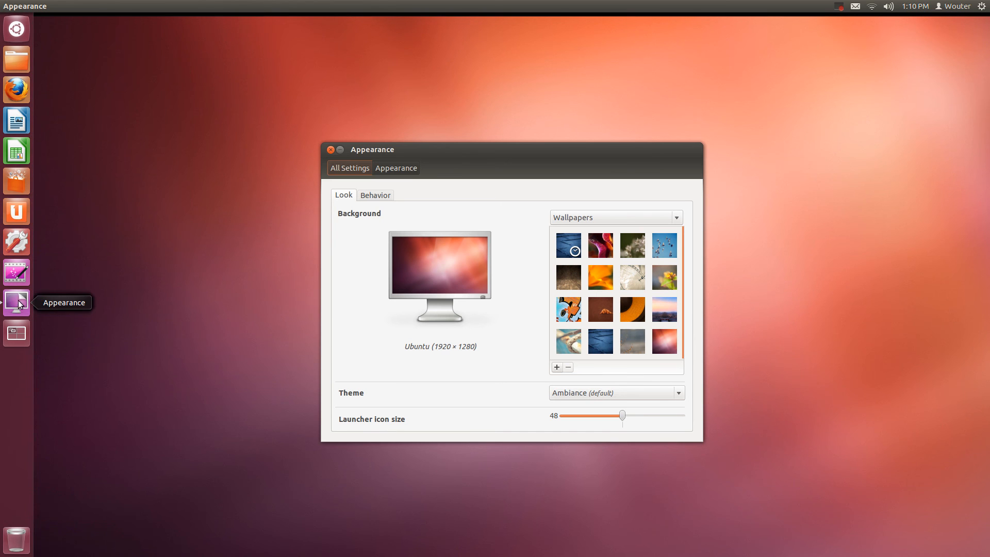
left_click(330, 150)
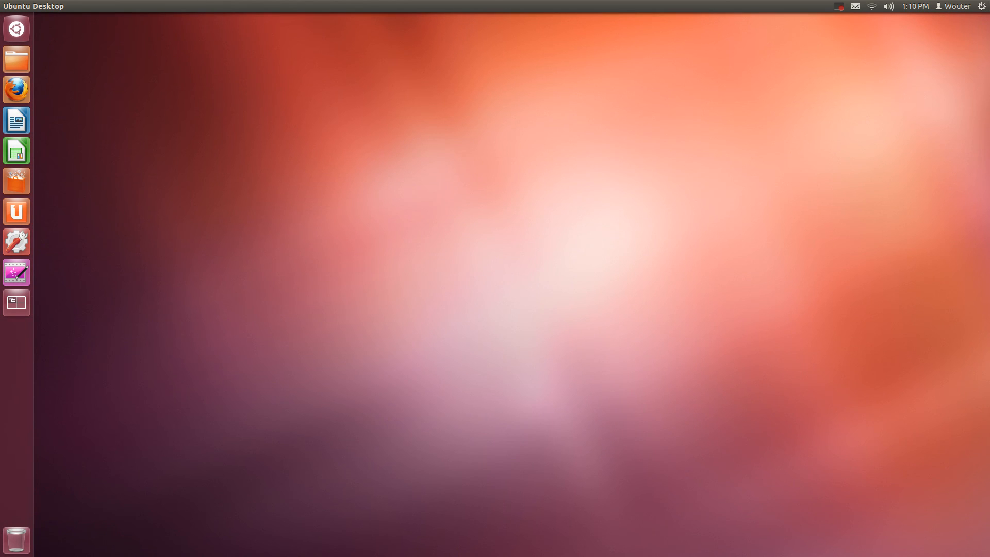
Open System Settings from the top-right system menu.
left_click(955, 5)
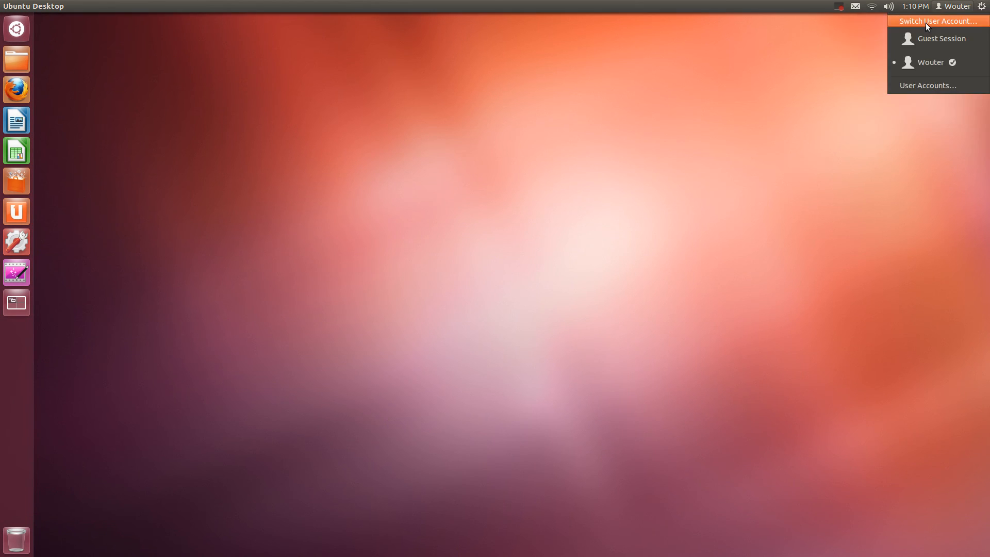
left_click(982, 6)
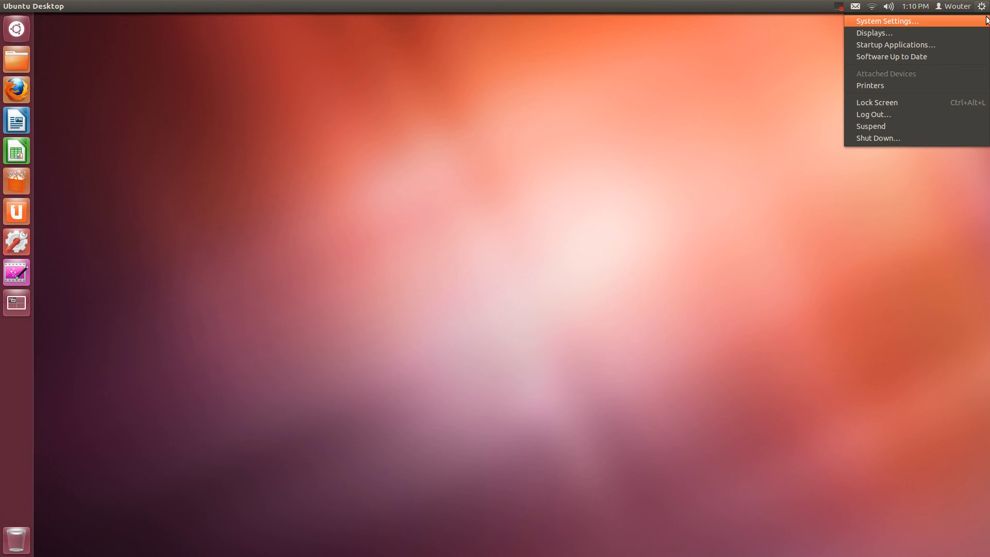
left_click(886, 20)
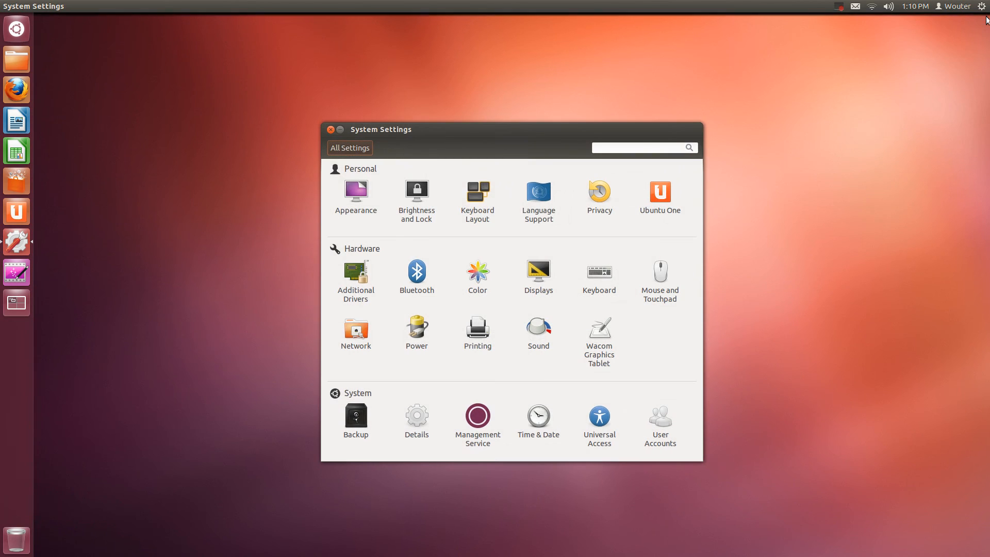
mouse_move(495, 175)
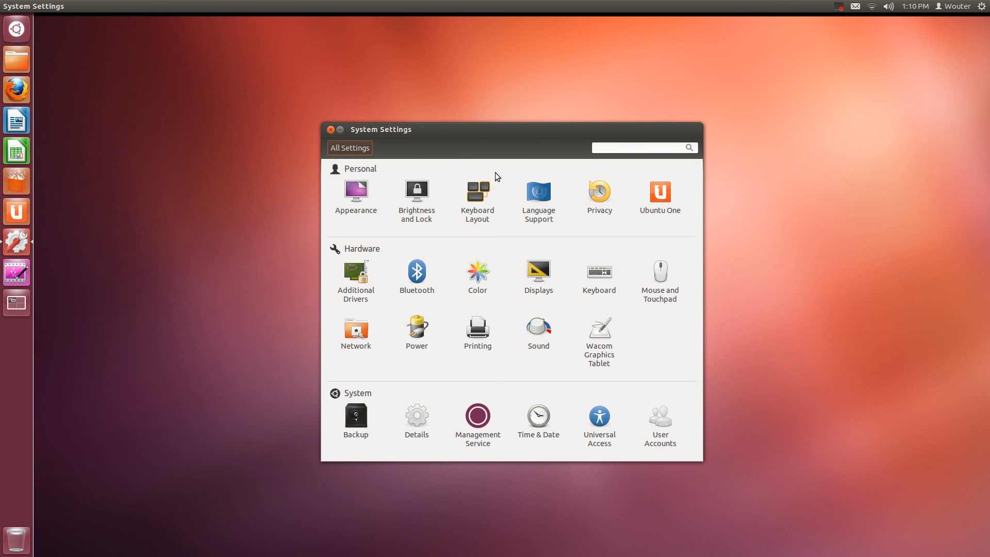
Search settings for 'background' and 'wallpaper' and open Appearance.
left_click(644, 147)
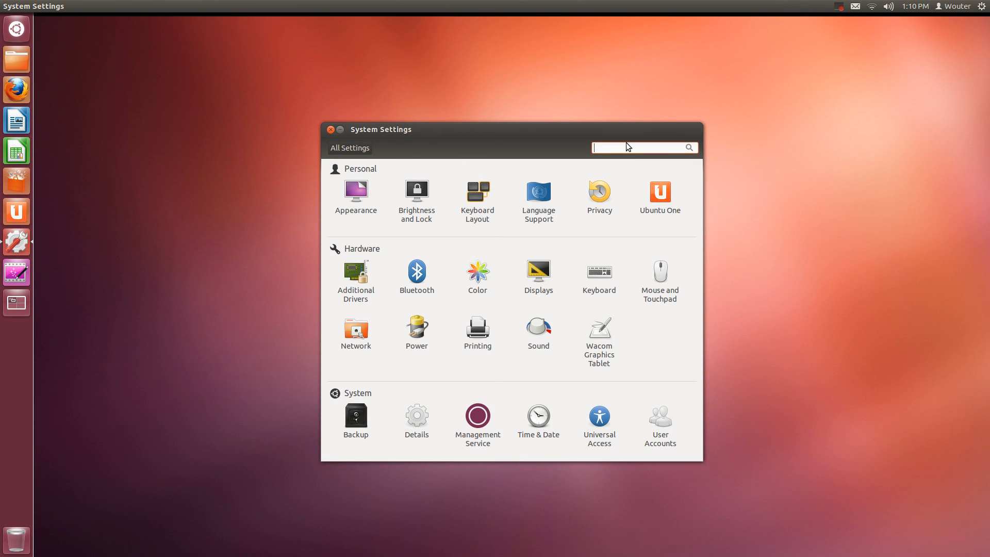
type("background")
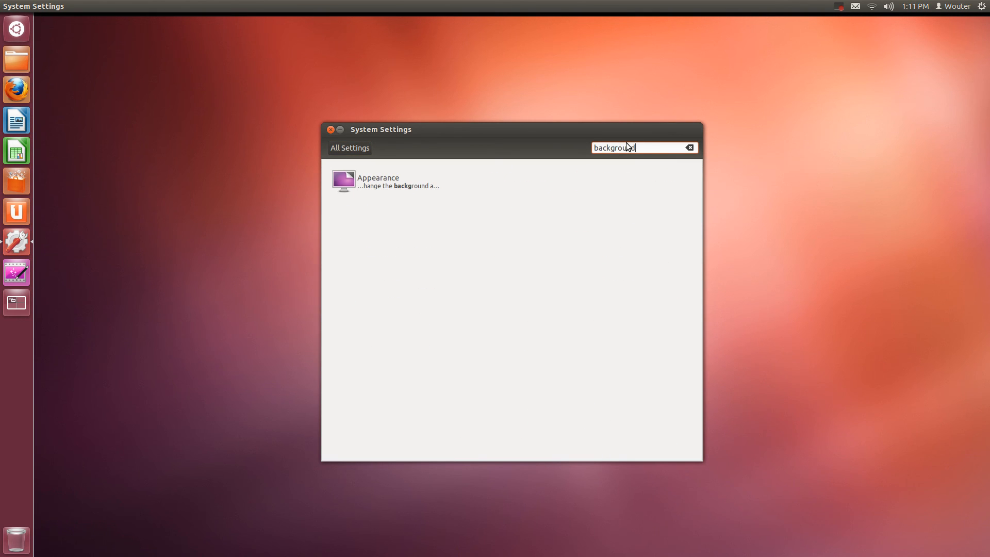
type("wallpaper")
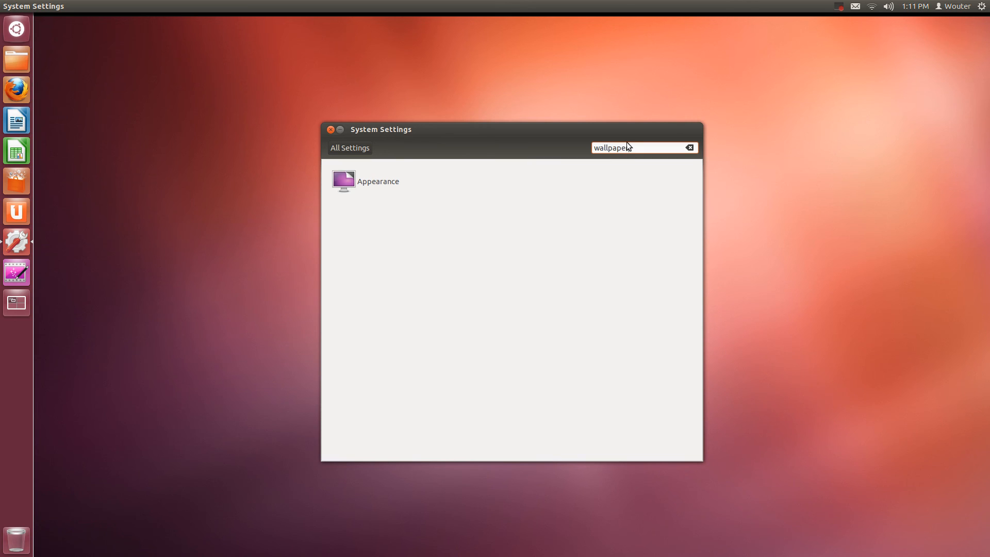
left_click(377, 181)
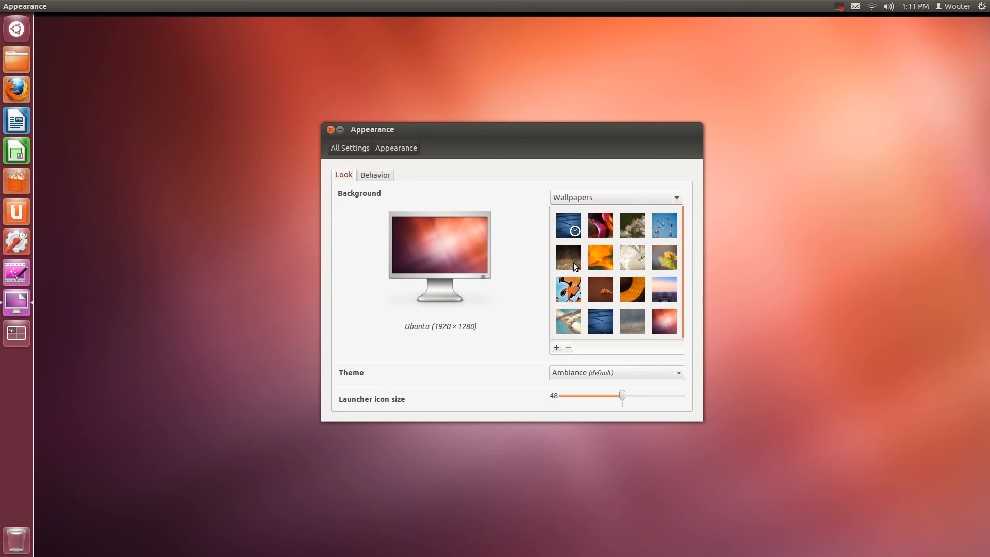
Set the Murales graffiti wallpaper and enlarge launcher icons from 48 to 51.
left_click(567, 289)
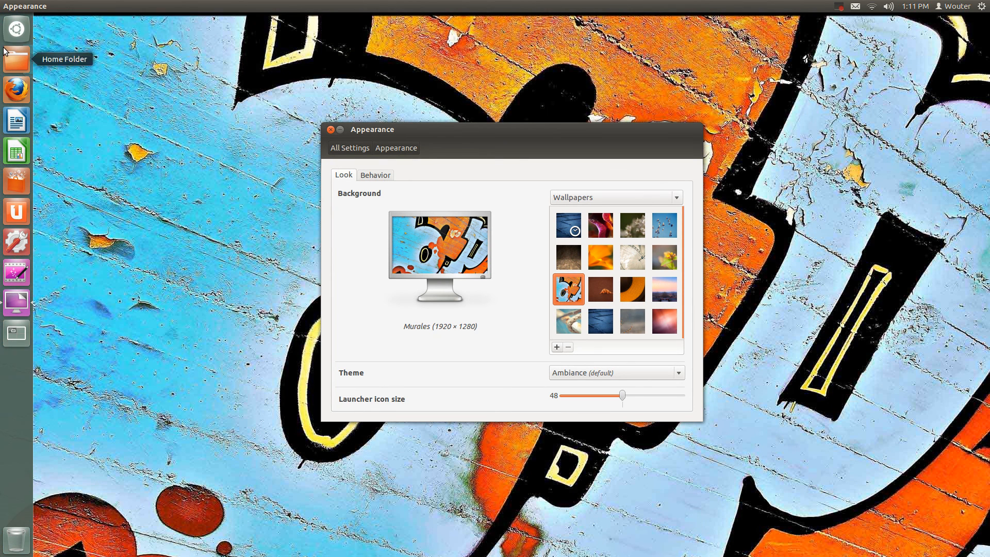
mouse_move(16, 89)
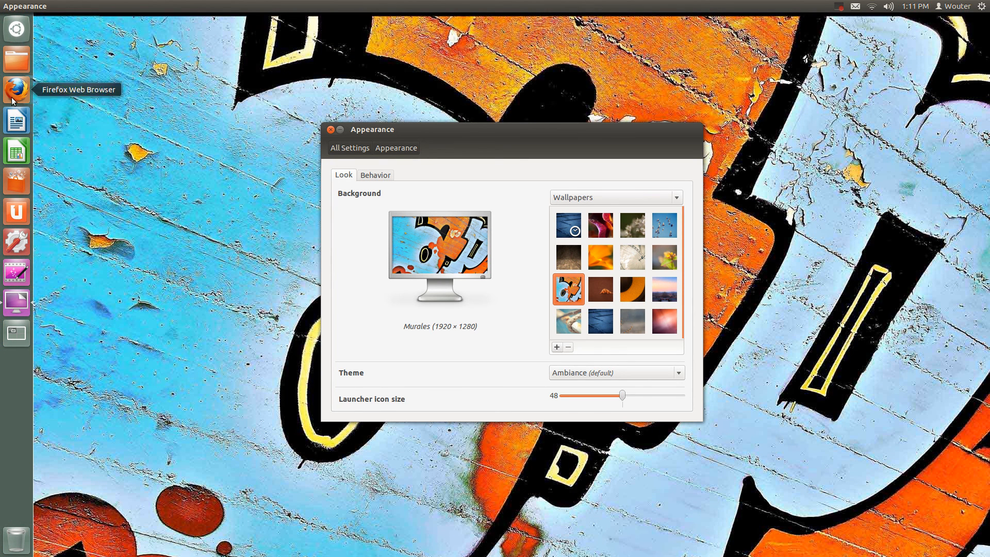
mouse_move(623, 396)
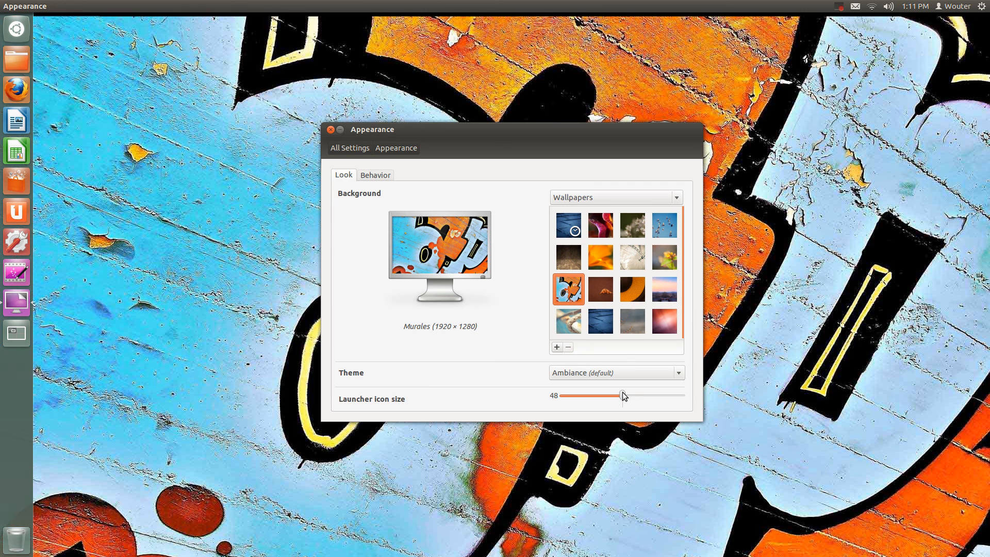
left_click_drag(622, 395, 628, 396)
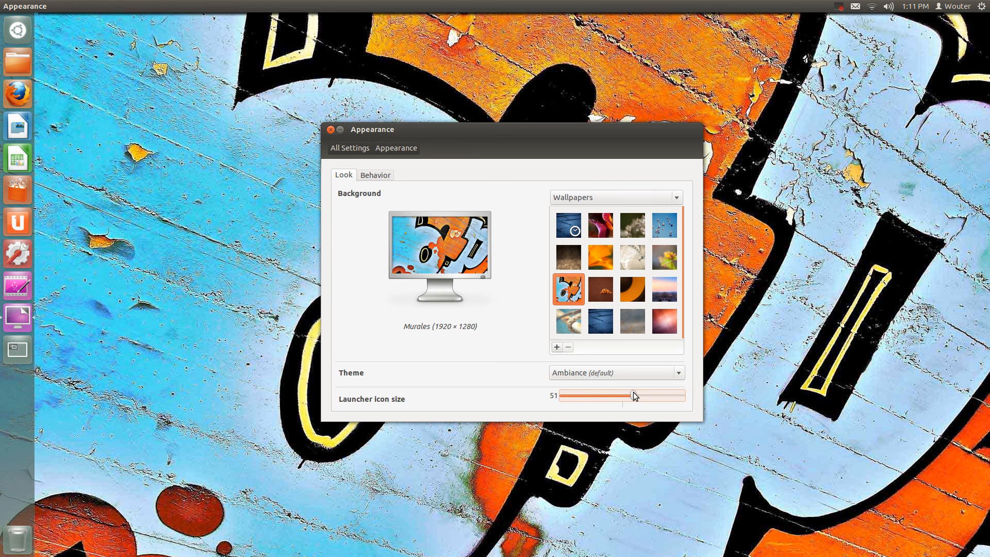
left_click_drag(627, 396, 644, 395)
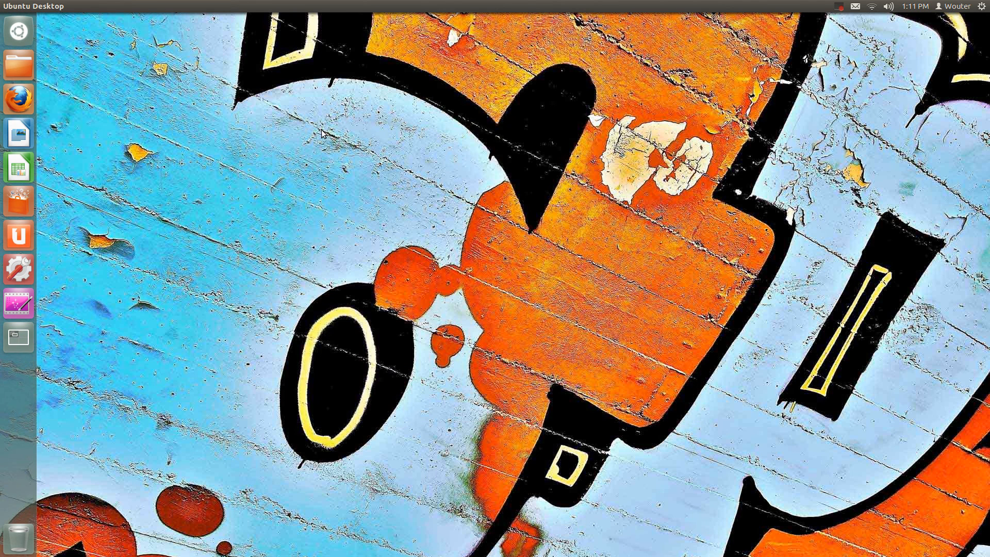
mouse_move(555, 154)
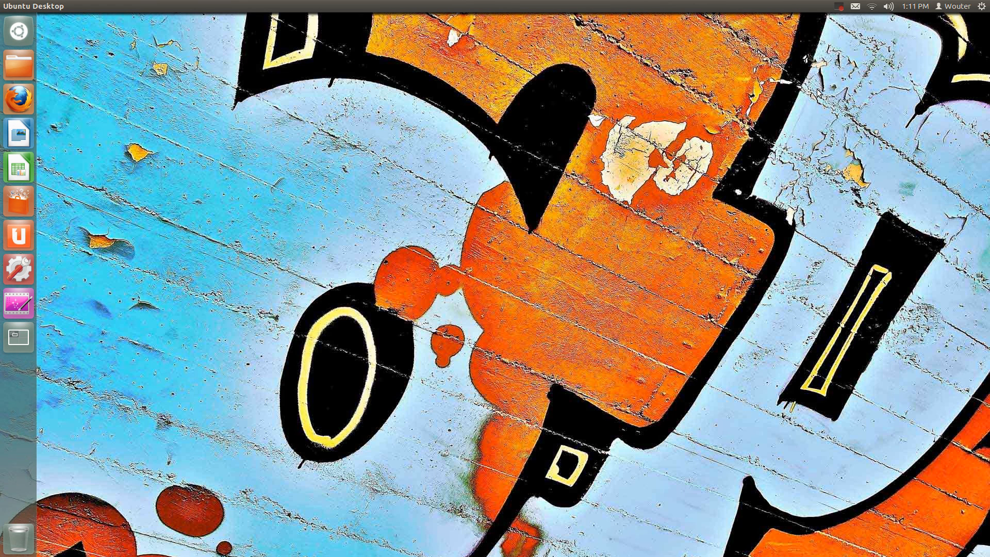
left_click(840, 6)
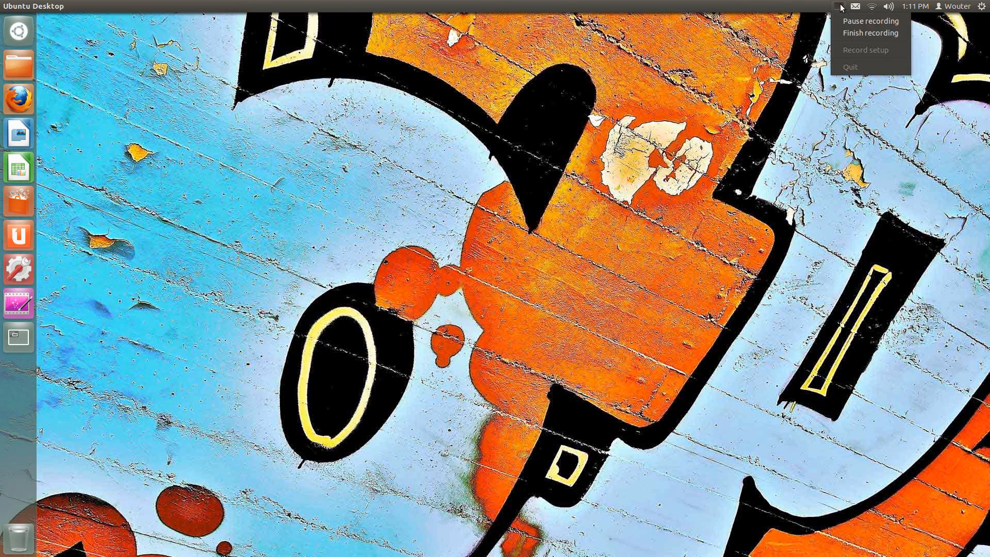